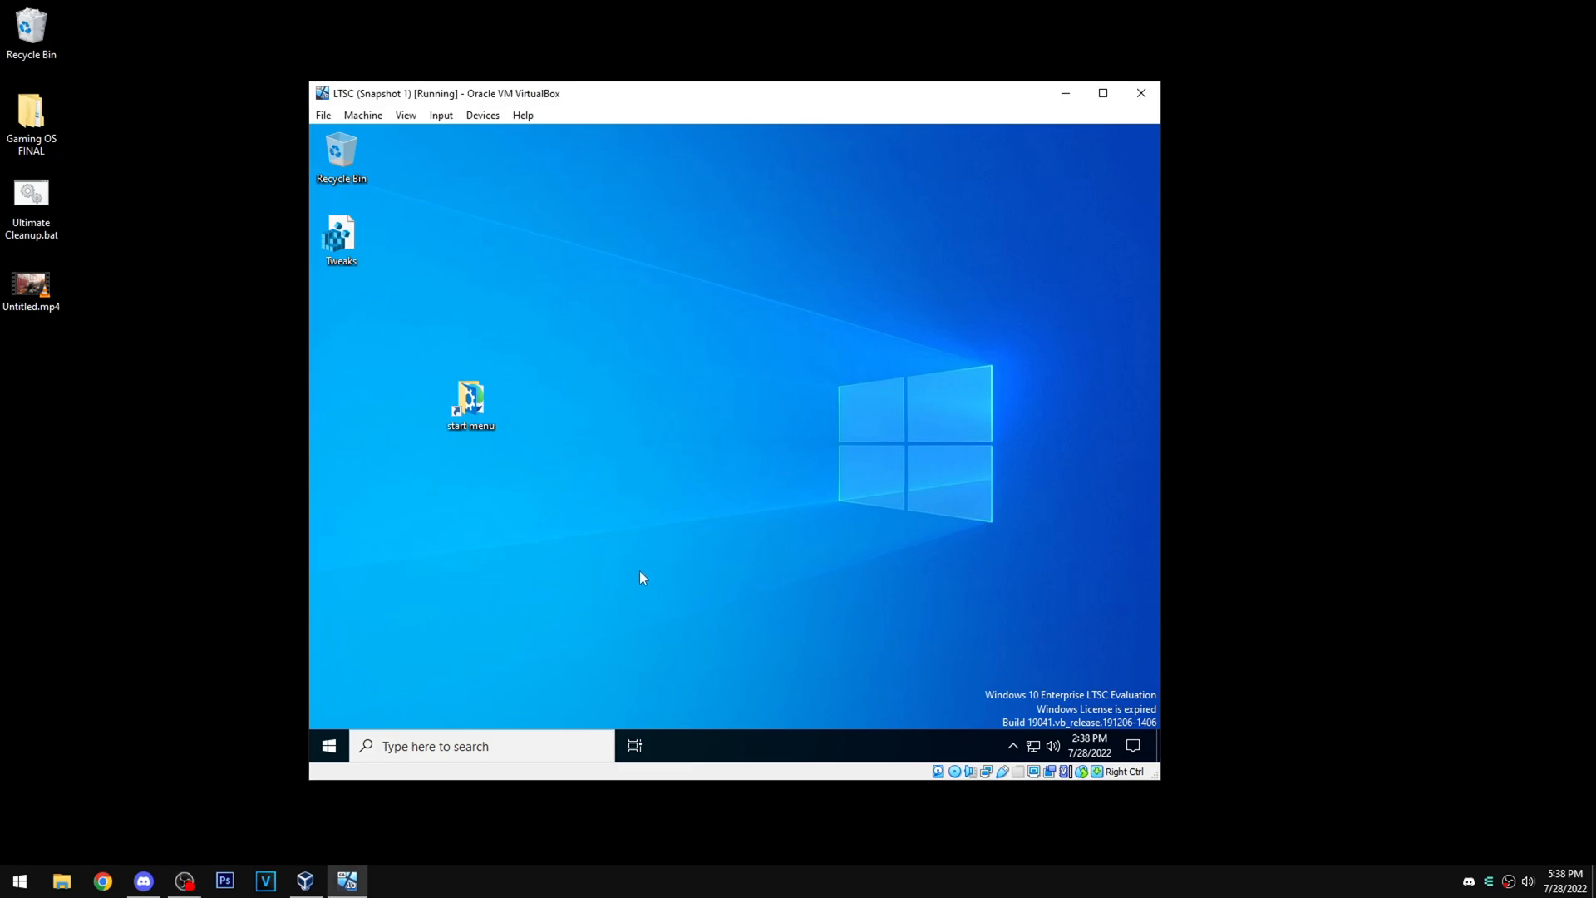
# Open the Start app list and search for 'test'.
pyautogui.click(328, 745)
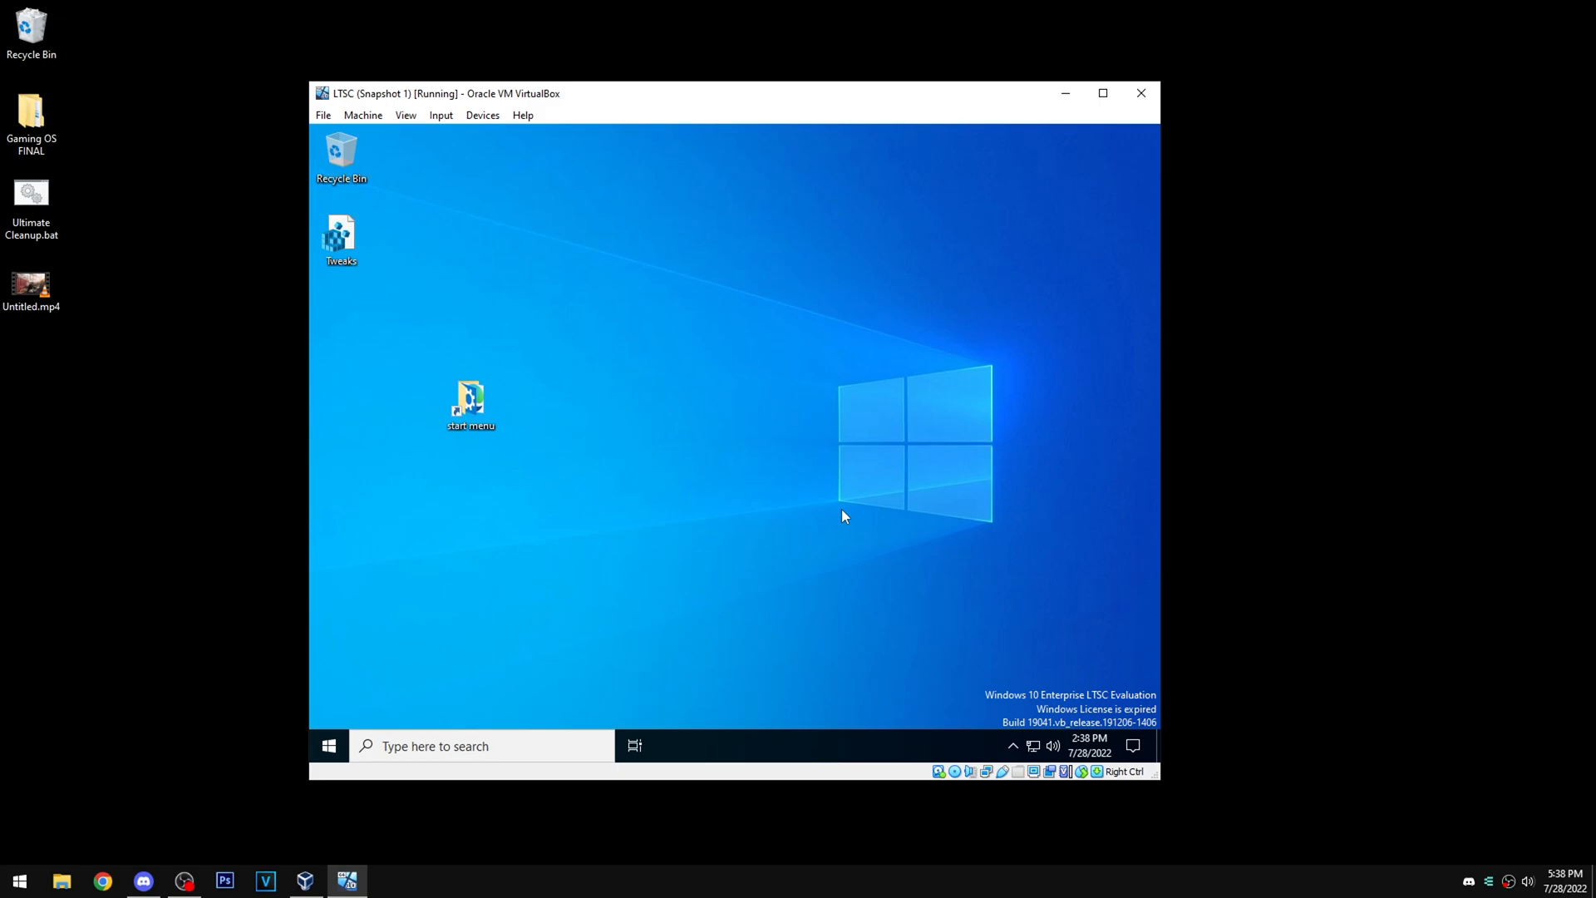
pyautogui.moveTo(538, 635)
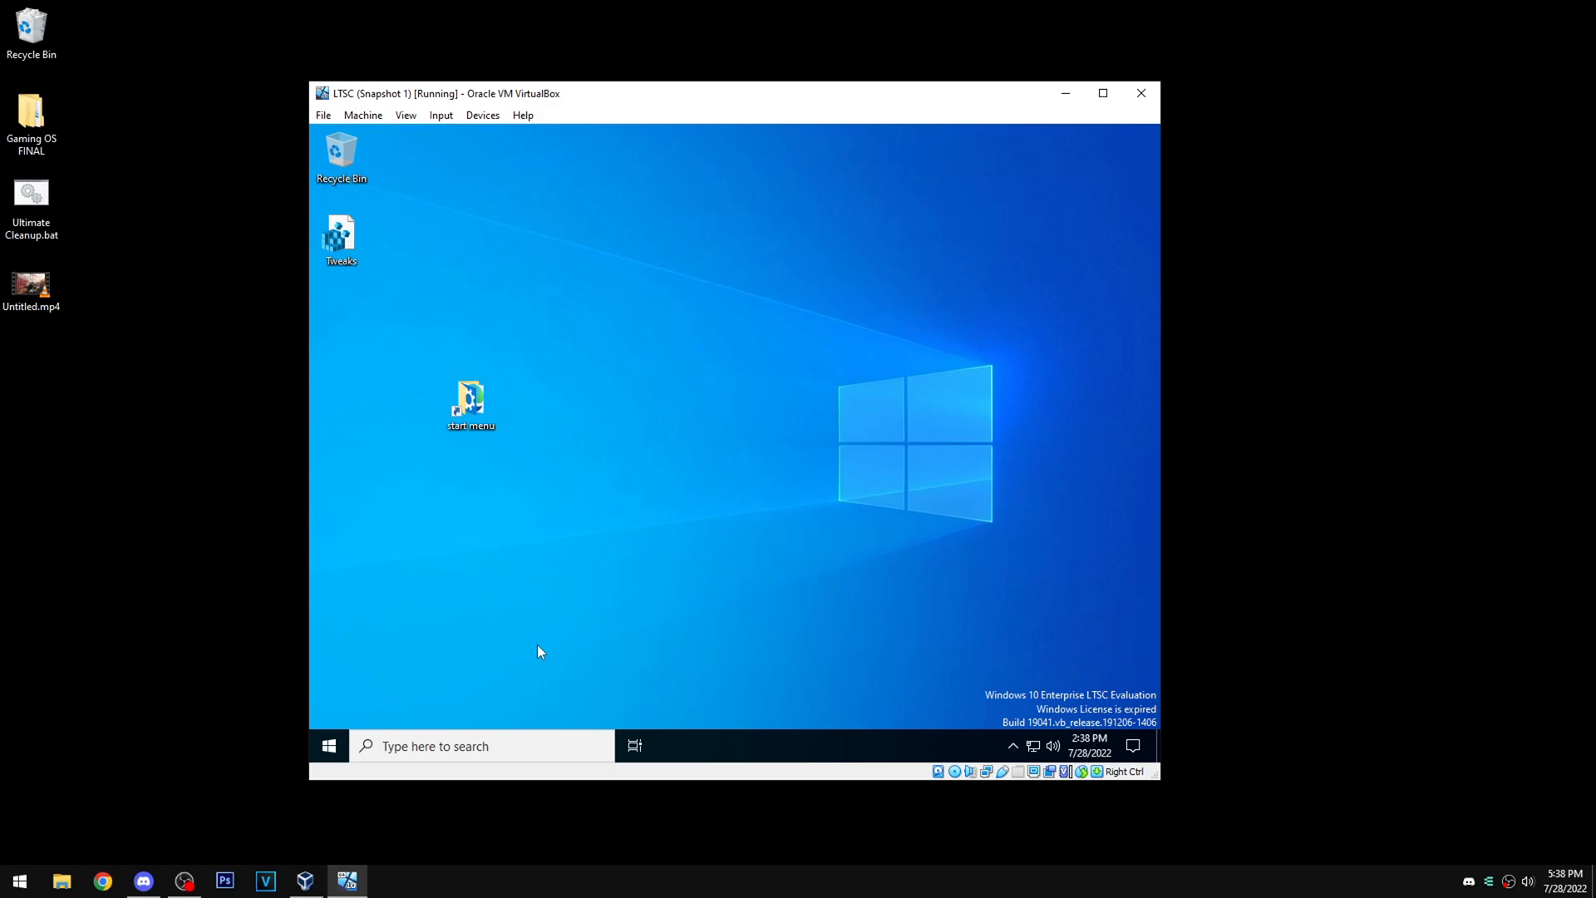
pyautogui.moveTo(491, 655)
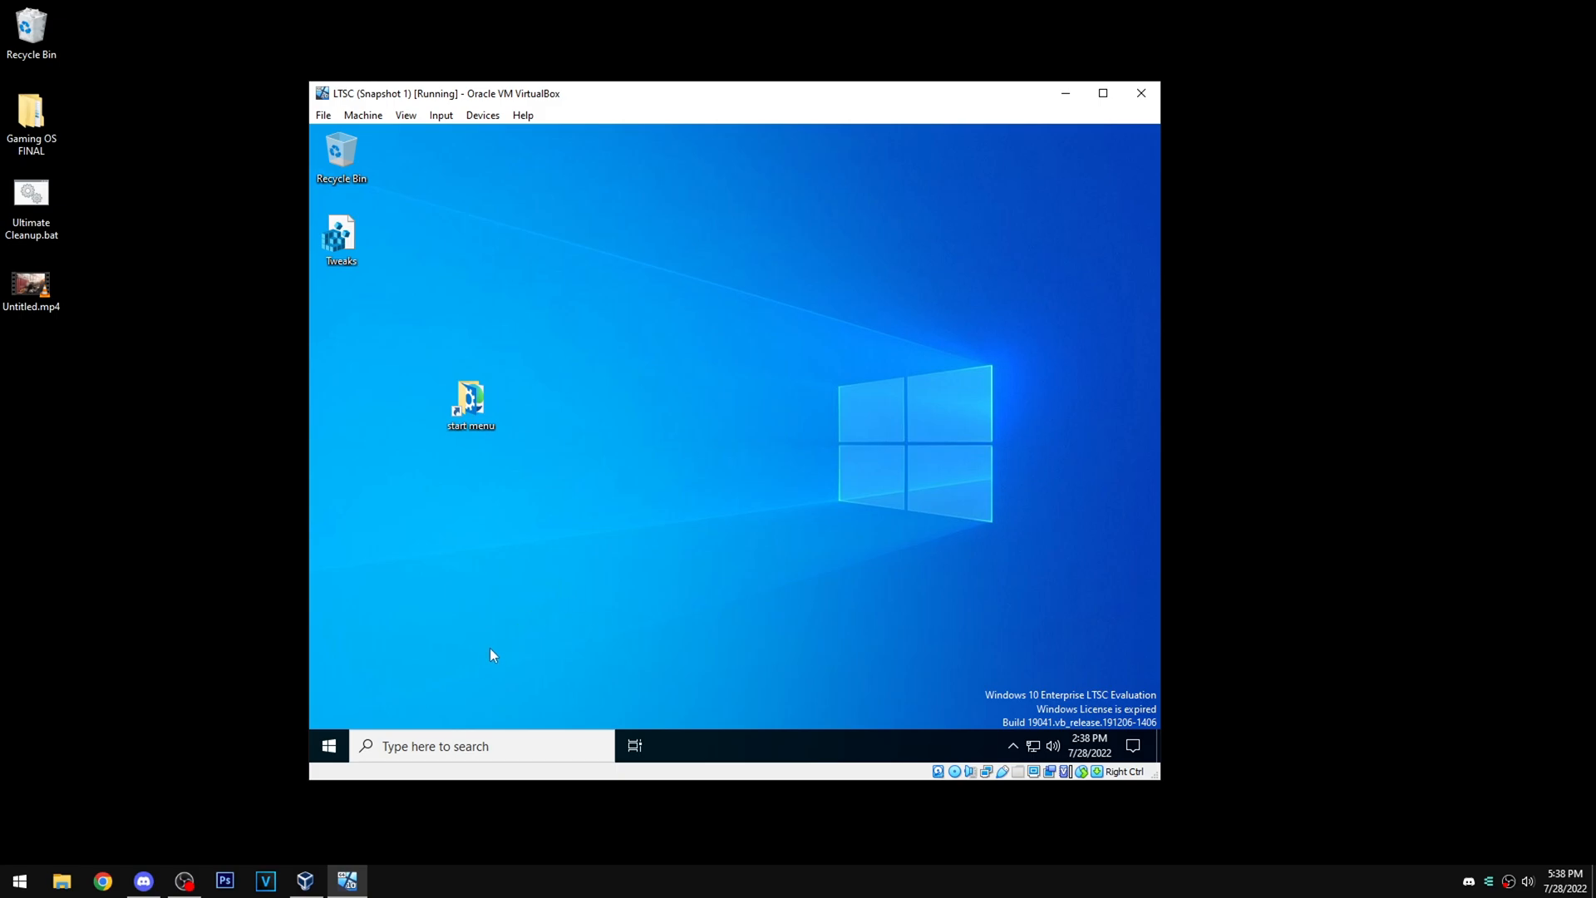
pyautogui.moveTo(372, 698)
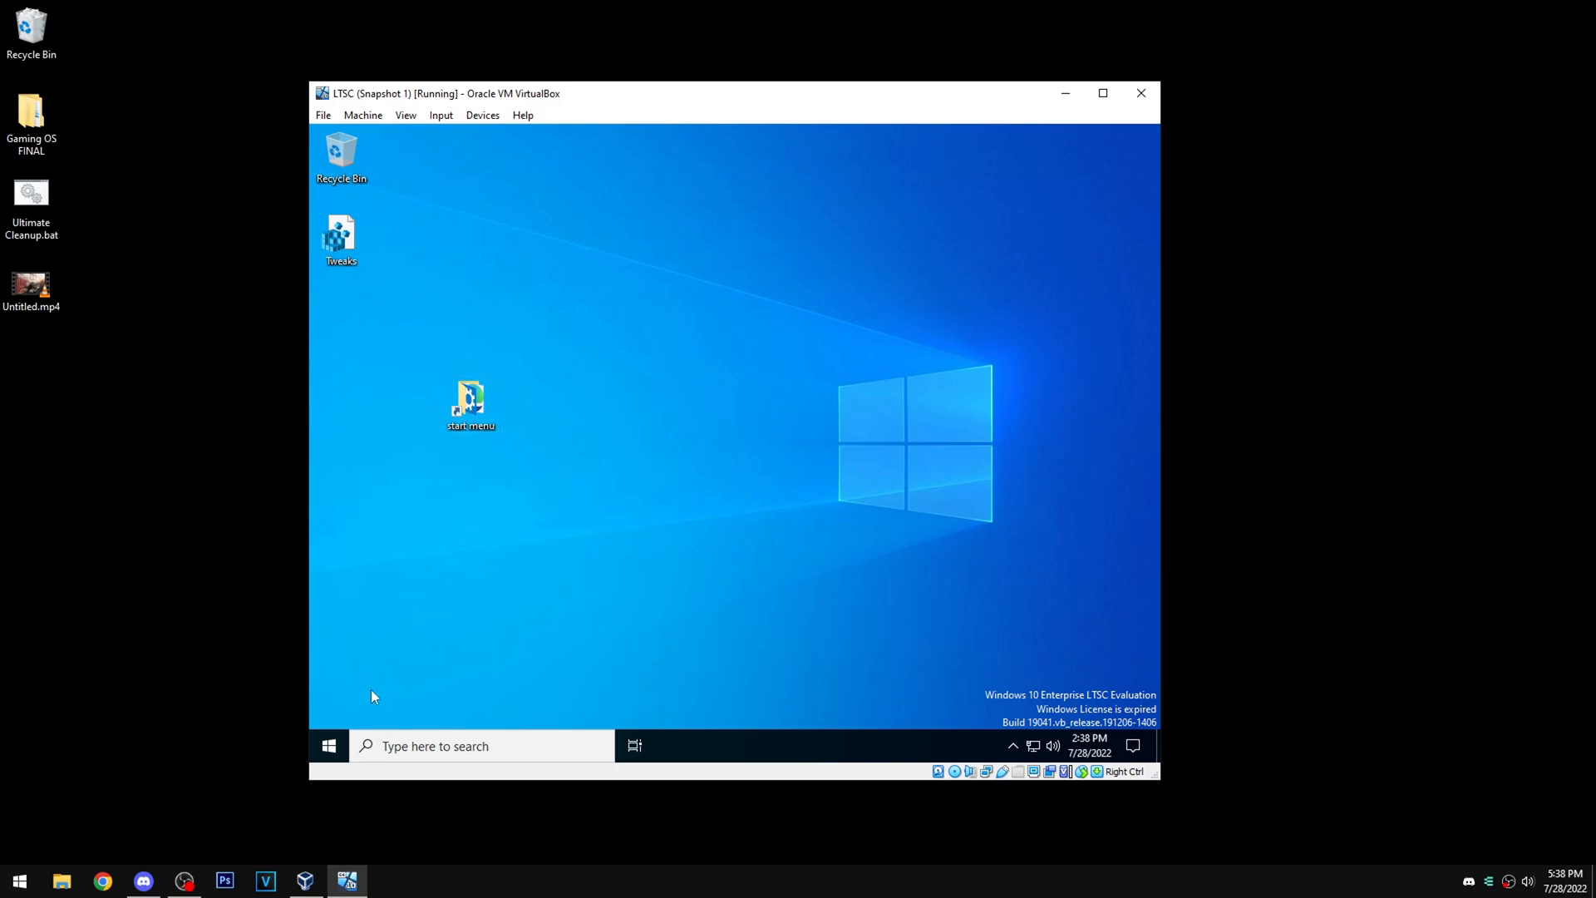
pyautogui.click(328, 745)
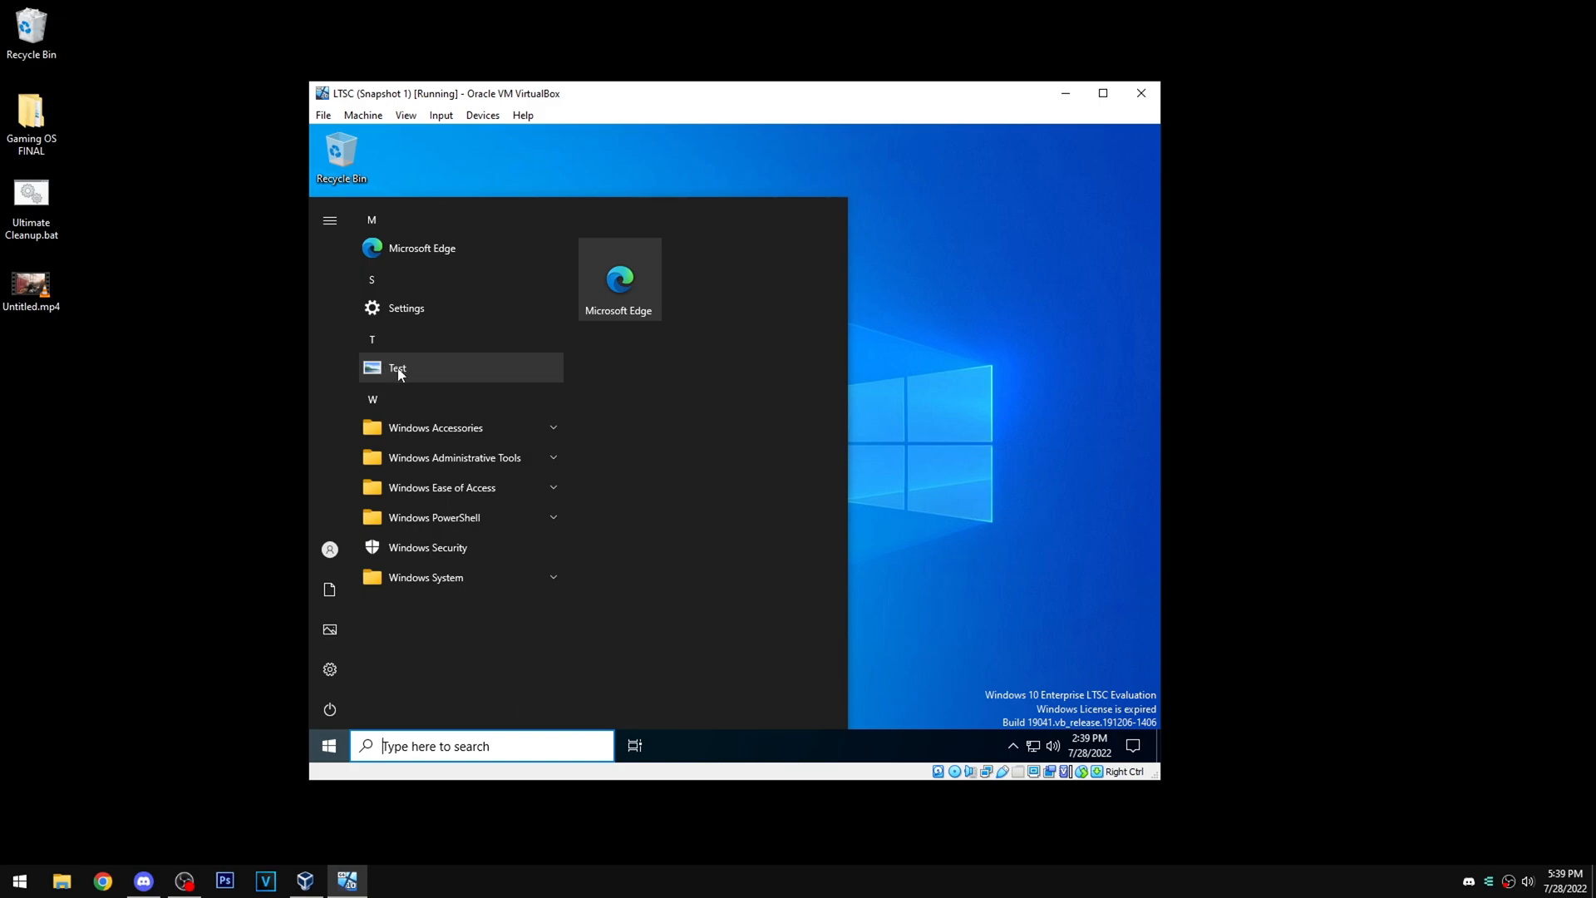
pyautogui.moveTo(417, 359)
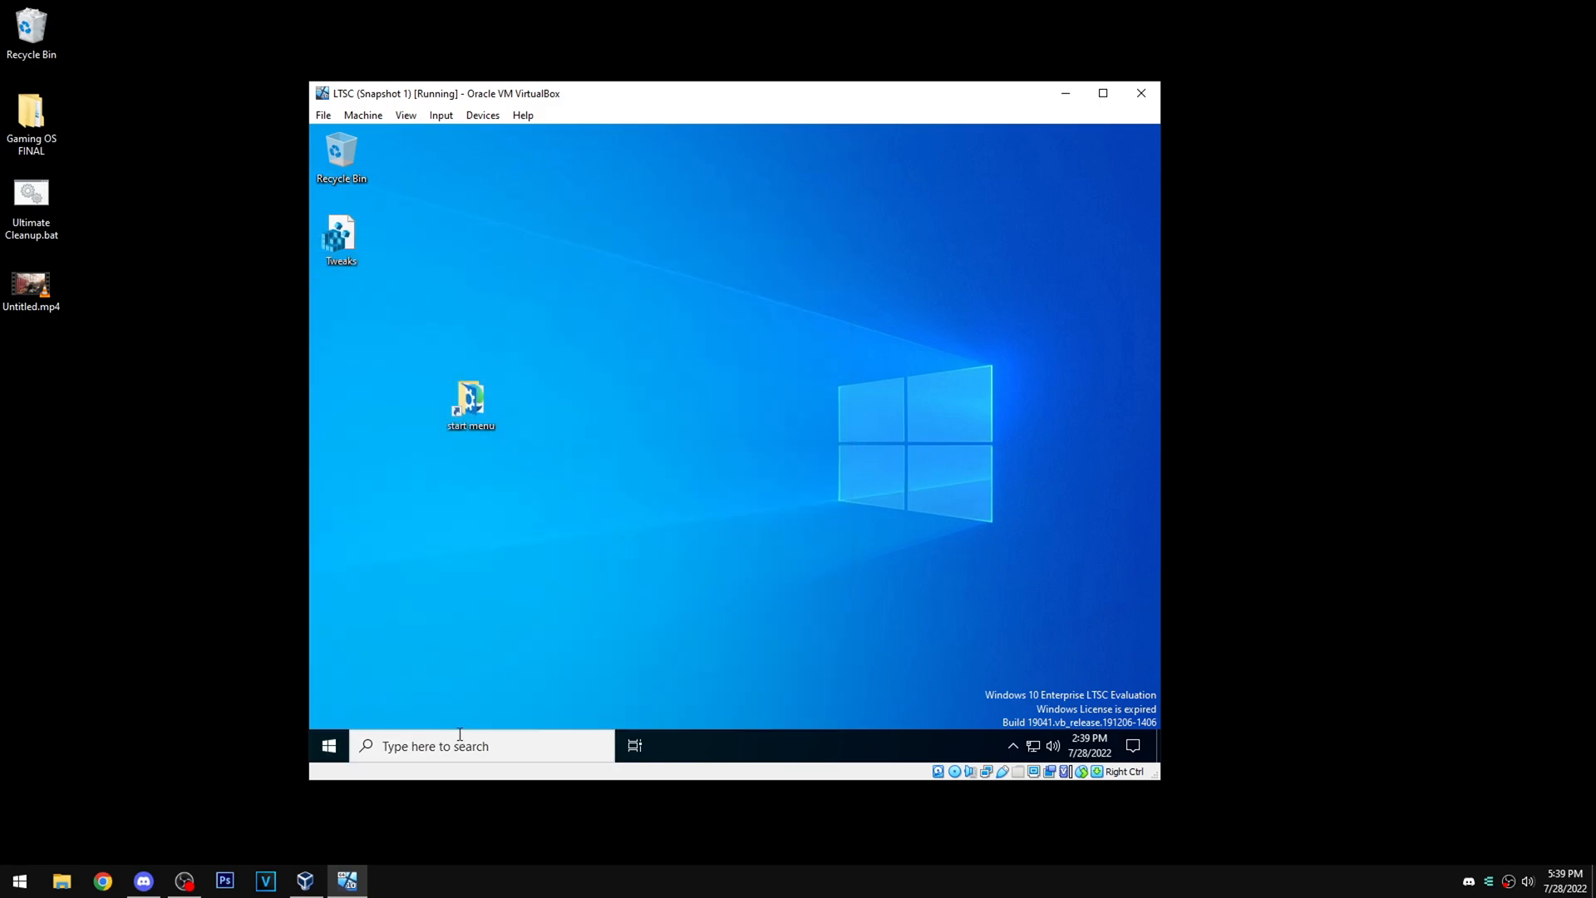
pyautogui.click(327, 745)
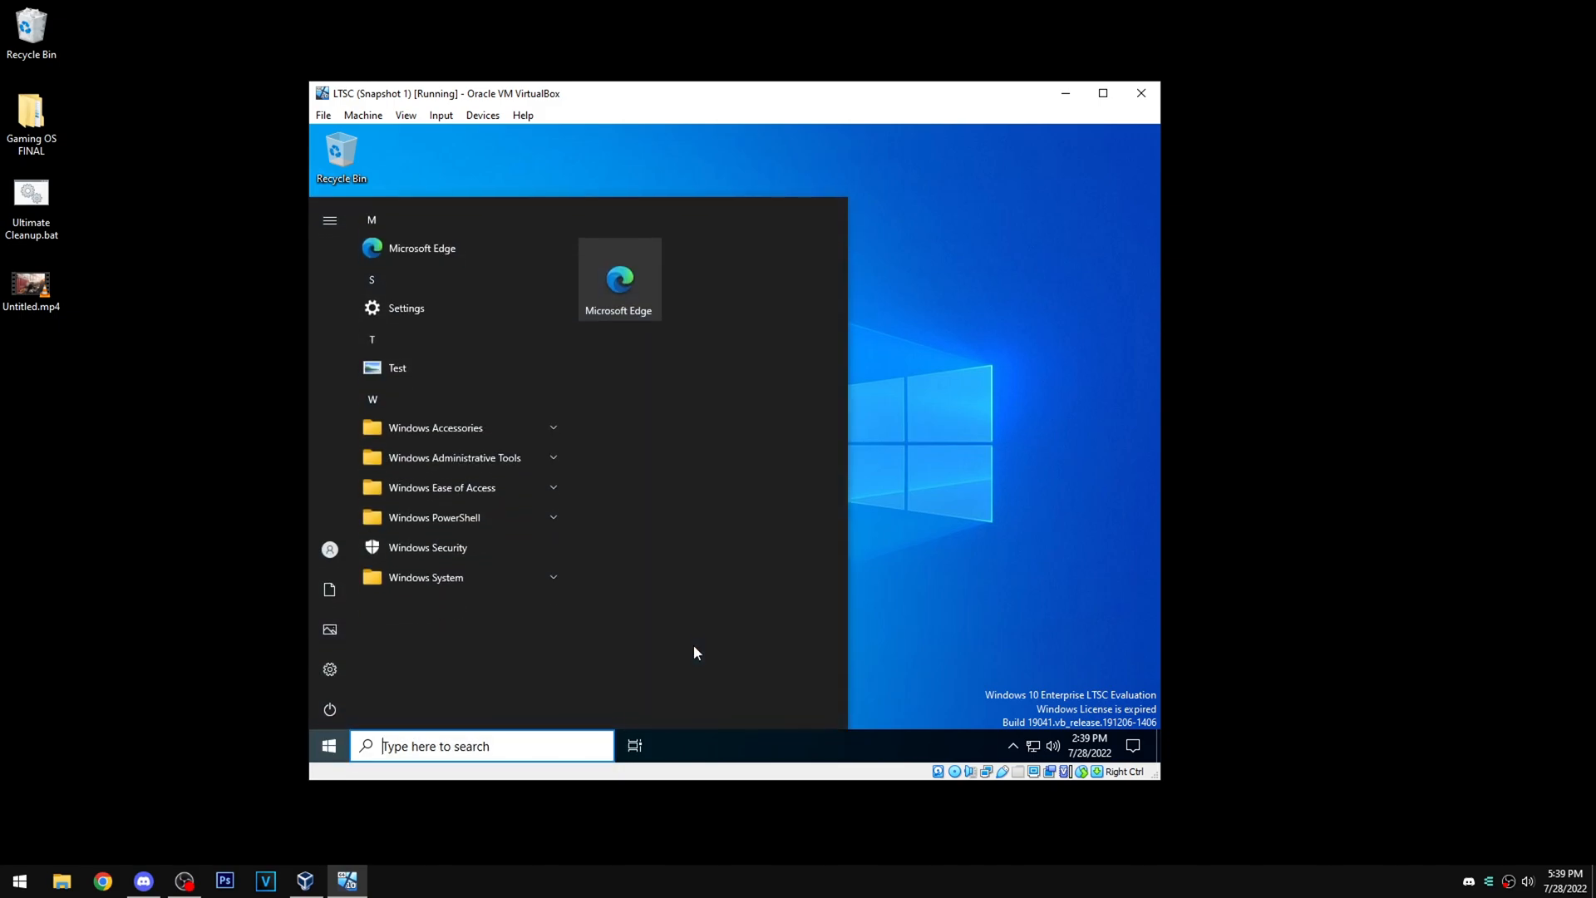
pyautogui.write('test')
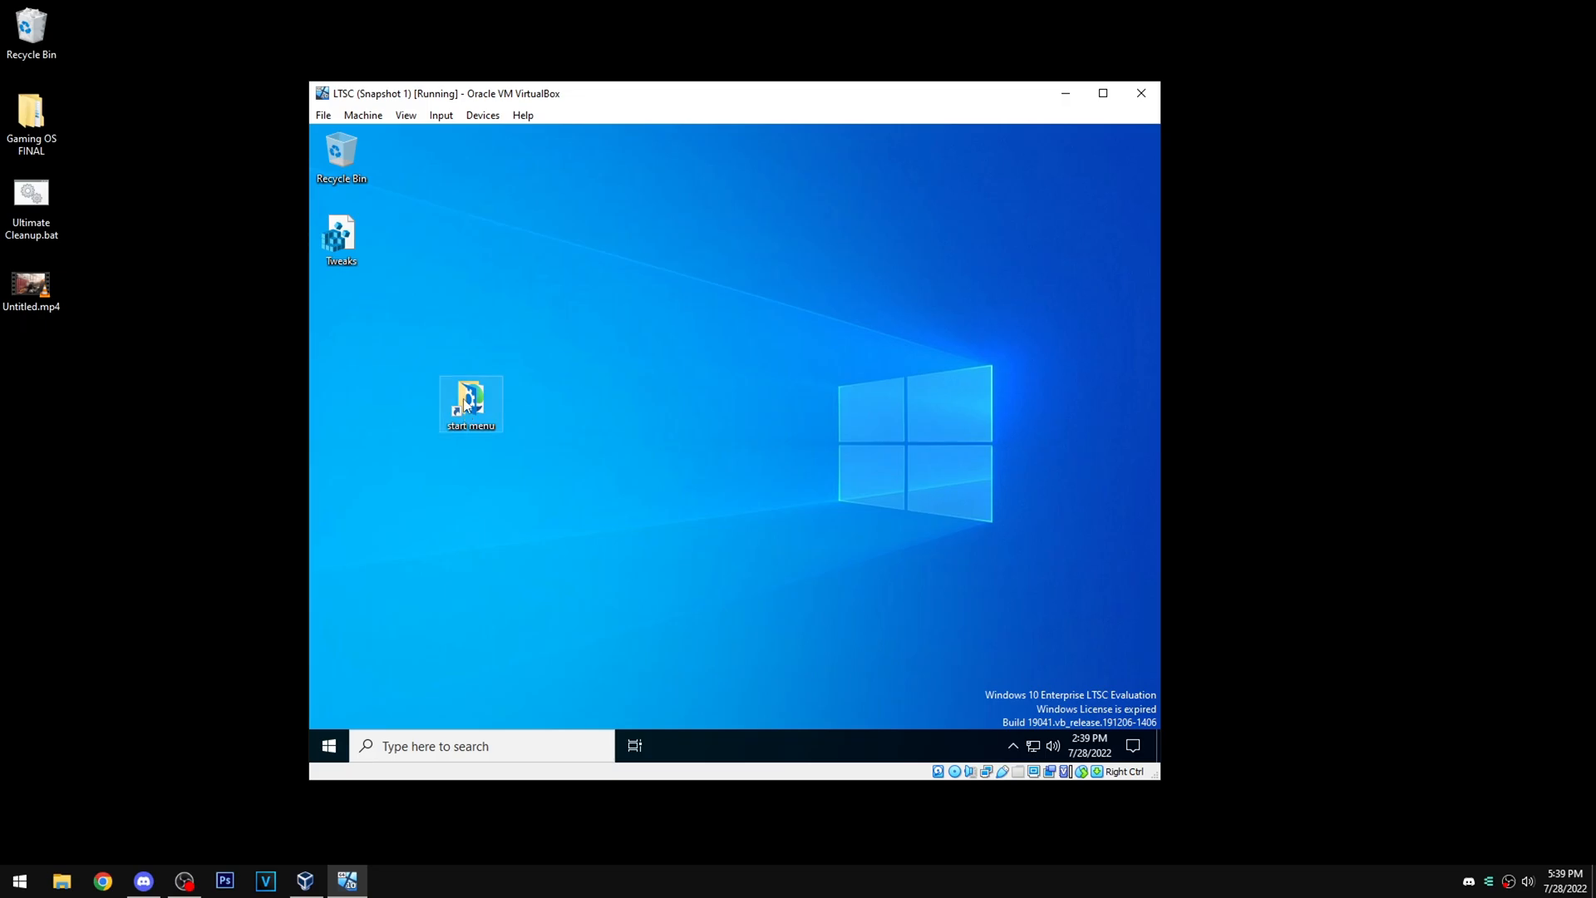
# Open the Start Menu Programs folder, view its full path, and select the Test shortcut.
pyautogui.doubleClick(471, 397)
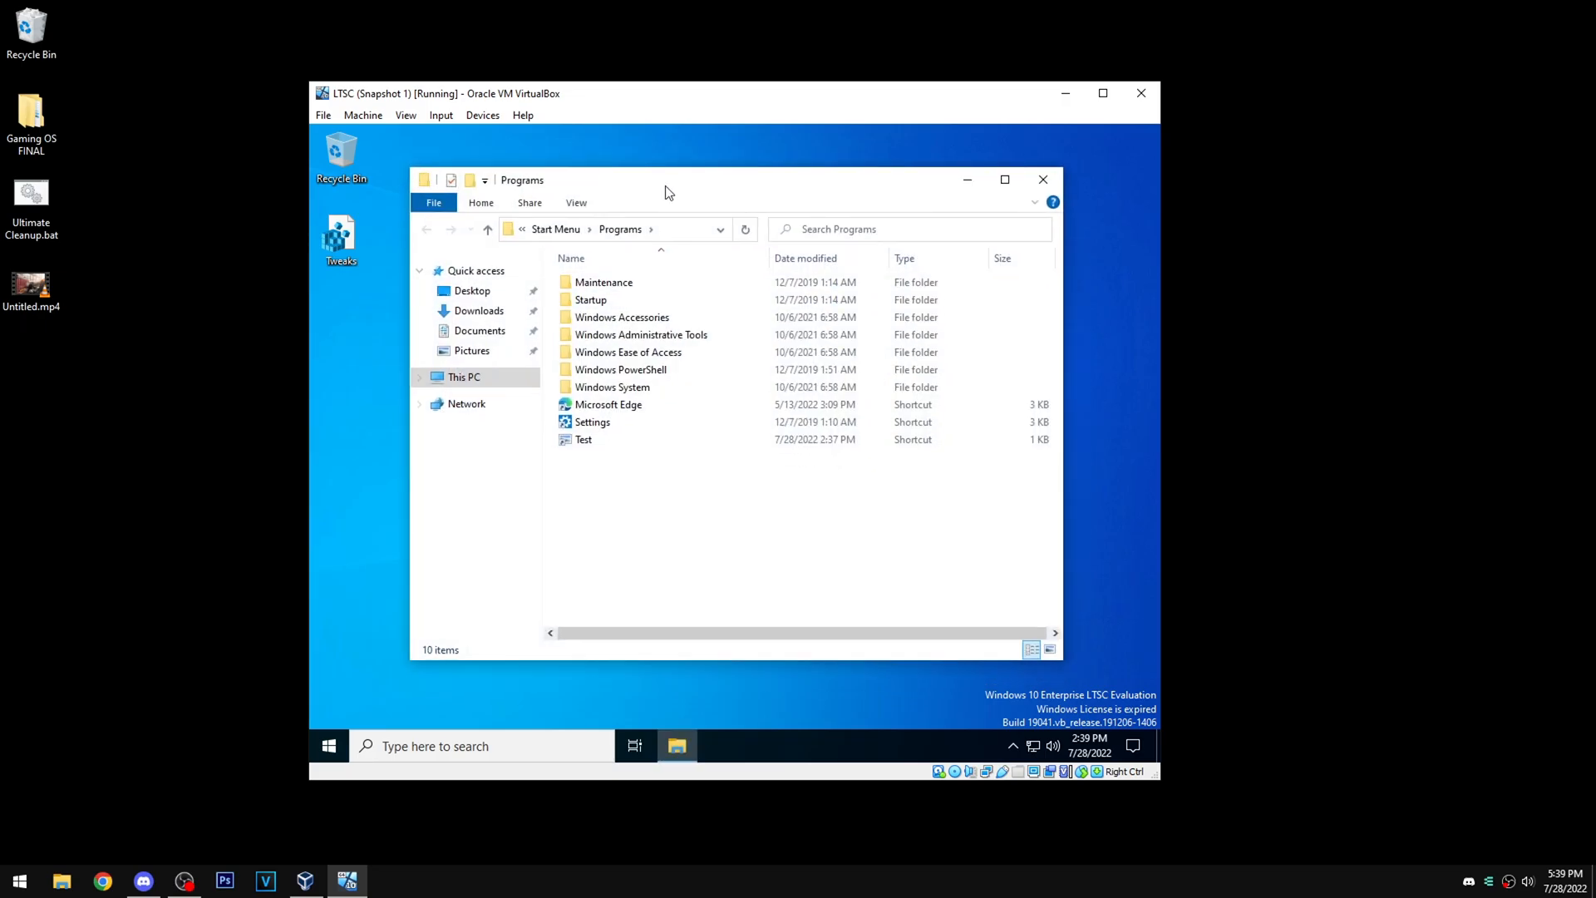
pyautogui.click(612, 227)
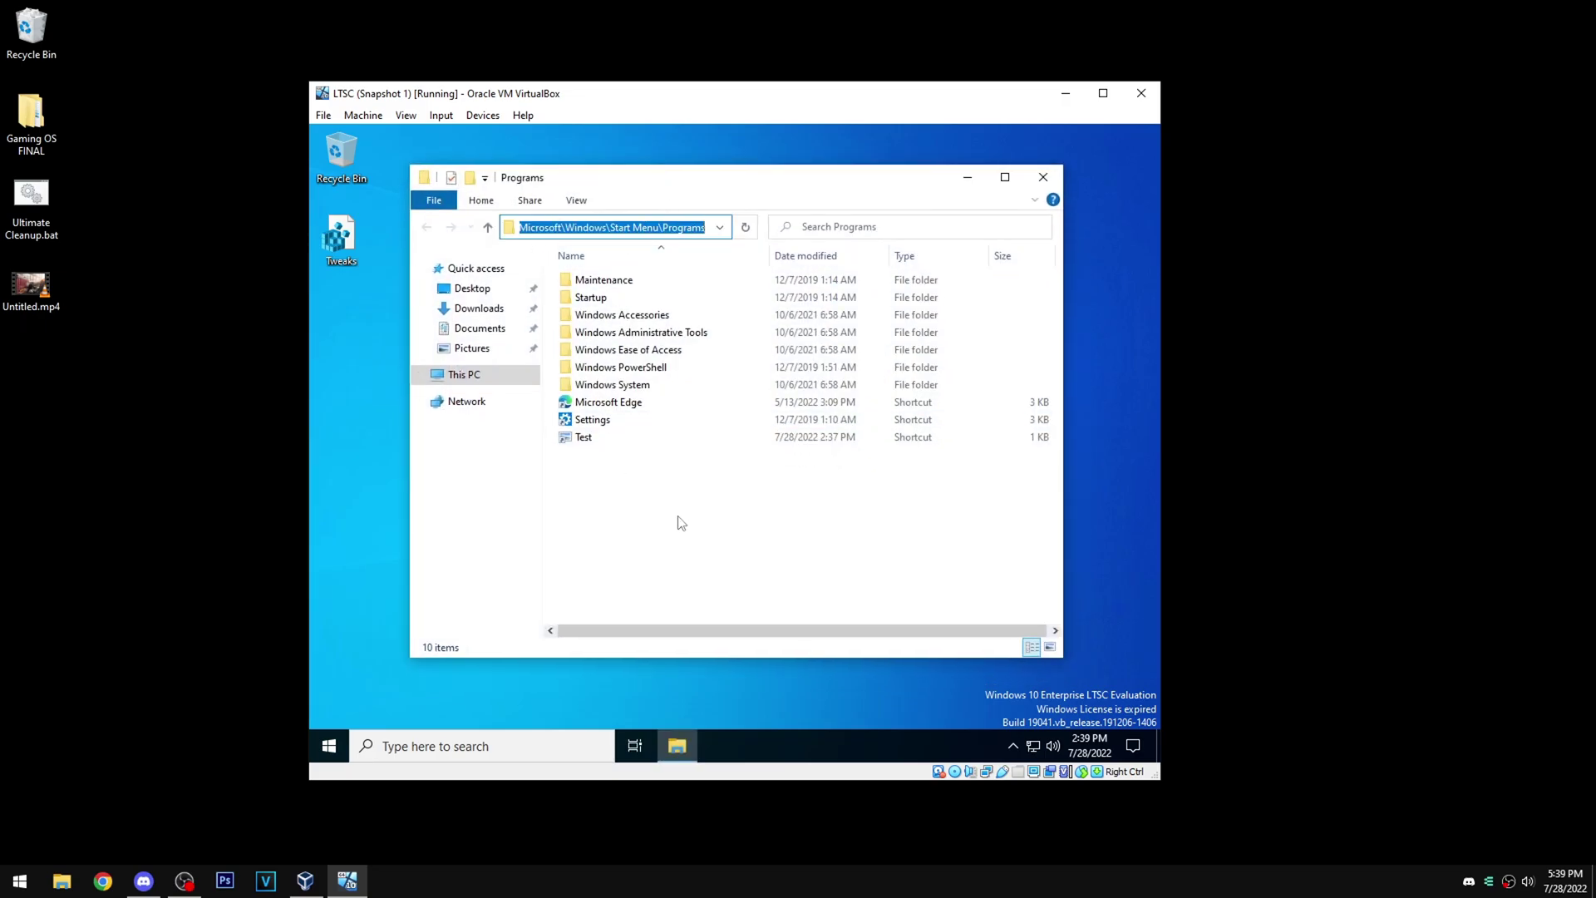
pyautogui.click(593, 418)
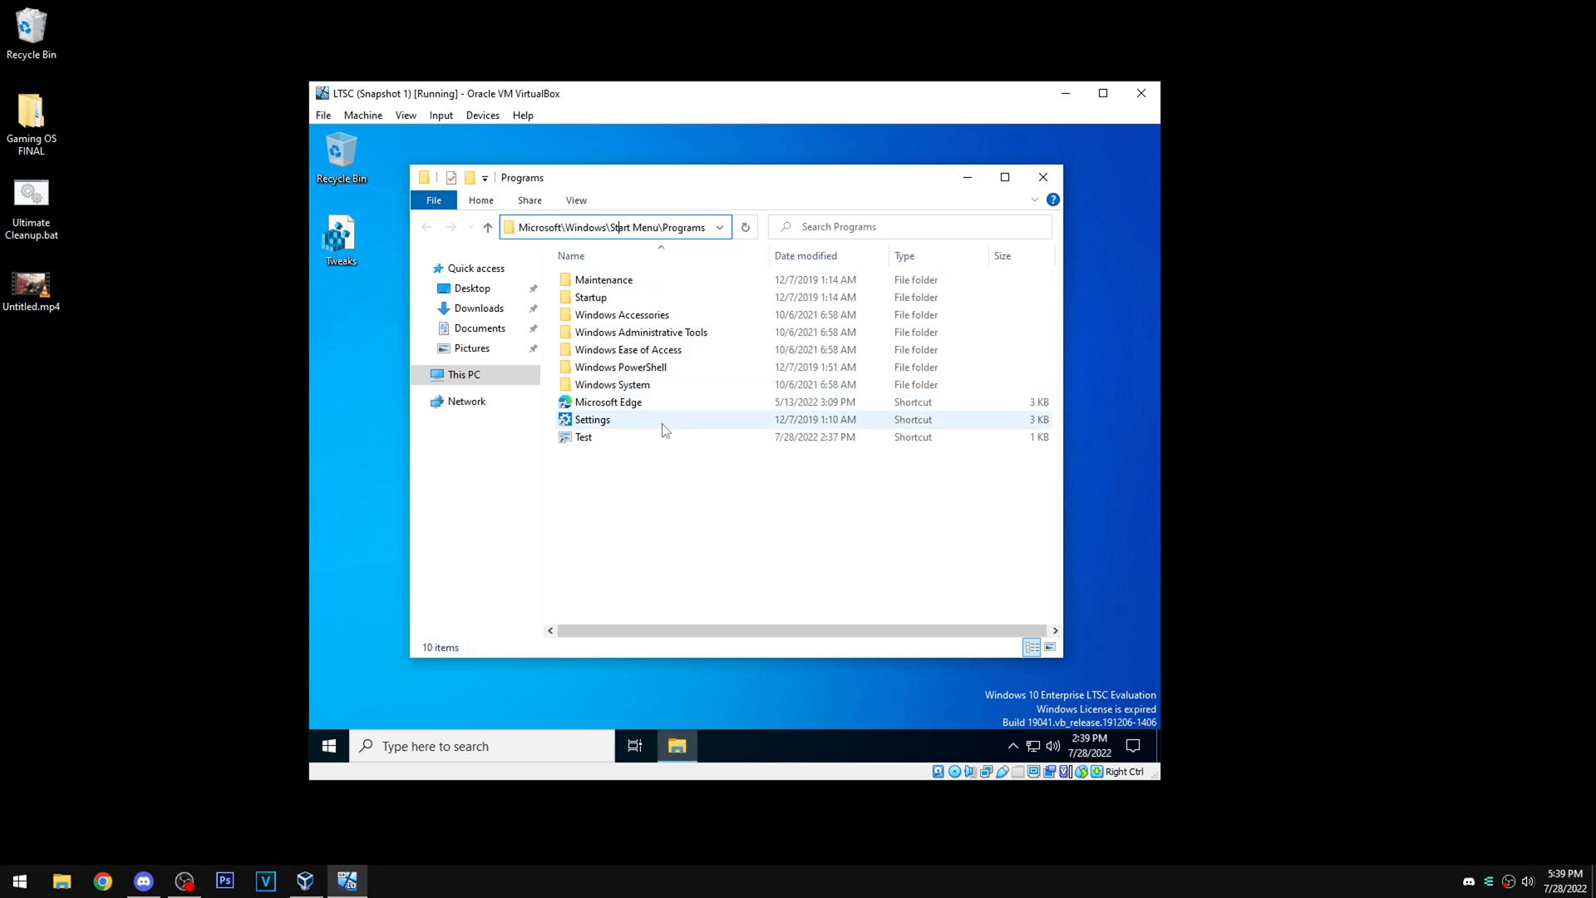
pyautogui.moveTo(669, 420)
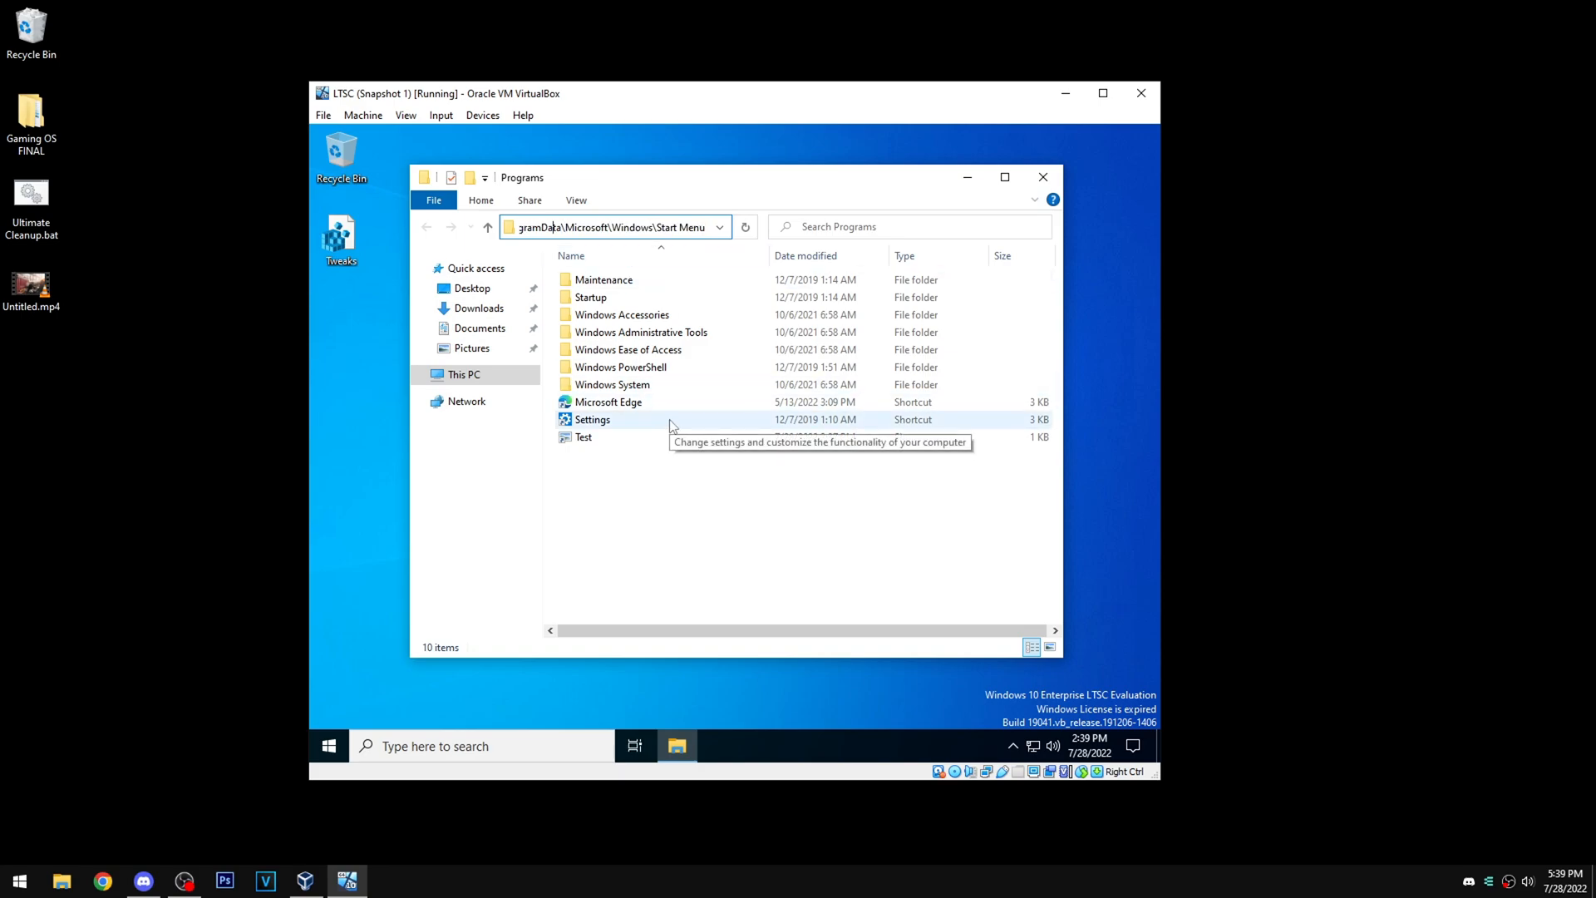
pyautogui.moveTo(657, 509)
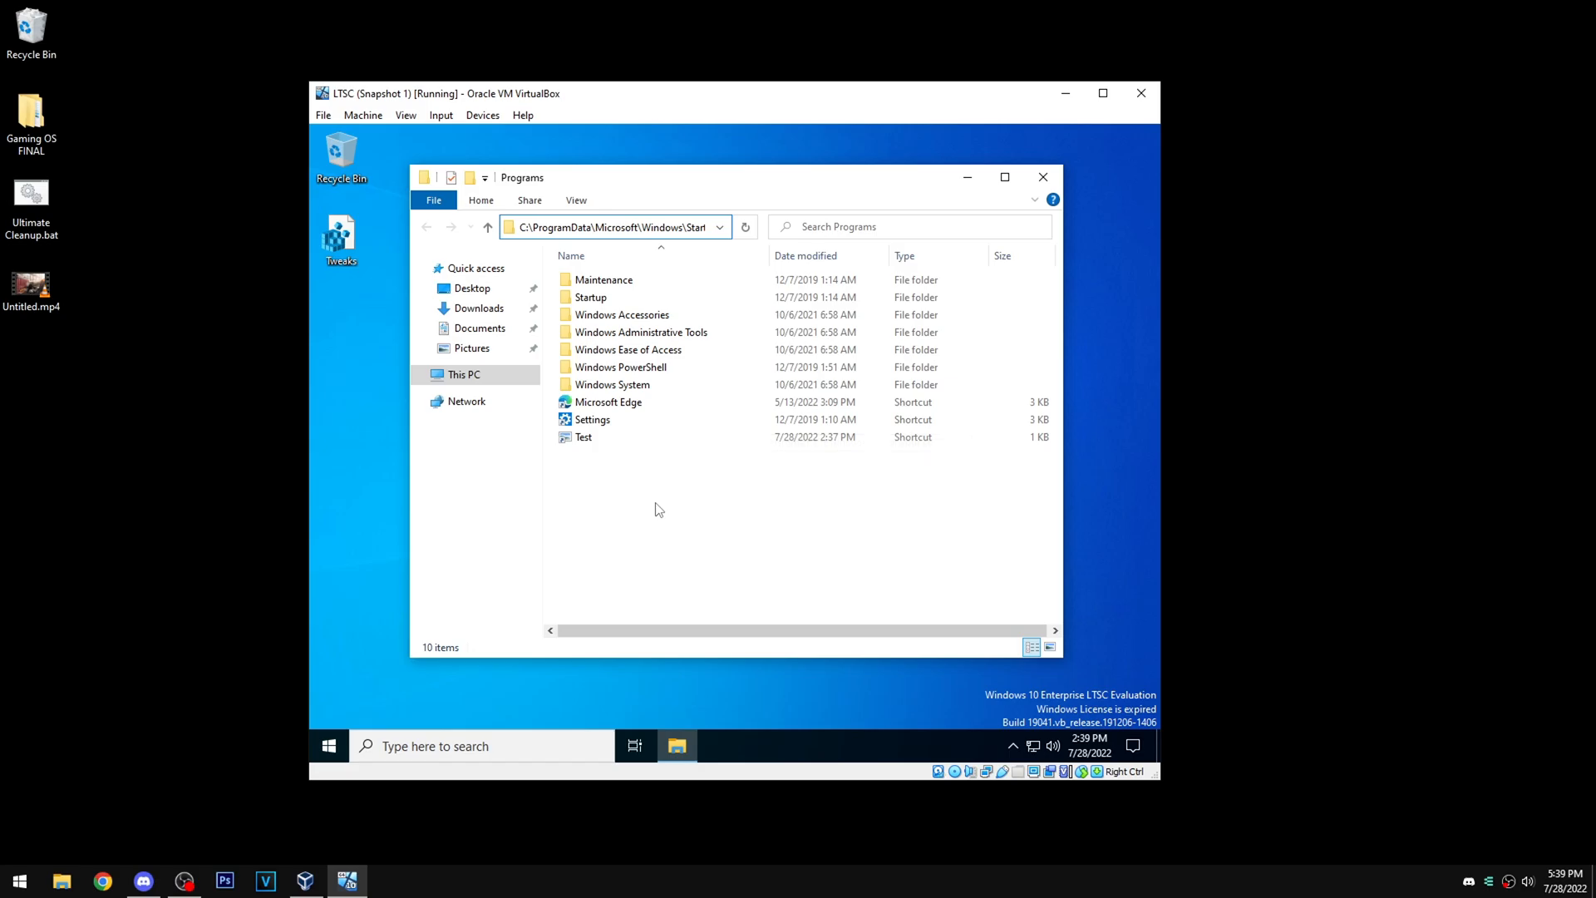
pyautogui.click(583, 437)
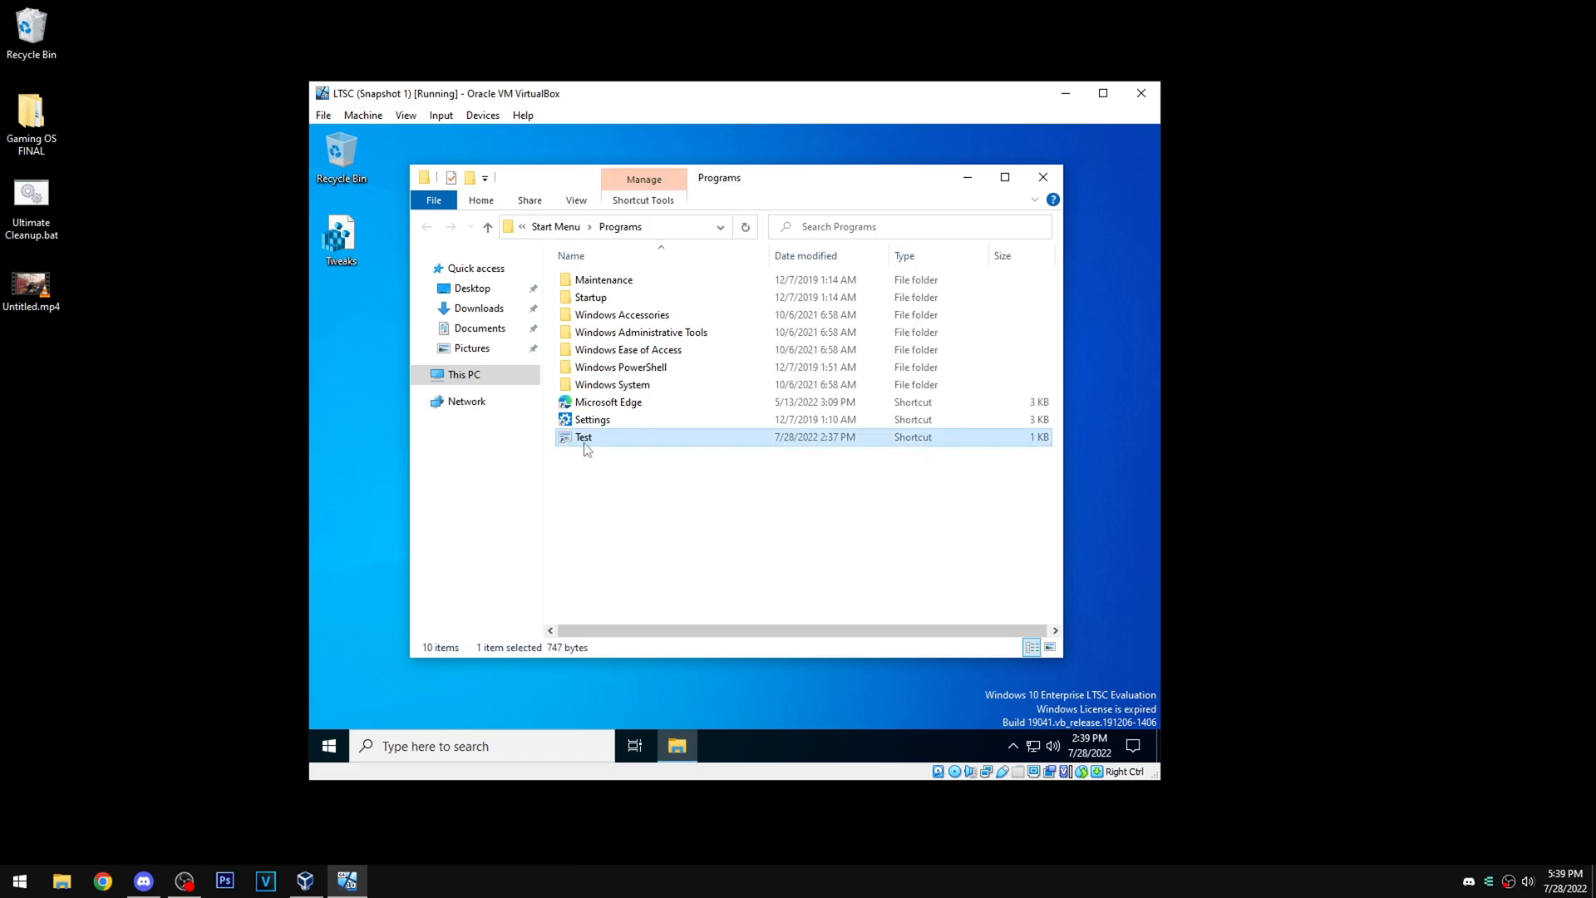
pyautogui.moveTo(1043, 177)
pyautogui.write('t')
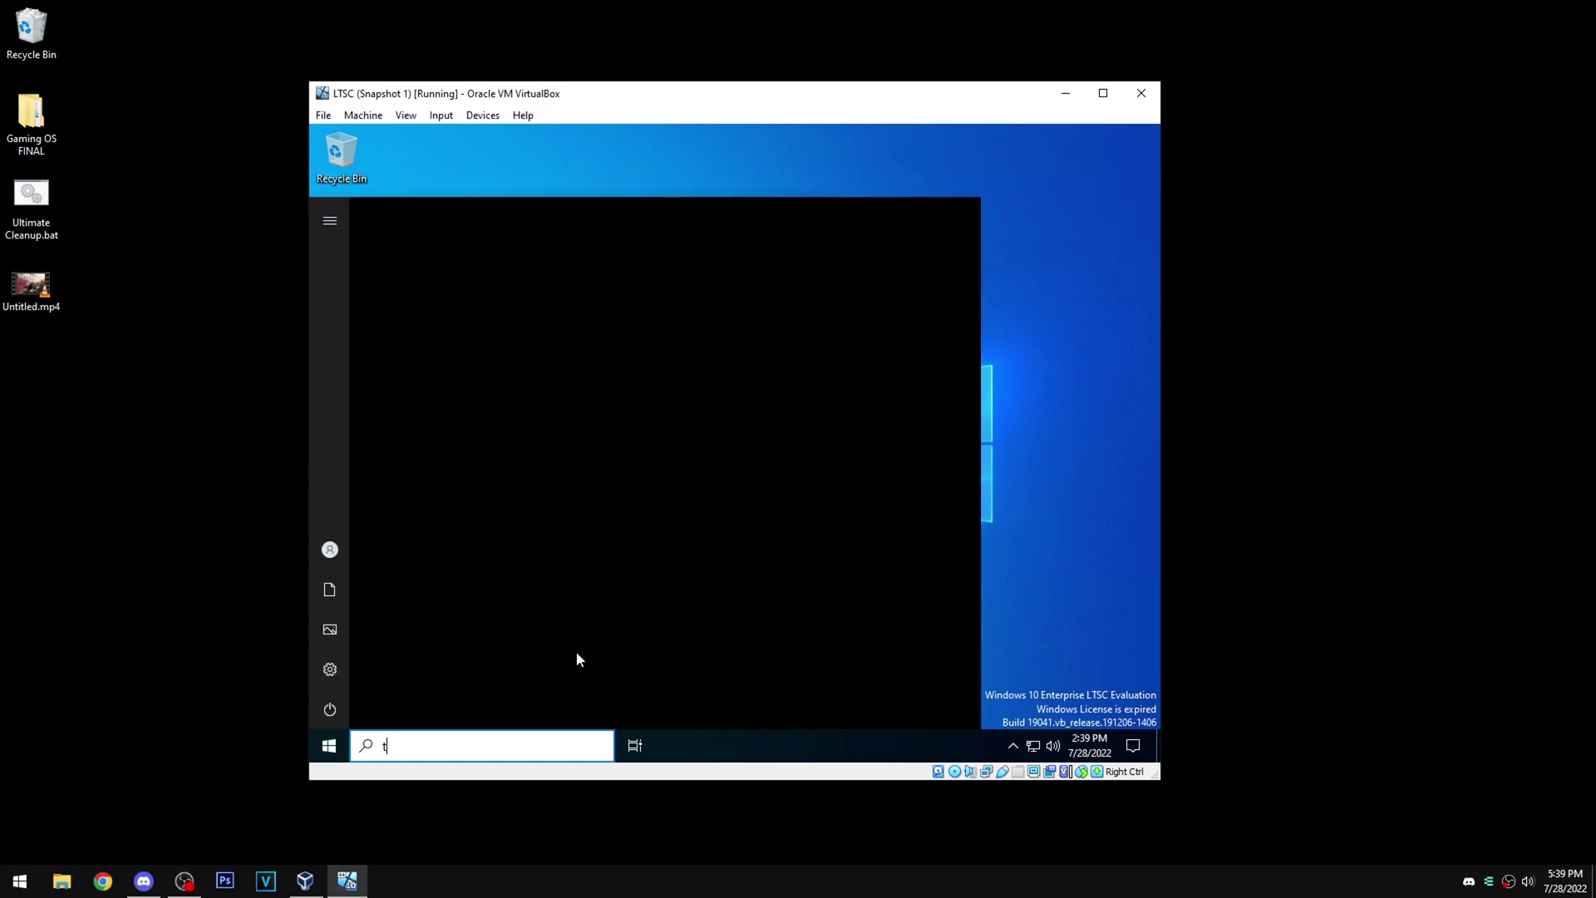
pyautogui.write('est')
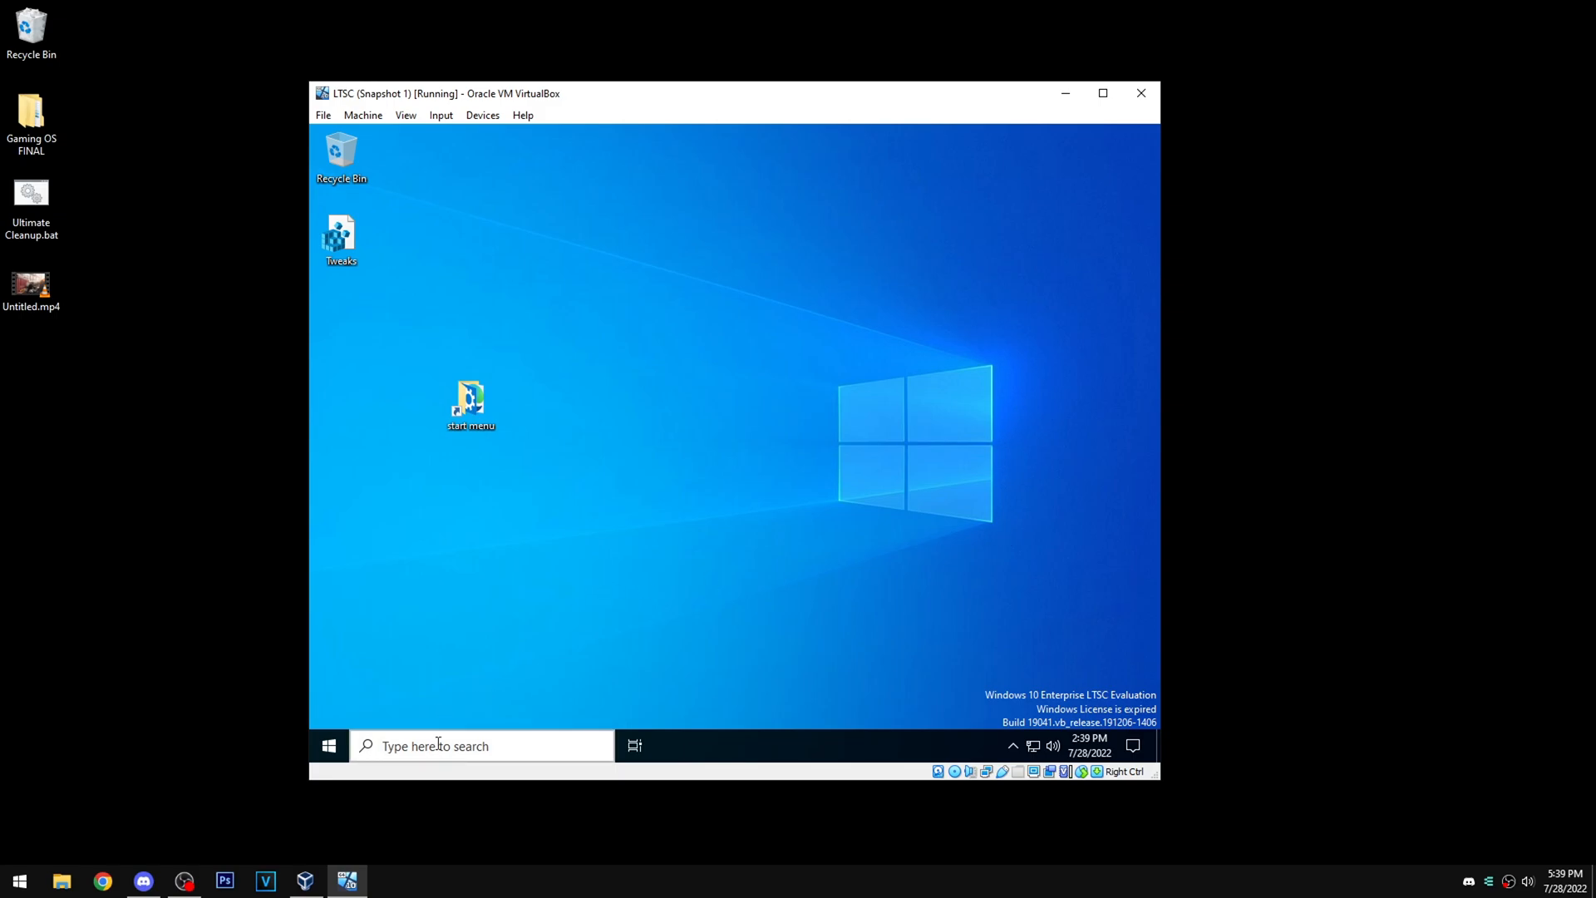
pyautogui.click(479, 745)
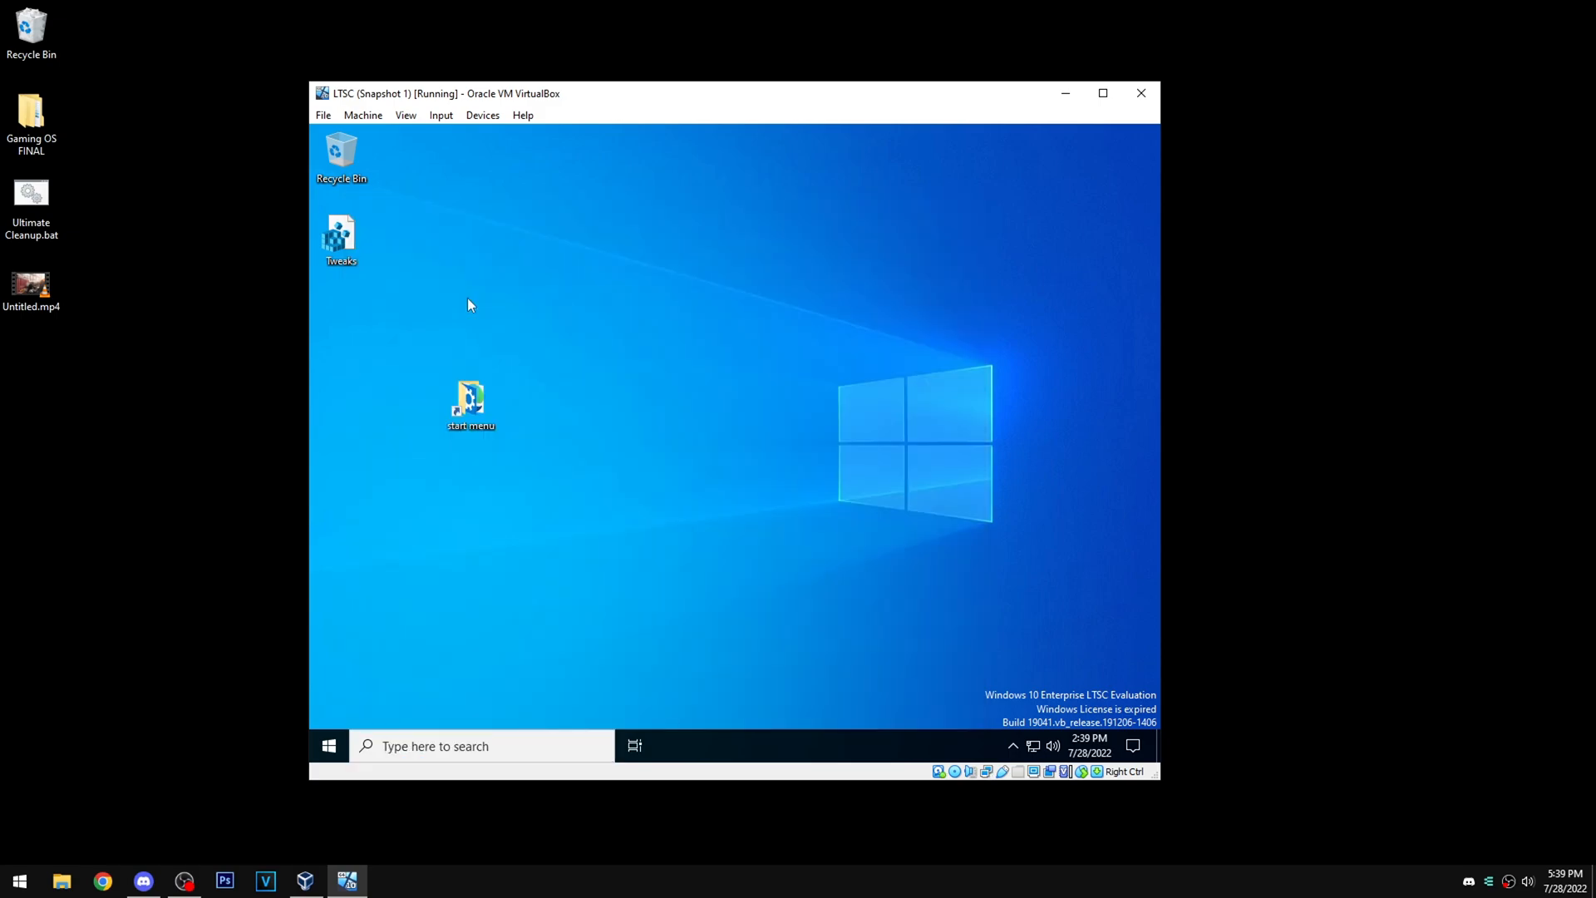
# Open Indexing Options and select the Users indexed location.
pyautogui.doubleClick(470, 400)
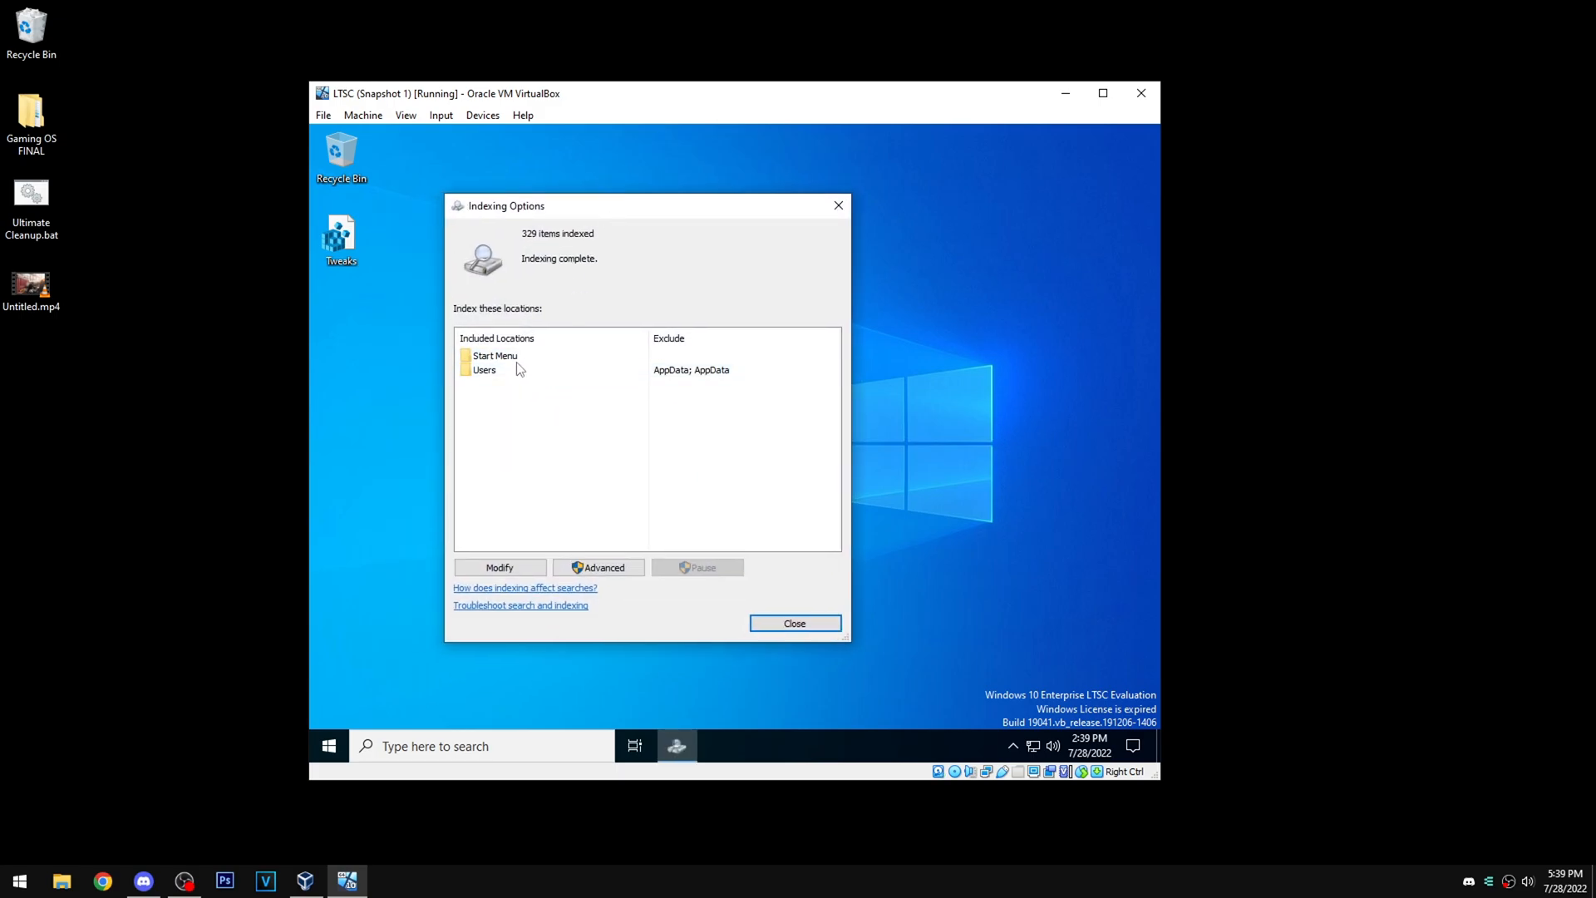
pyautogui.click(484, 369)
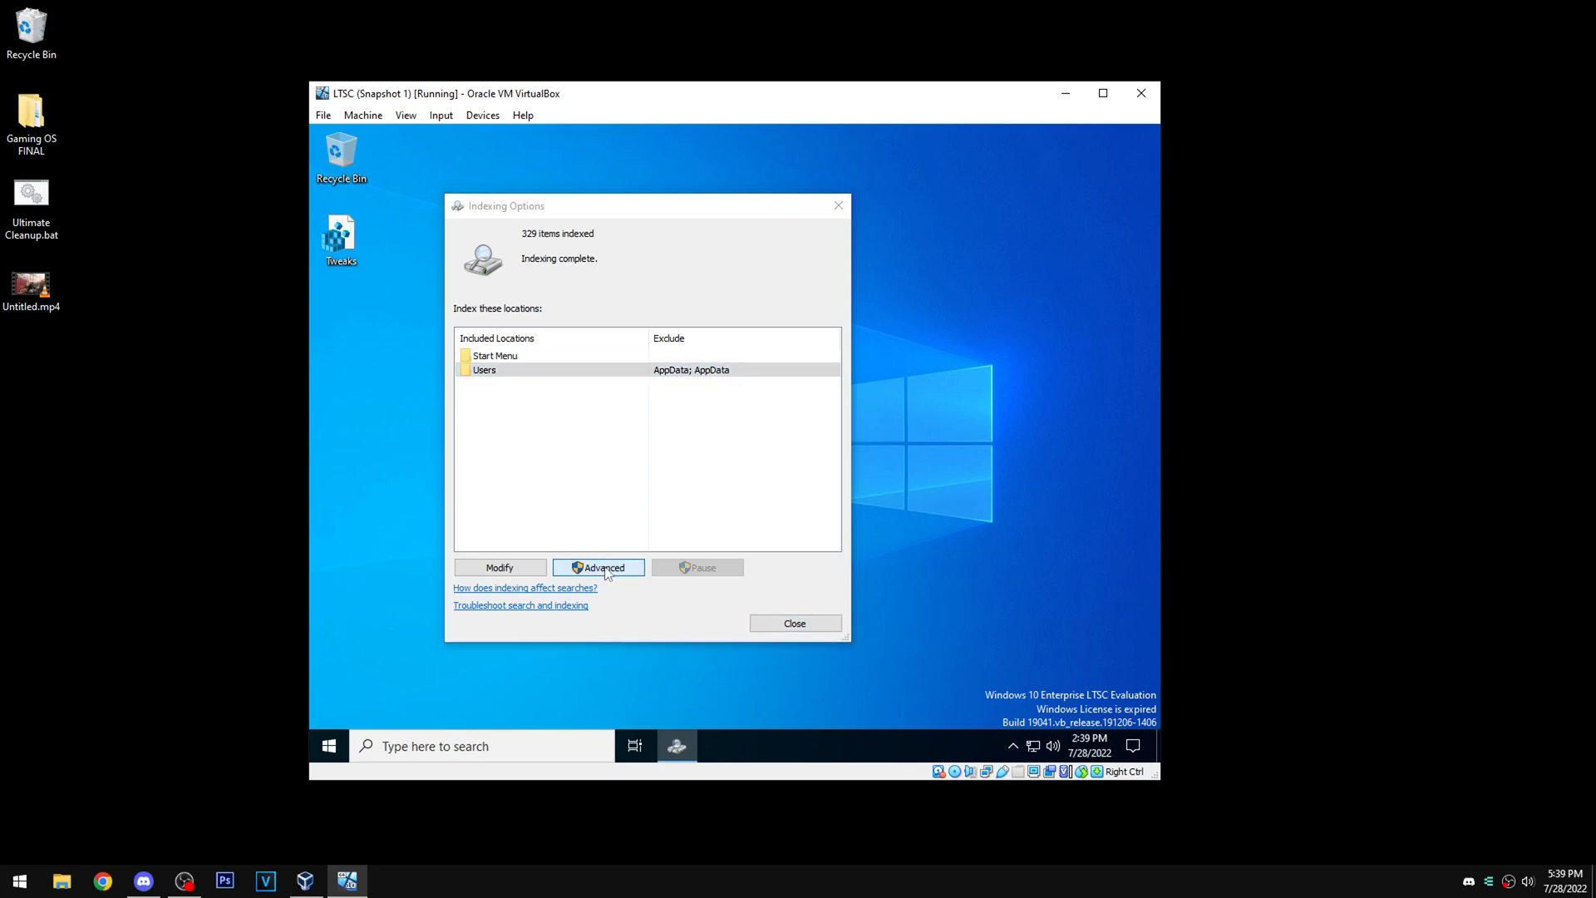
pyautogui.click(598, 567)
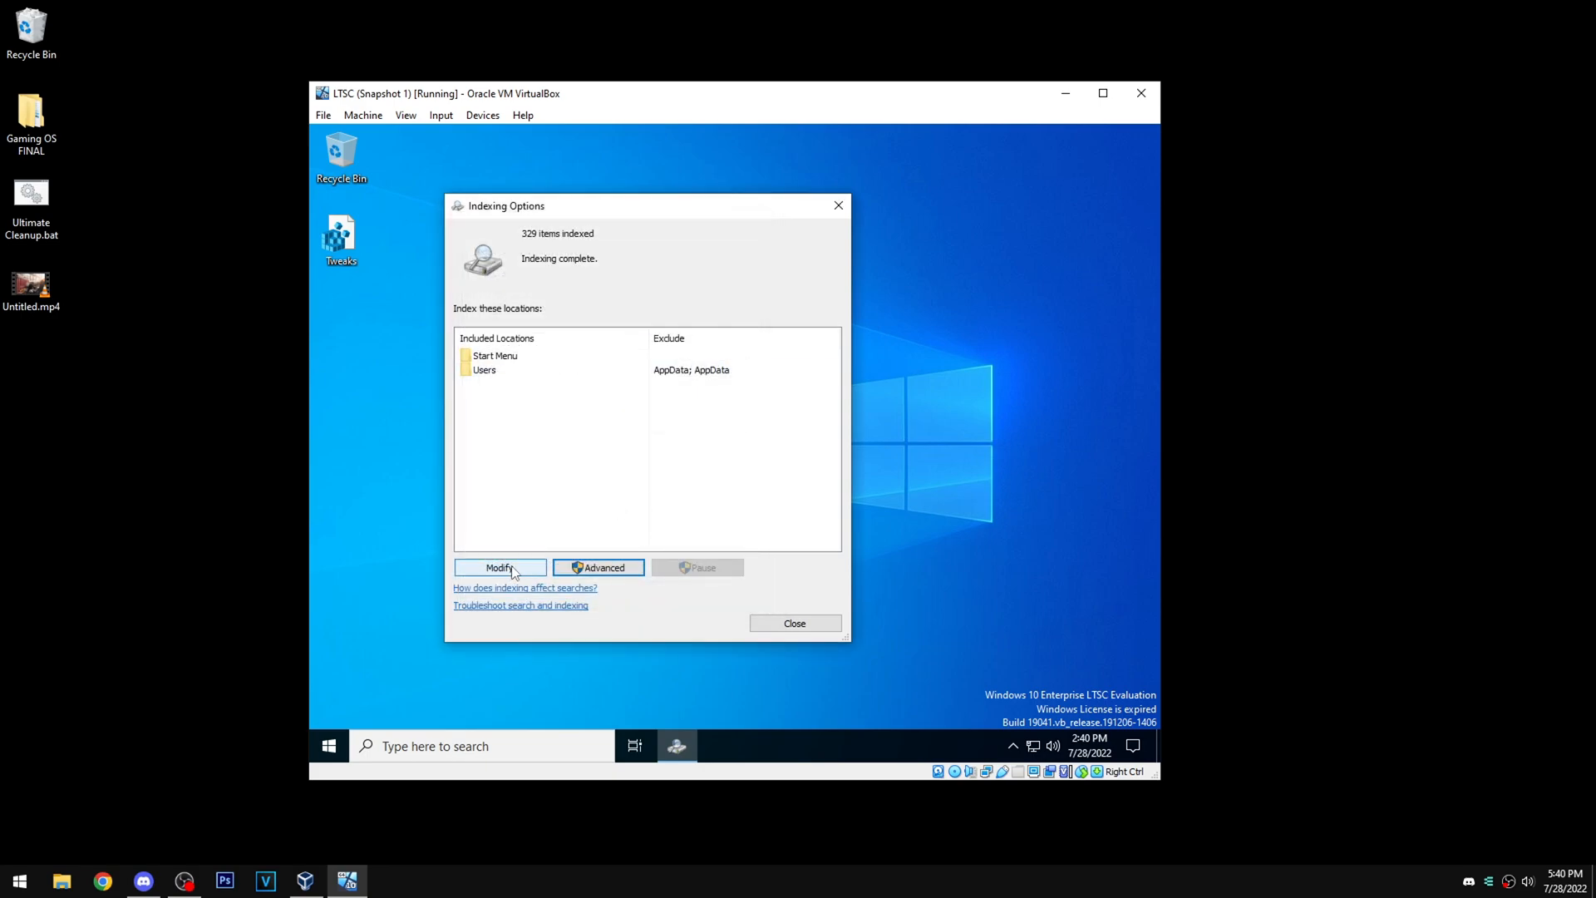
# In Modify, expand Start Menu to confirm Programs is indexed, then close the list.
pyautogui.click(500, 567)
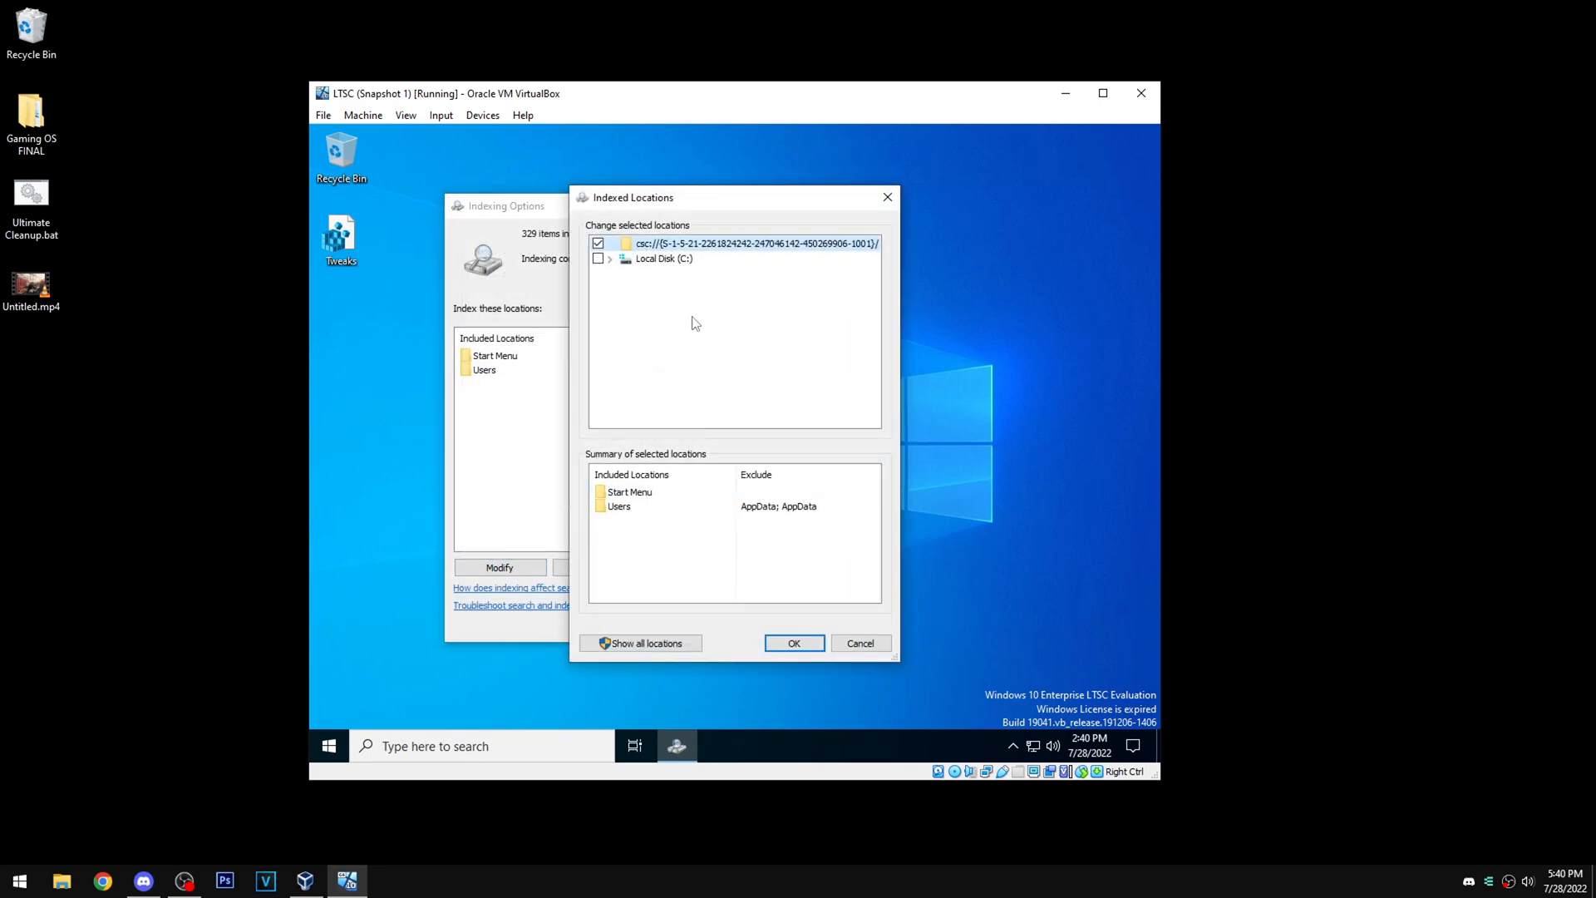
pyautogui.click(608, 258)
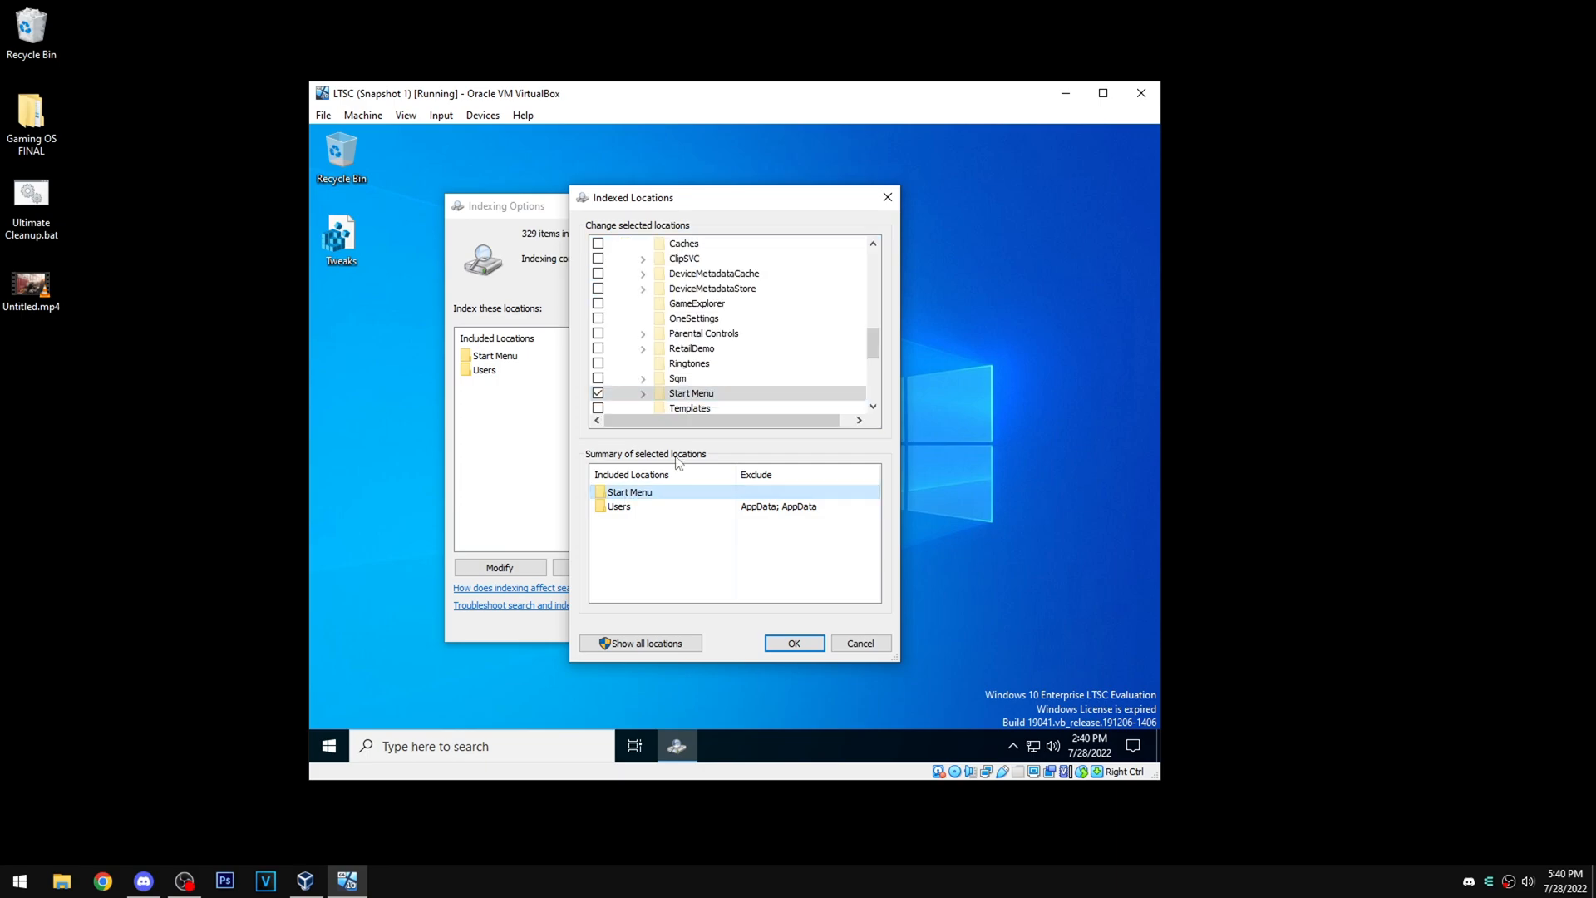
pyautogui.scroll(-3)
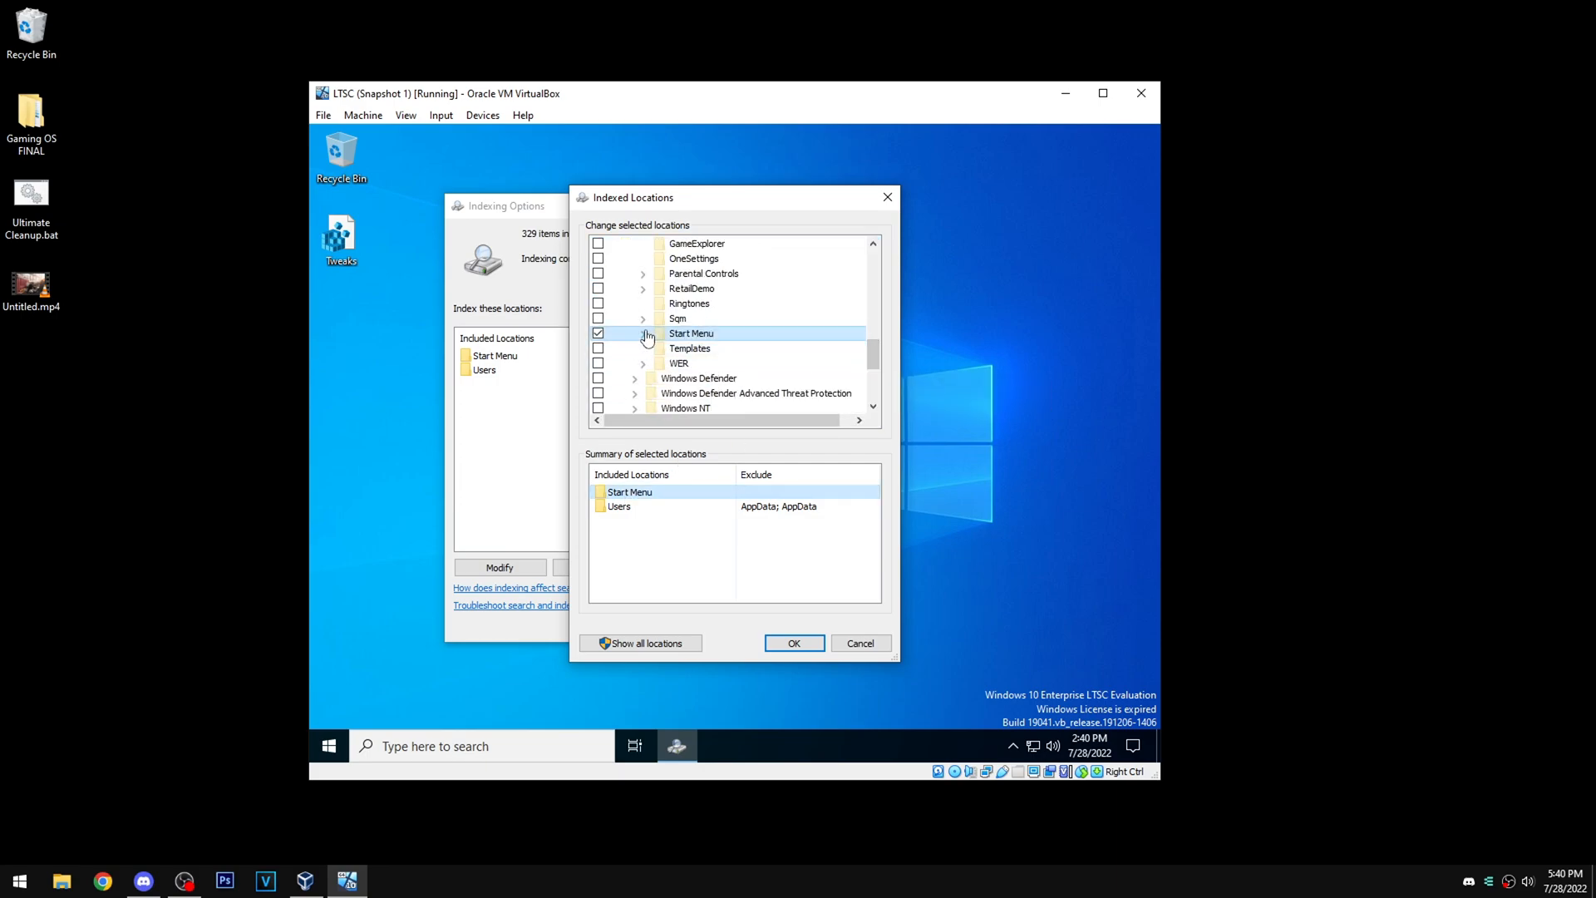
pyautogui.click(644, 332)
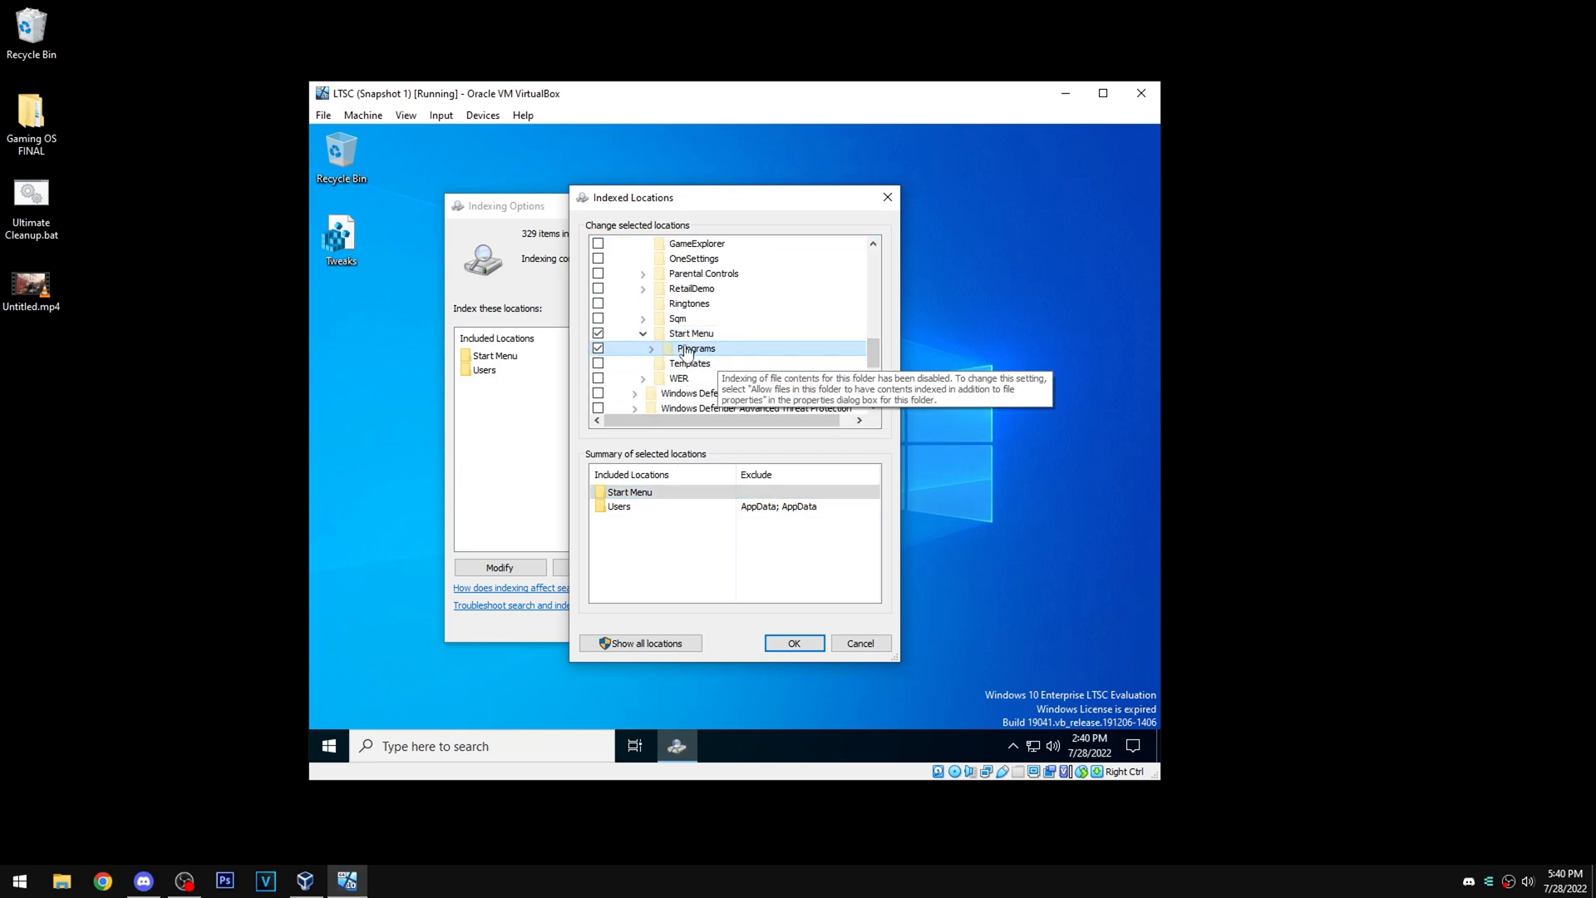
pyautogui.moveTo(882, 219)
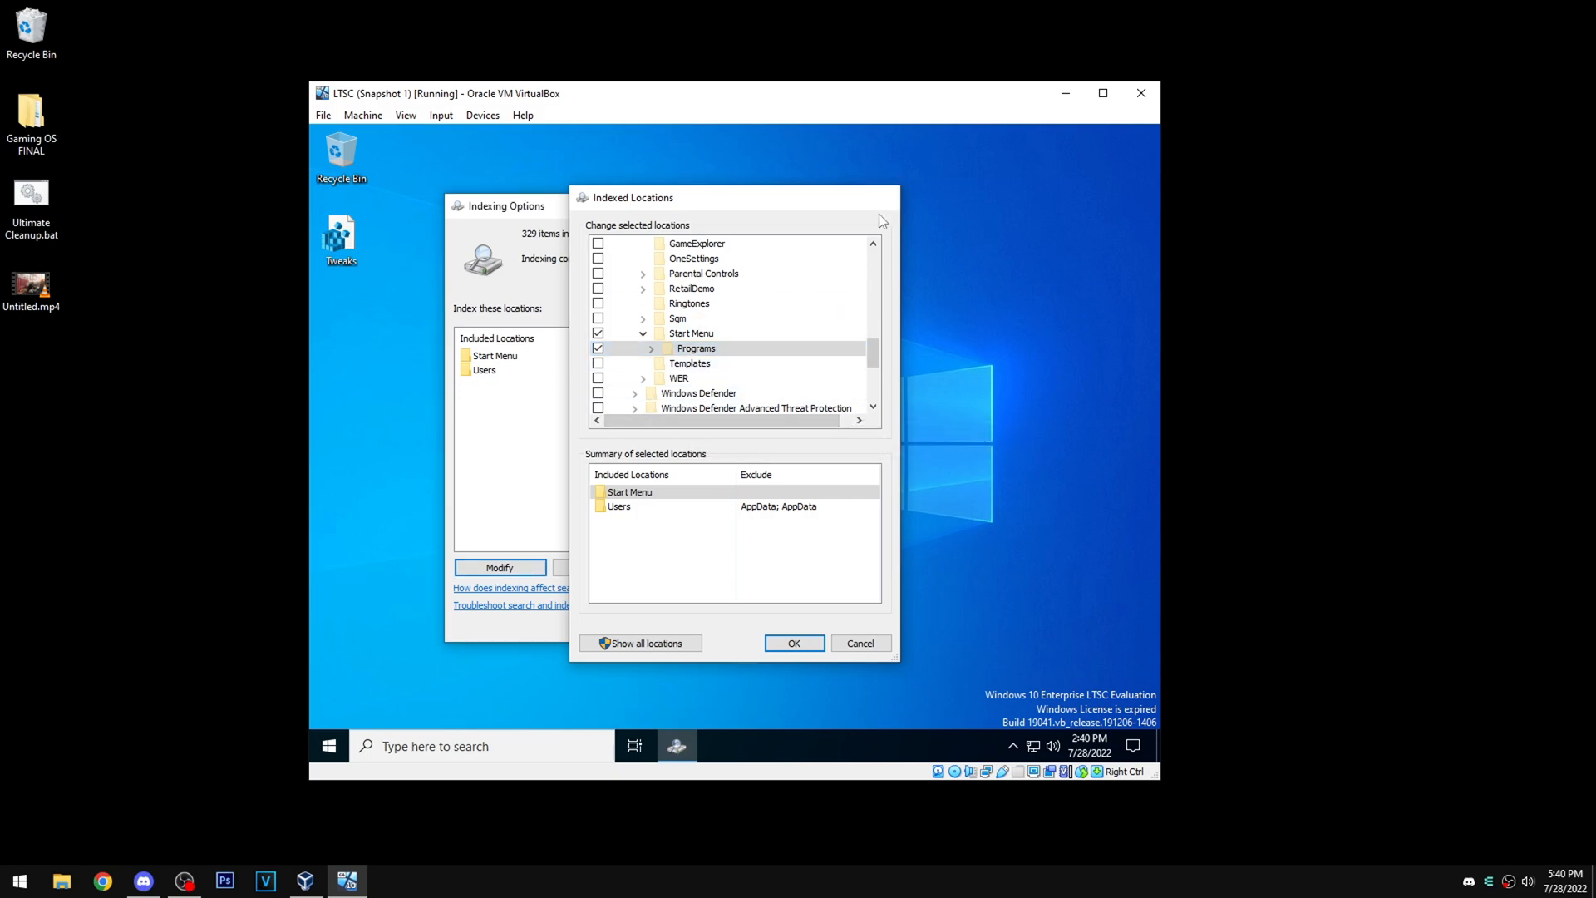
pyautogui.click(793, 643)
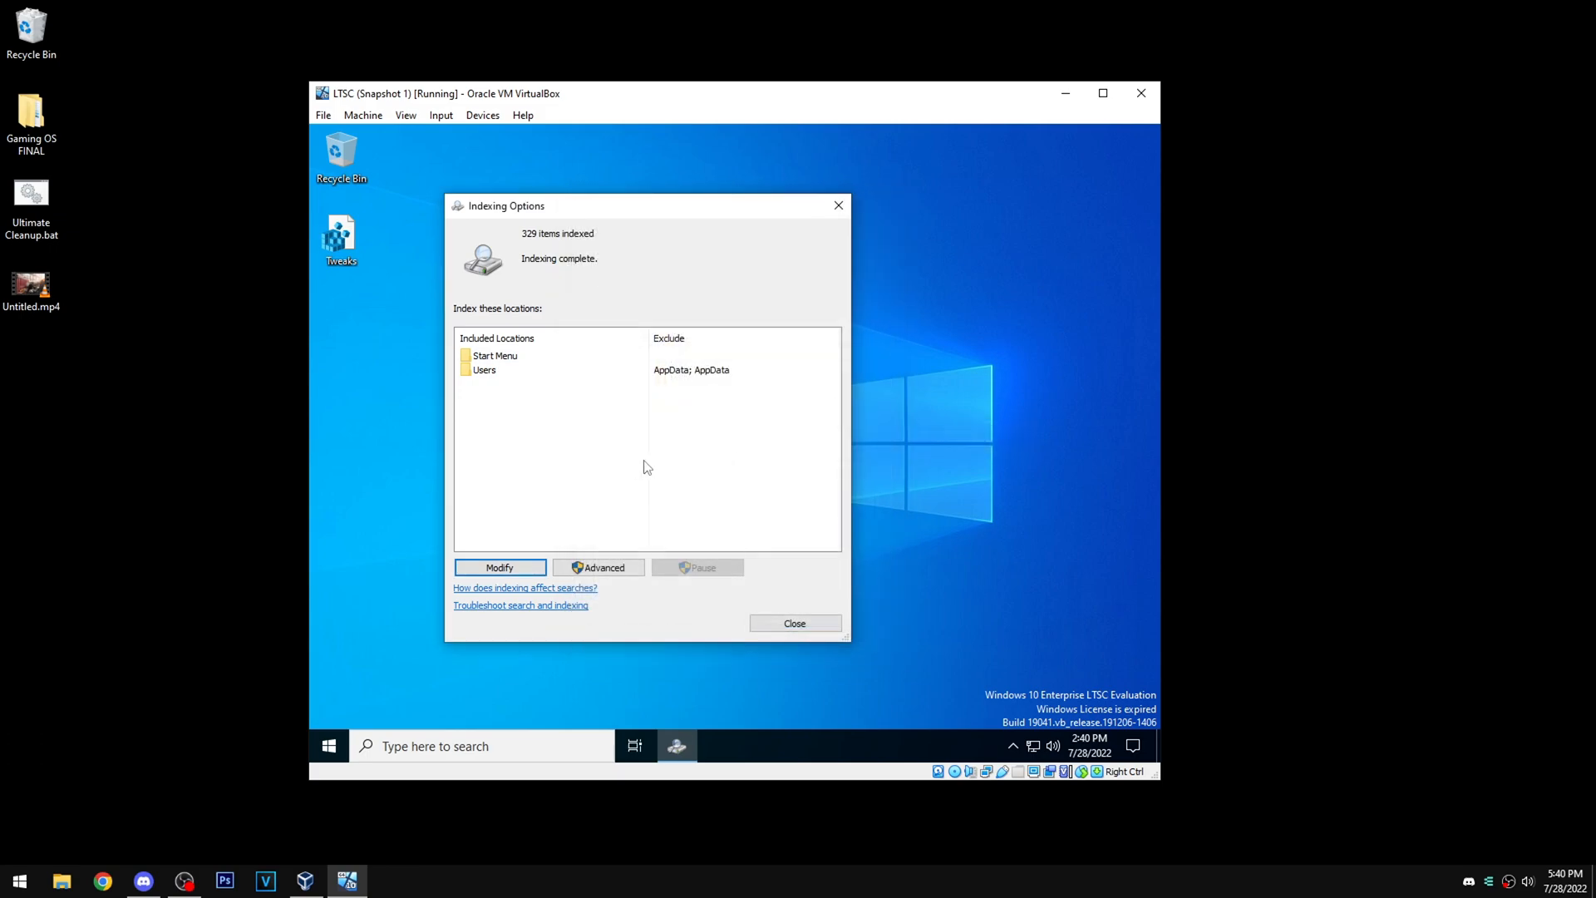
# Close Indexing Options, move the Tweaks icon, turn background apps back On, and close Settings.
pyautogui.click(794, 622)
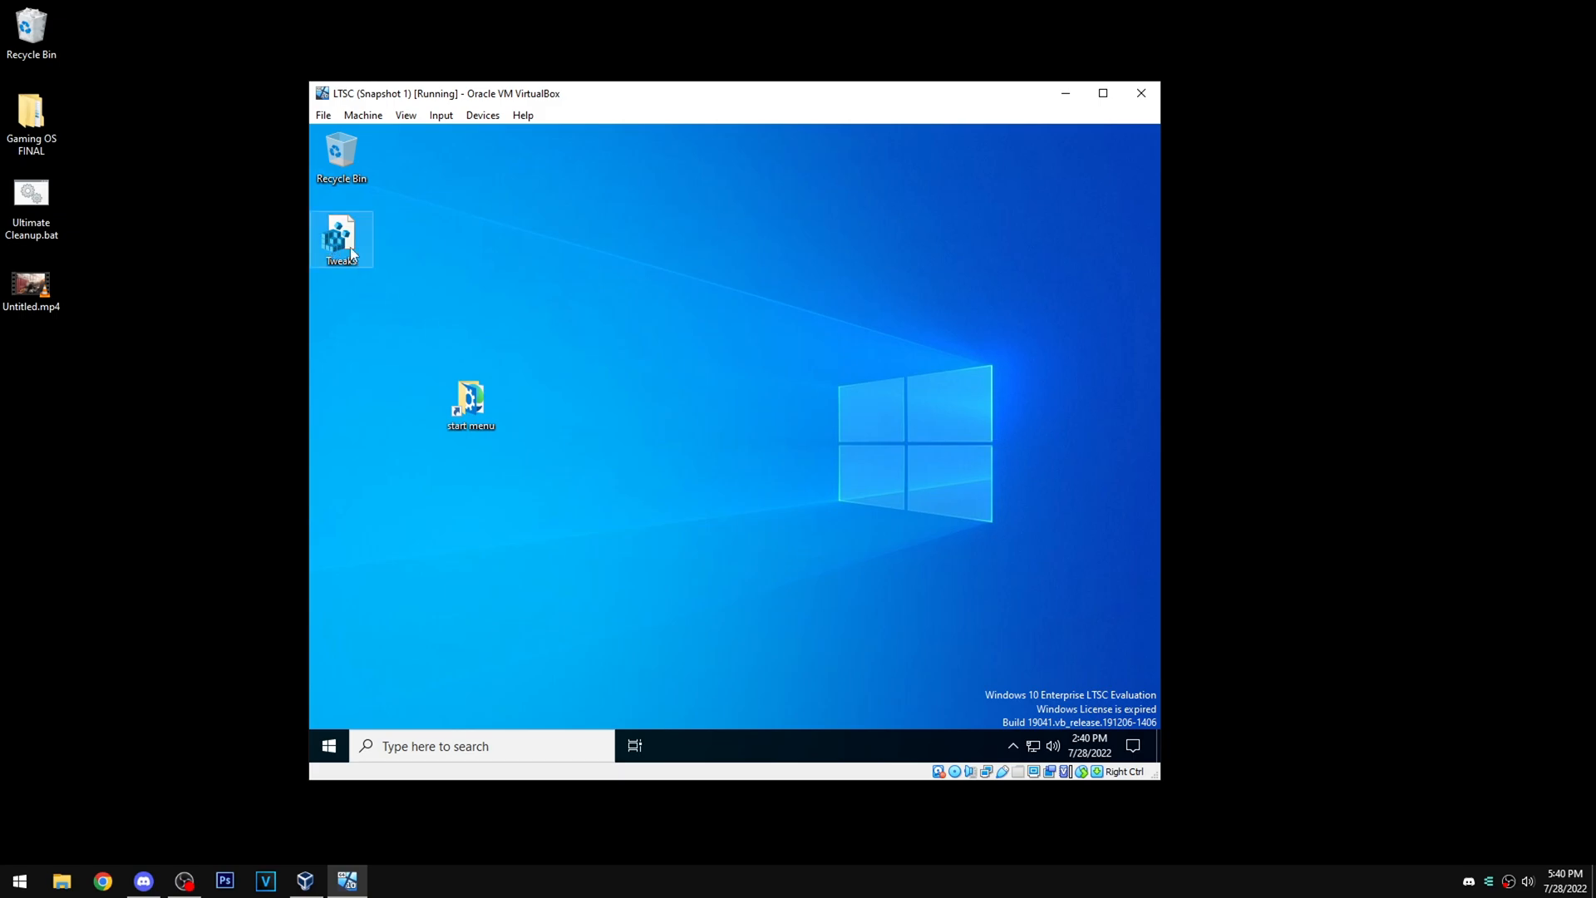
pyautogui.moveTo(341, 239); pyautogui.dragTo(601, 403)
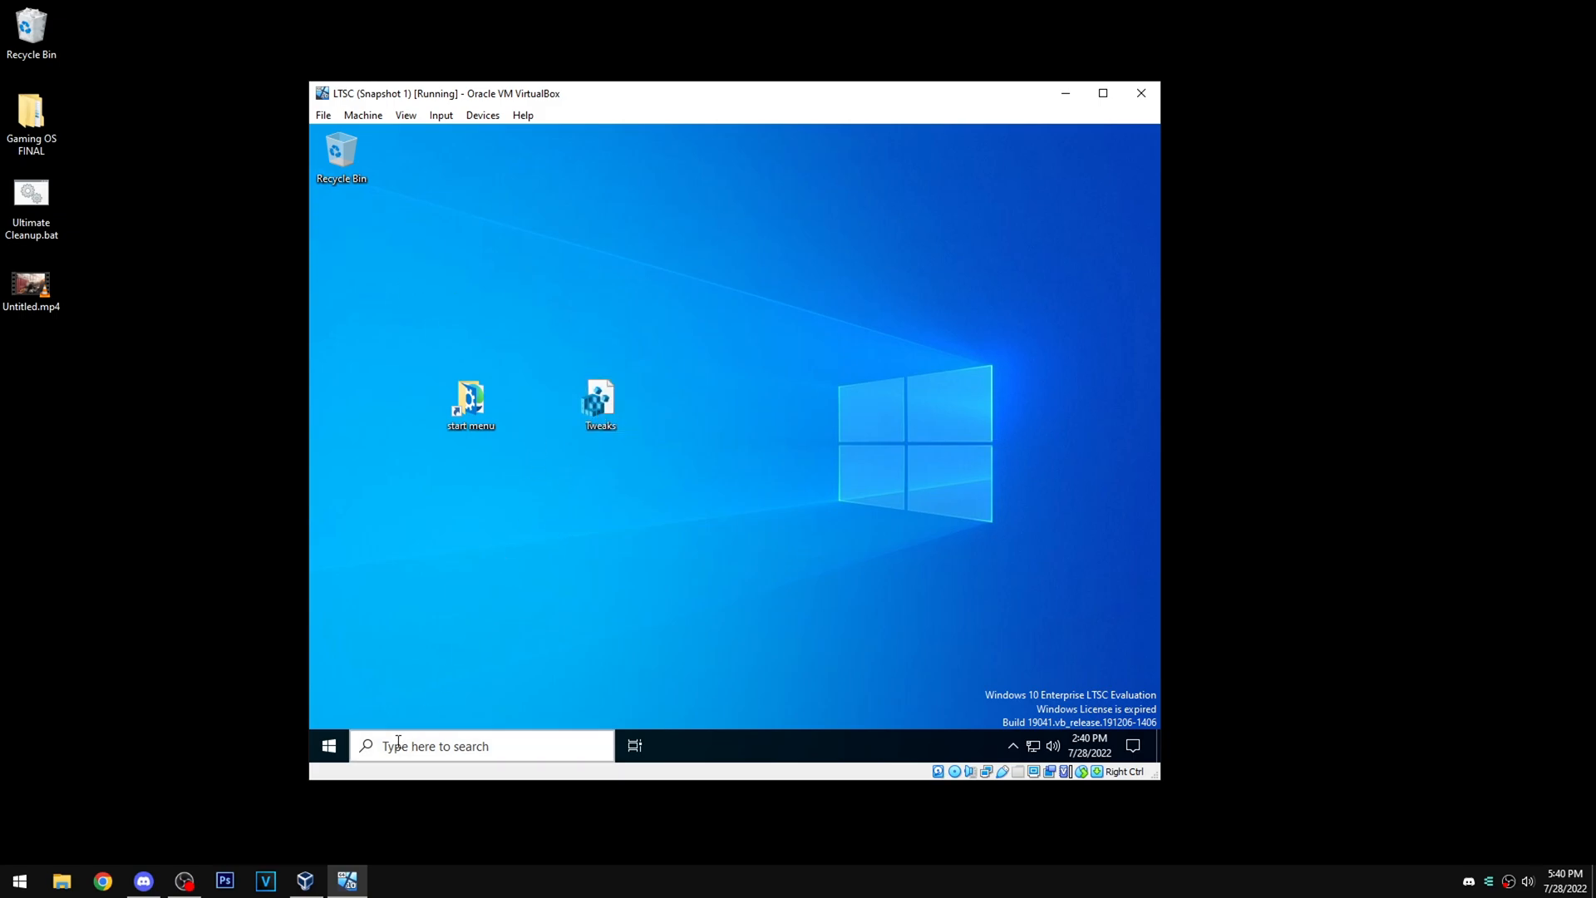
pyautogui.moveTo(456, 672)
pyautogui.write('backg')
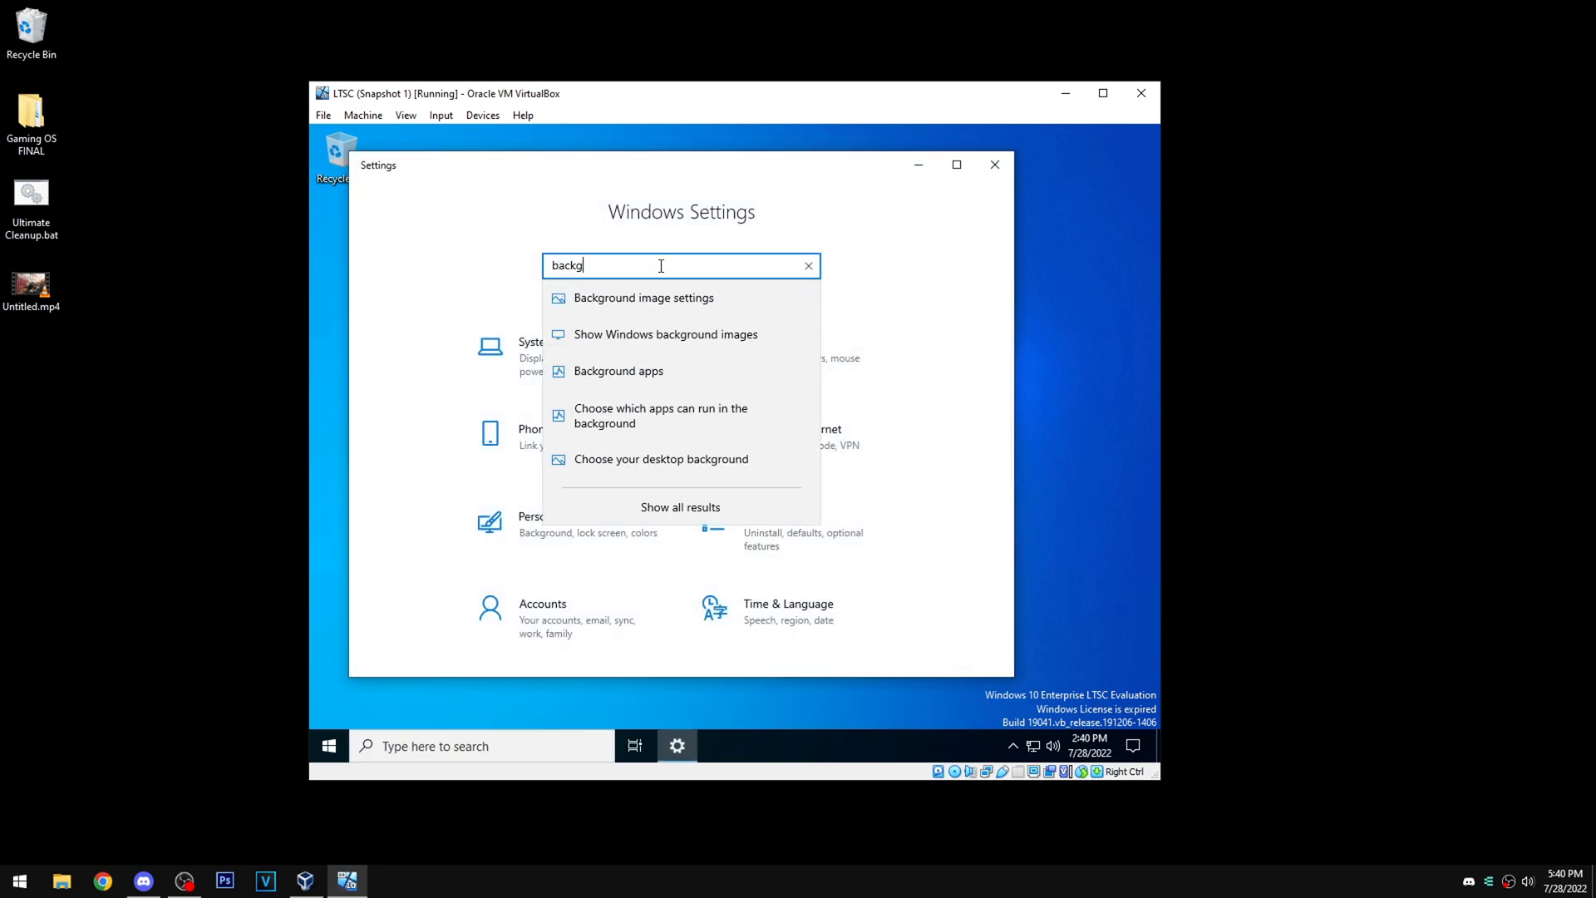
pyautogui.moveTo(613, 370)
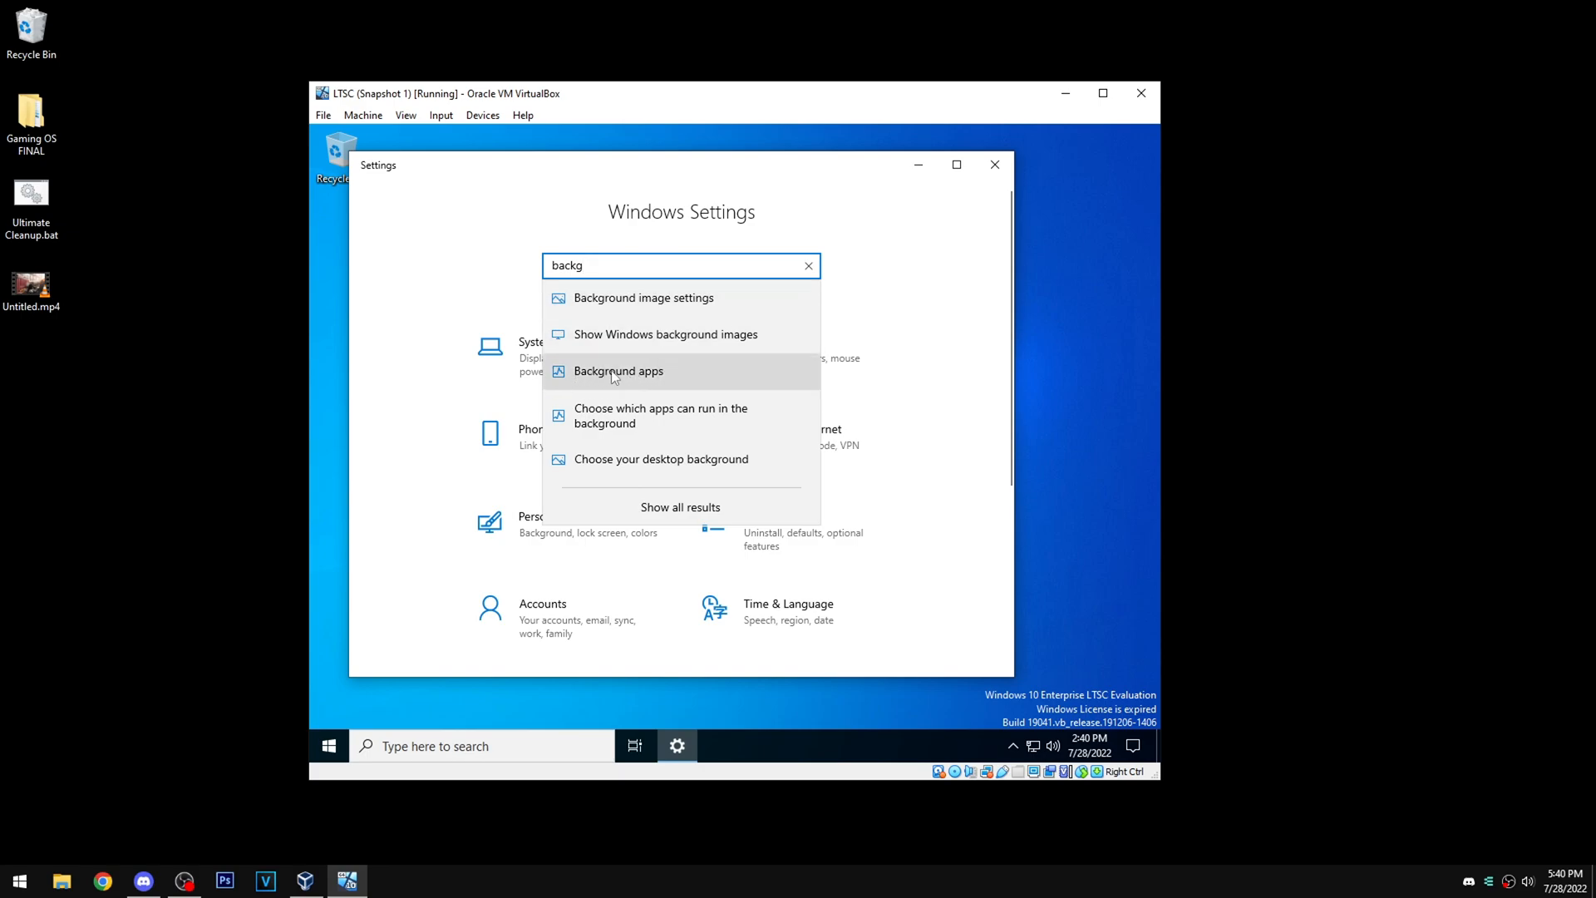
pyautogui.click(618, 371)
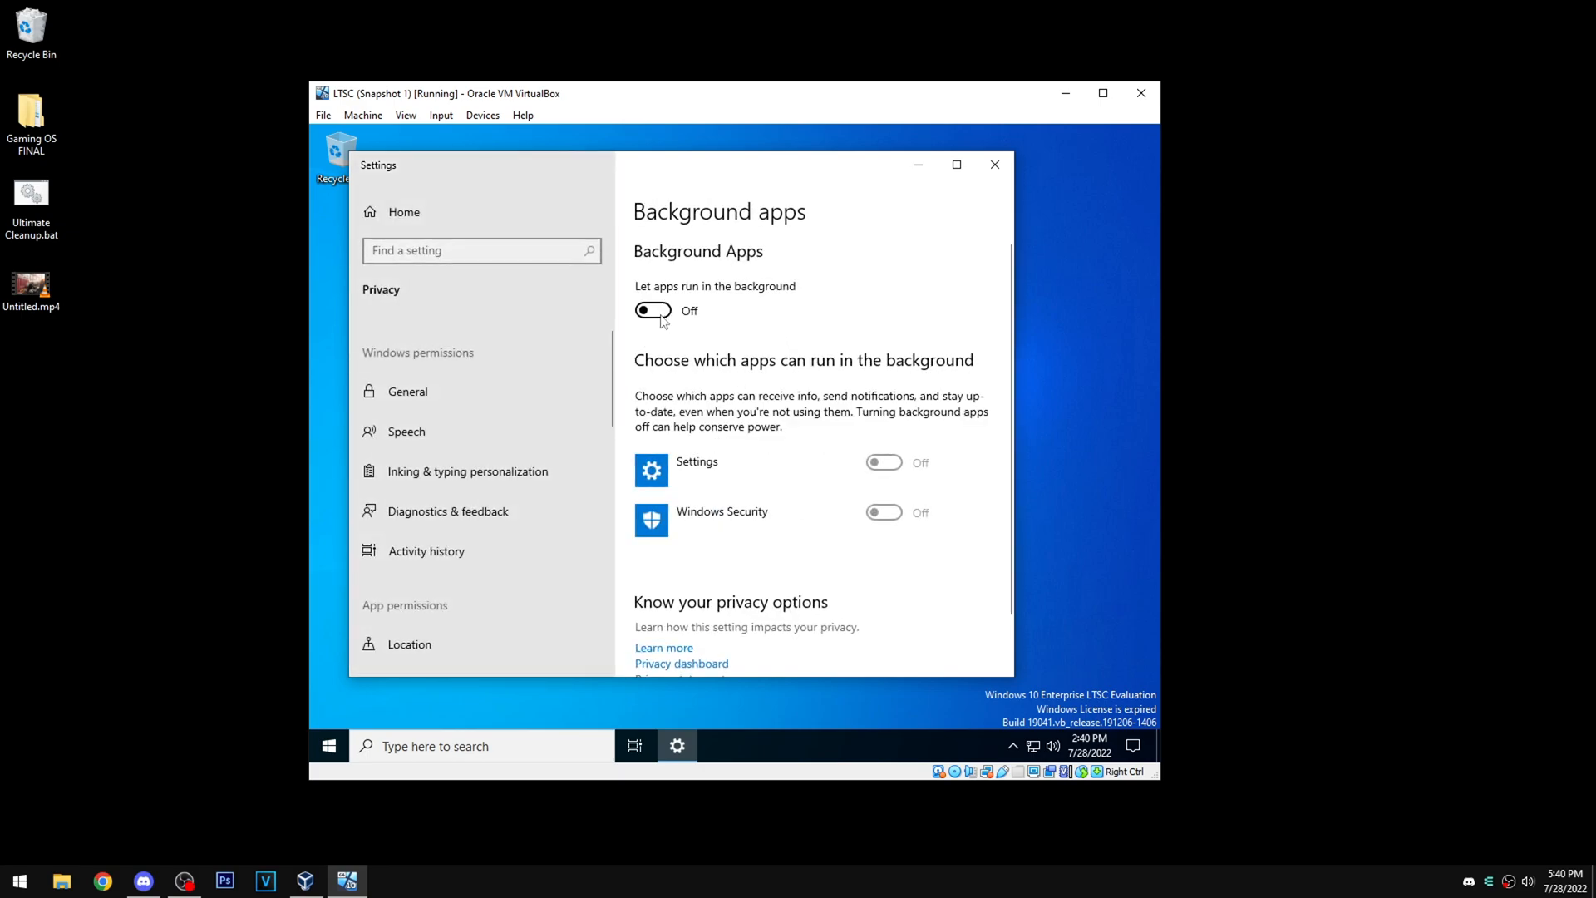
pyautogui.click(652, 310)
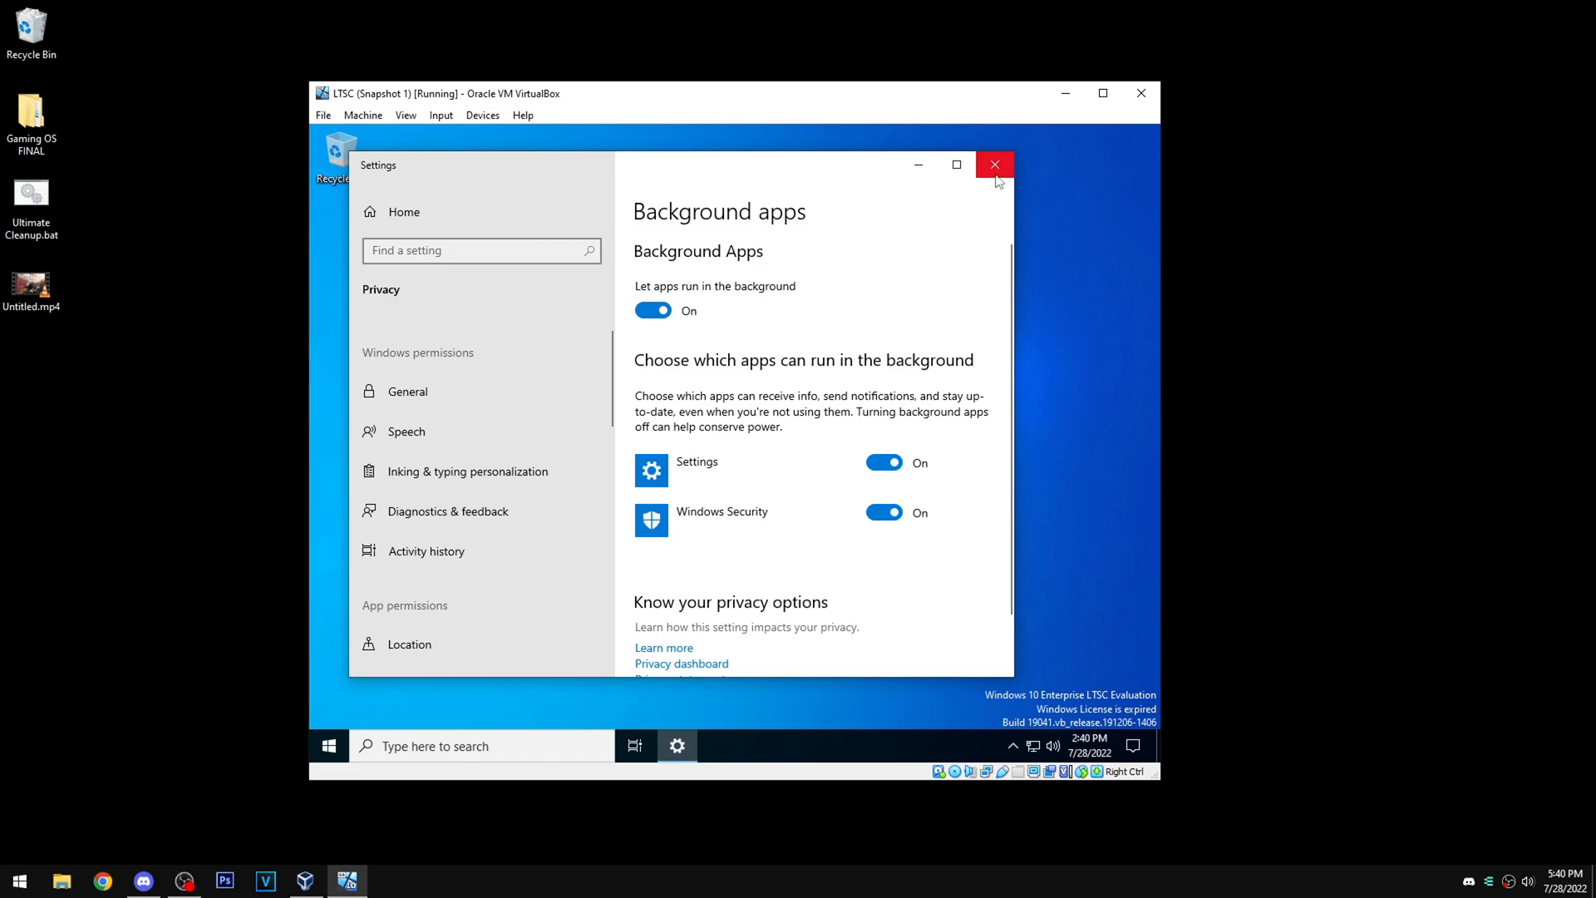
pyautogui.click(328, 745)
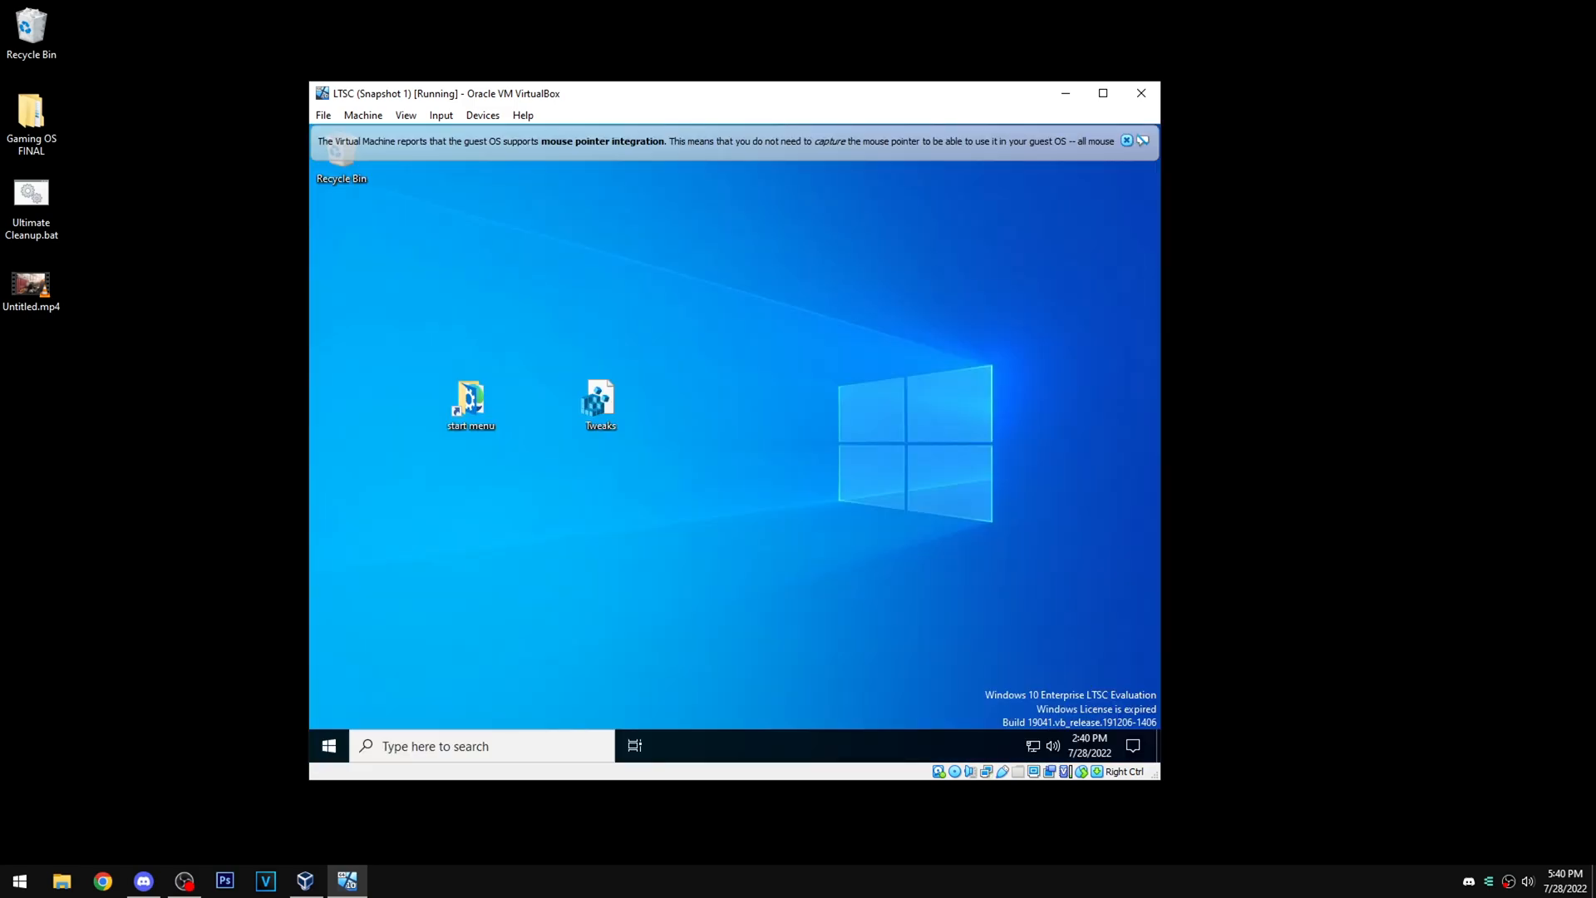
pyautogui.moveTo(350, 724)
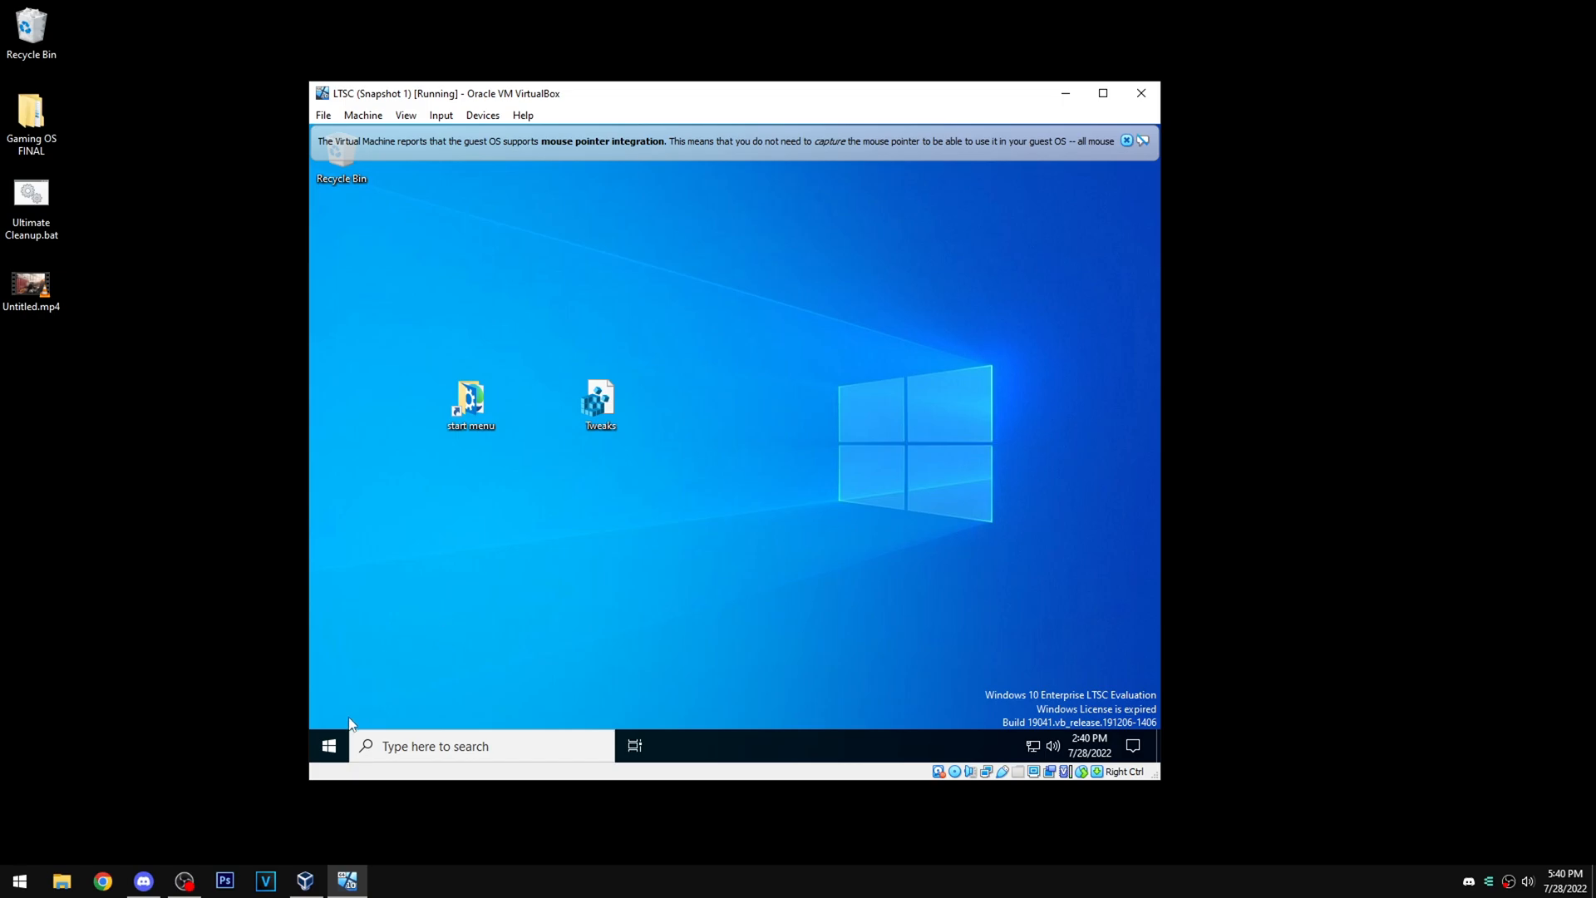
# Search 'this PC', then 'test', confirming Test is the Best match, and reopen Start.
pyautogui.click(327, 744)
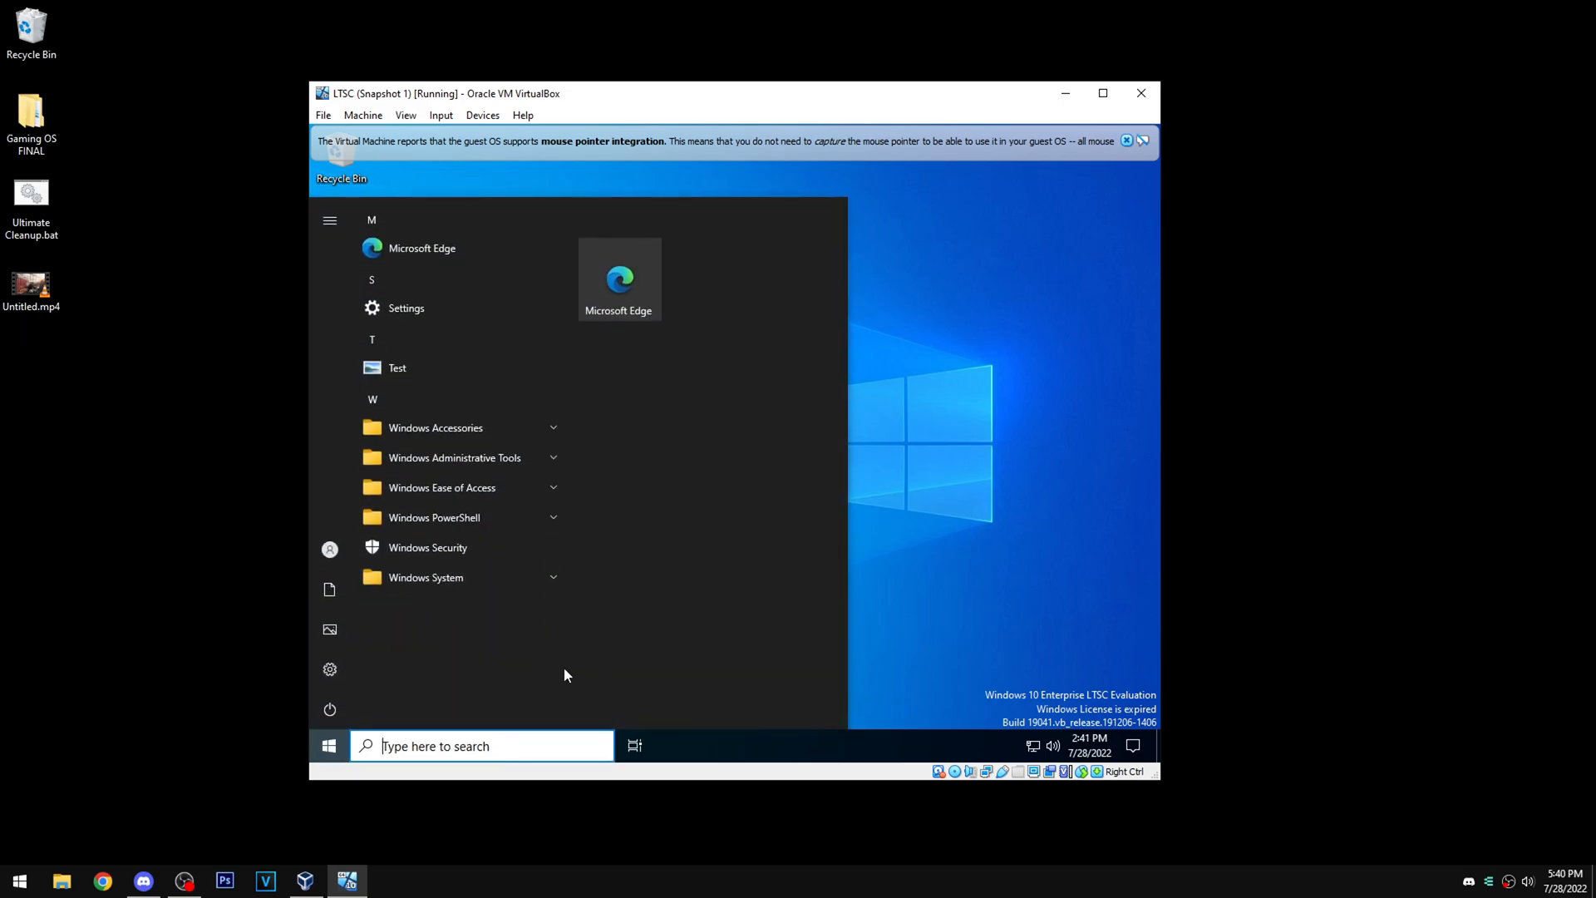
pyautogui.write('this PC')
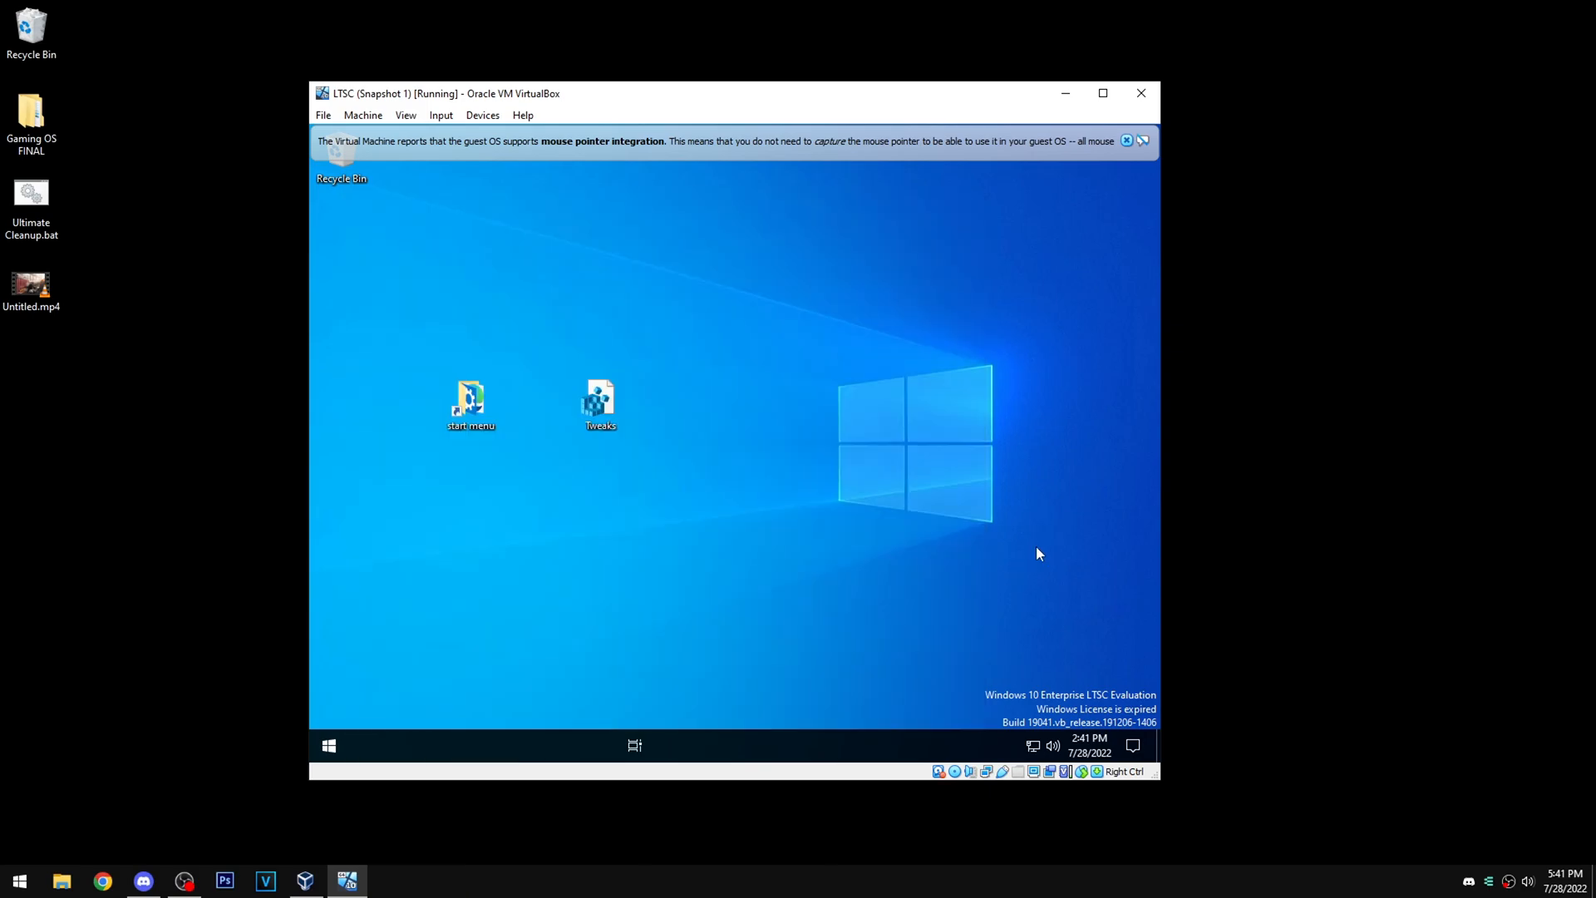
pyautogui.click(327, 745)
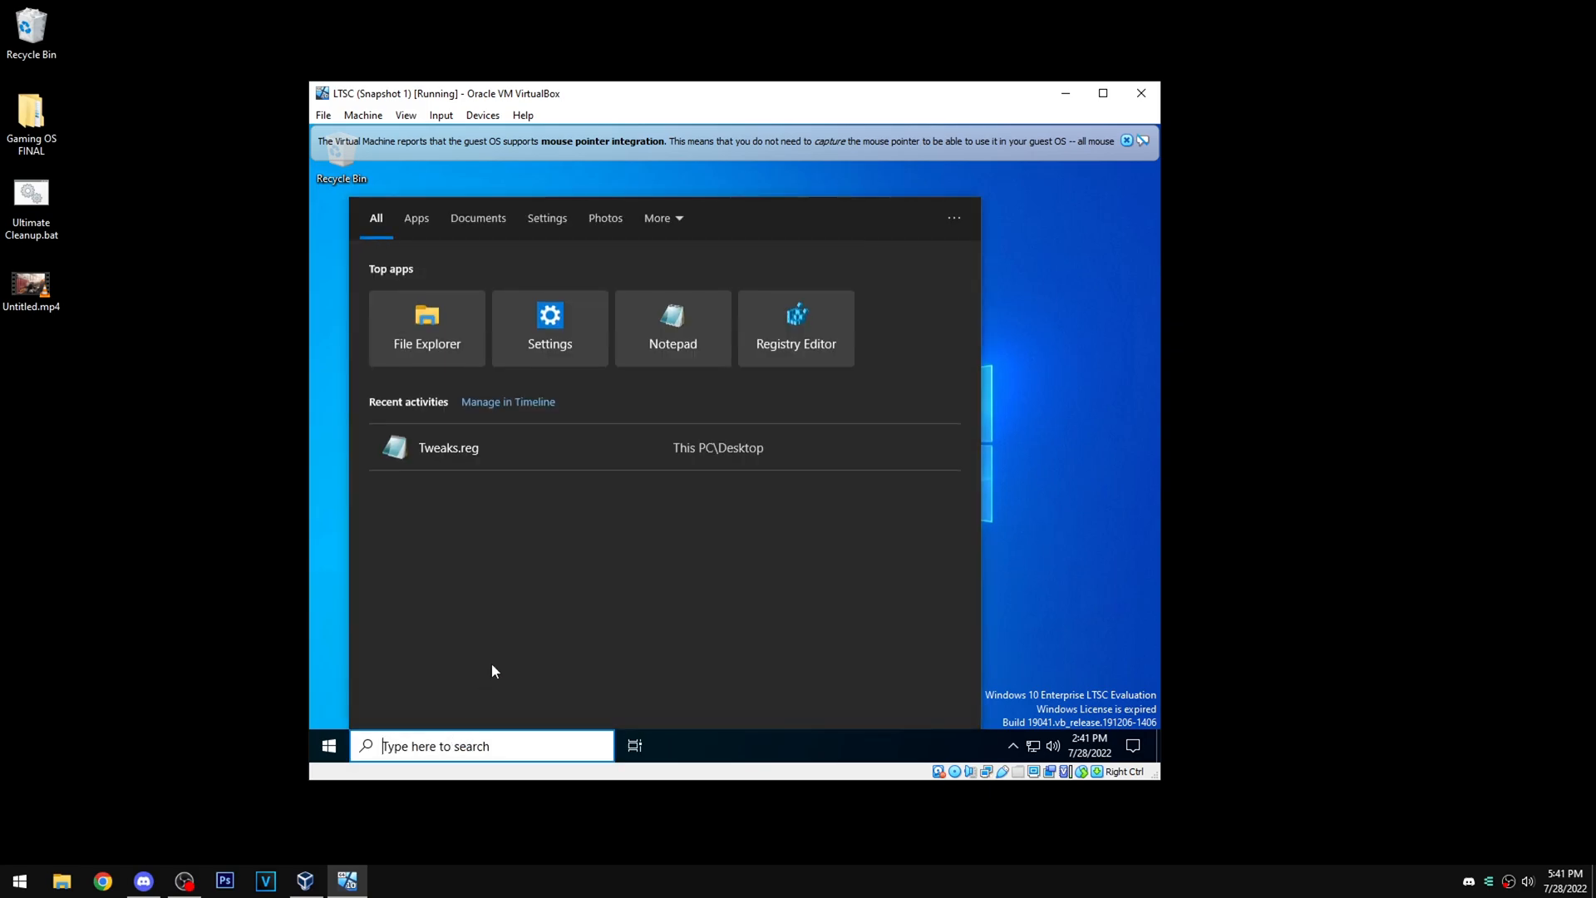
pyautogui.write('test')
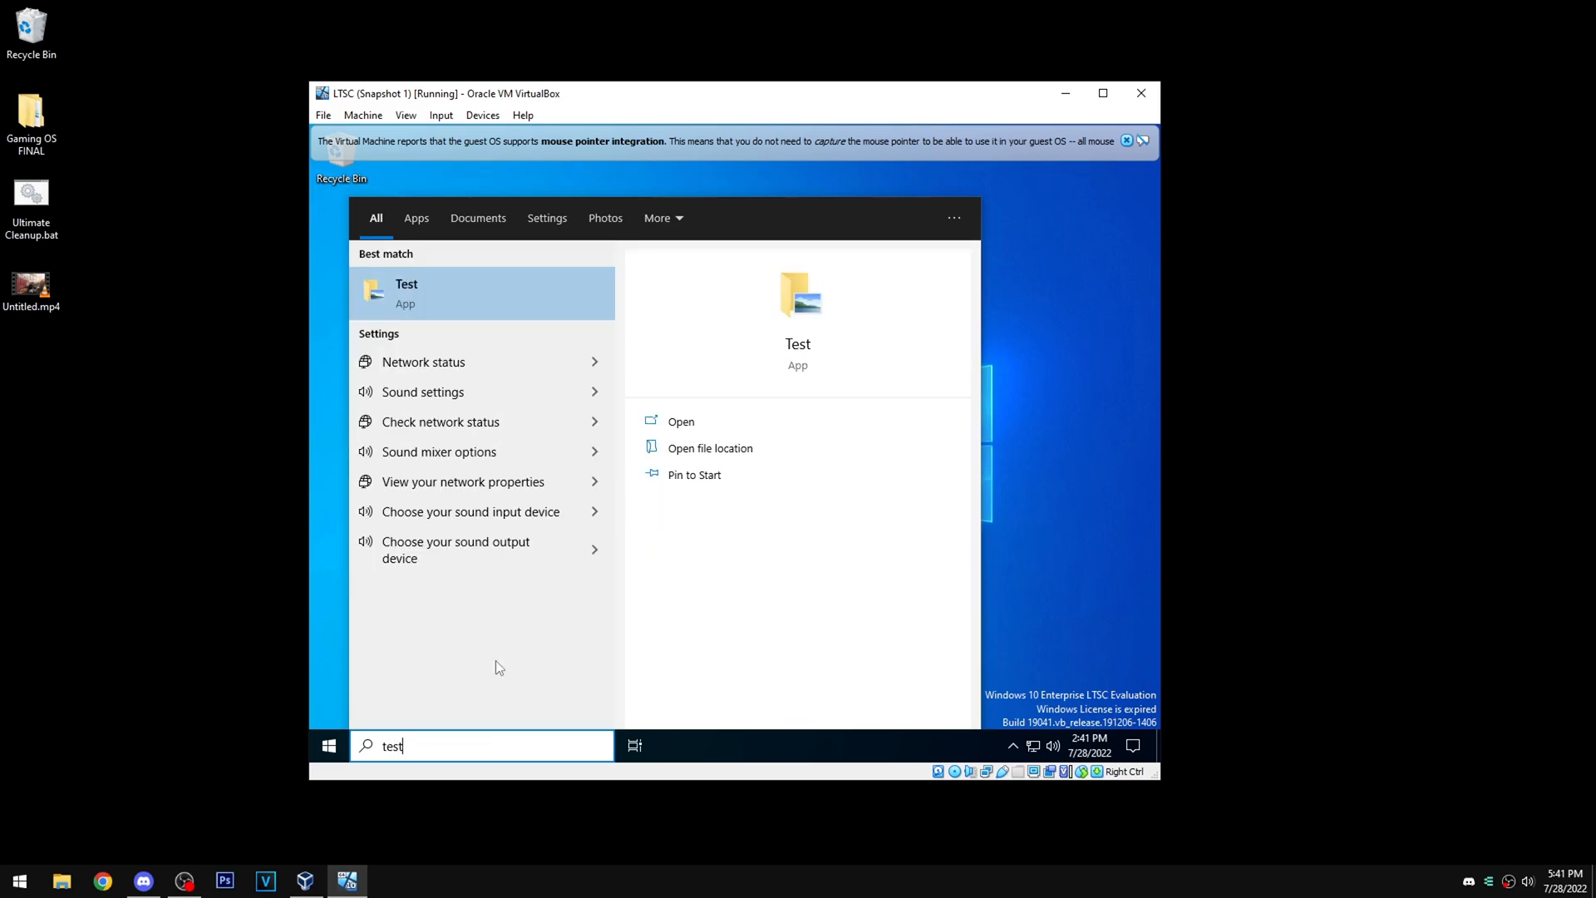
pyautogui.moveTo(1084, 523)
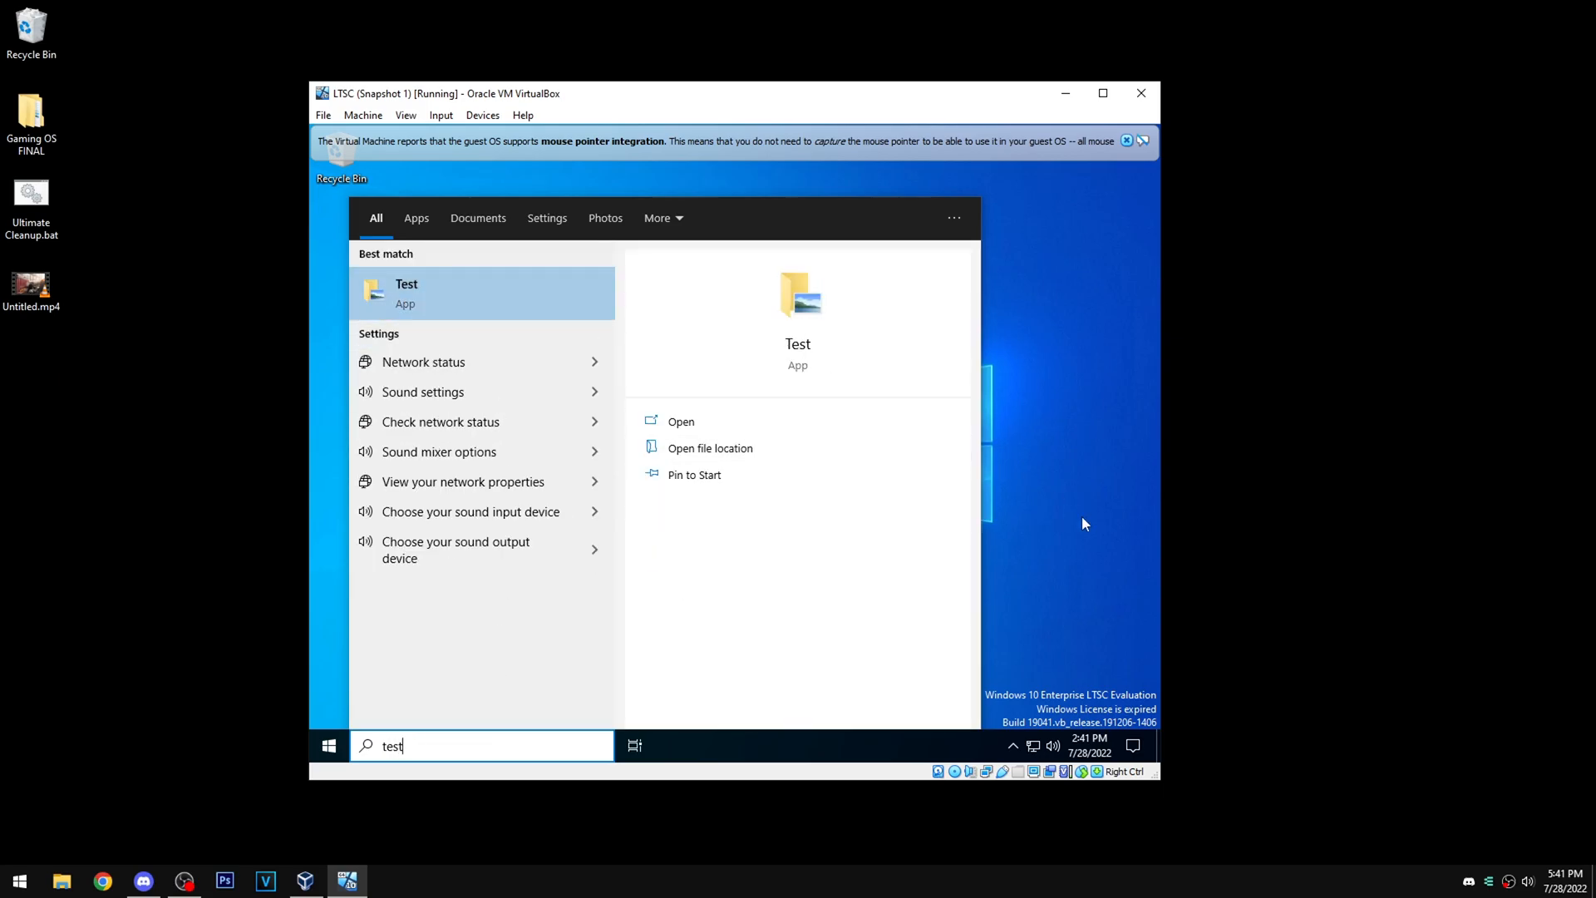
pyautogui.click(328, 745)
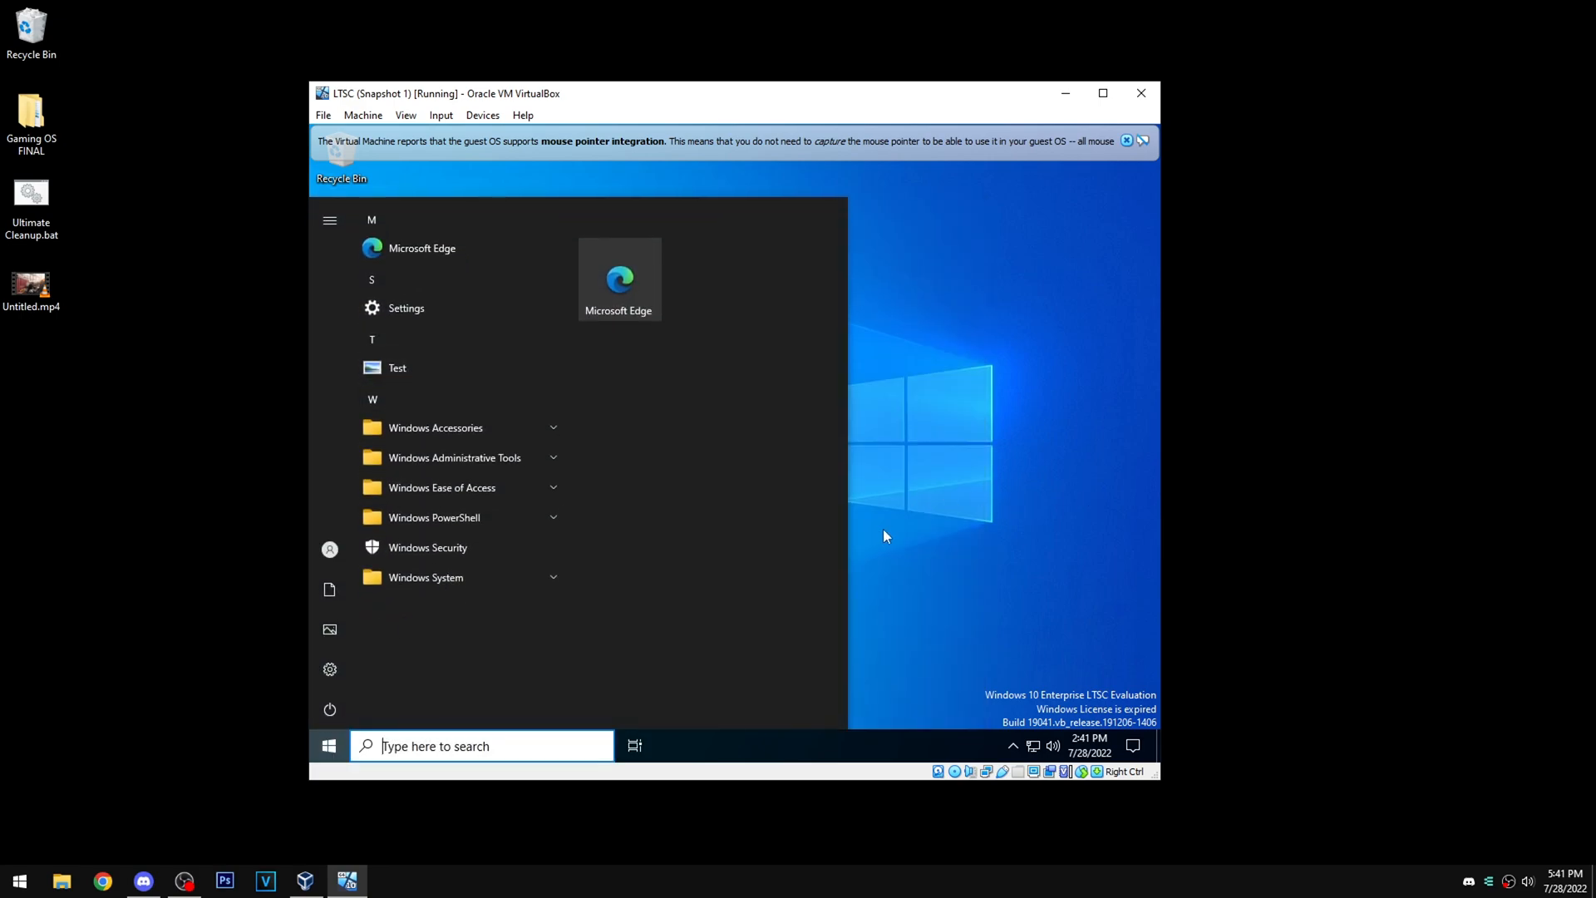
# Find Background apps via 'backg', switch the toggle Off, and close Settings.
pyautogui.write('se')
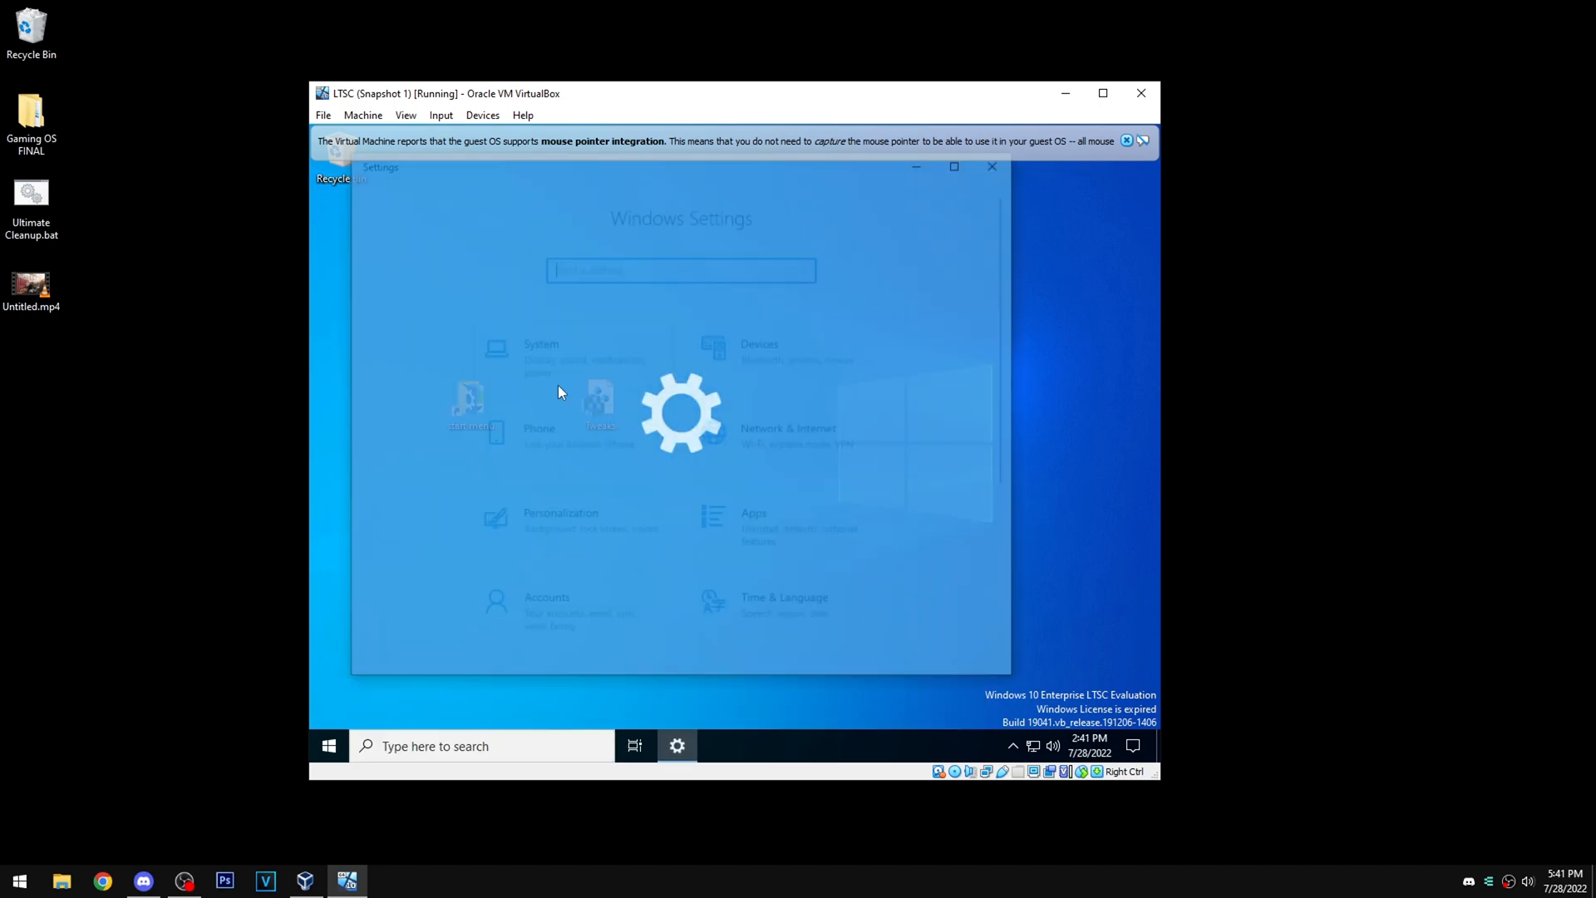
pyautogui.write('bac')
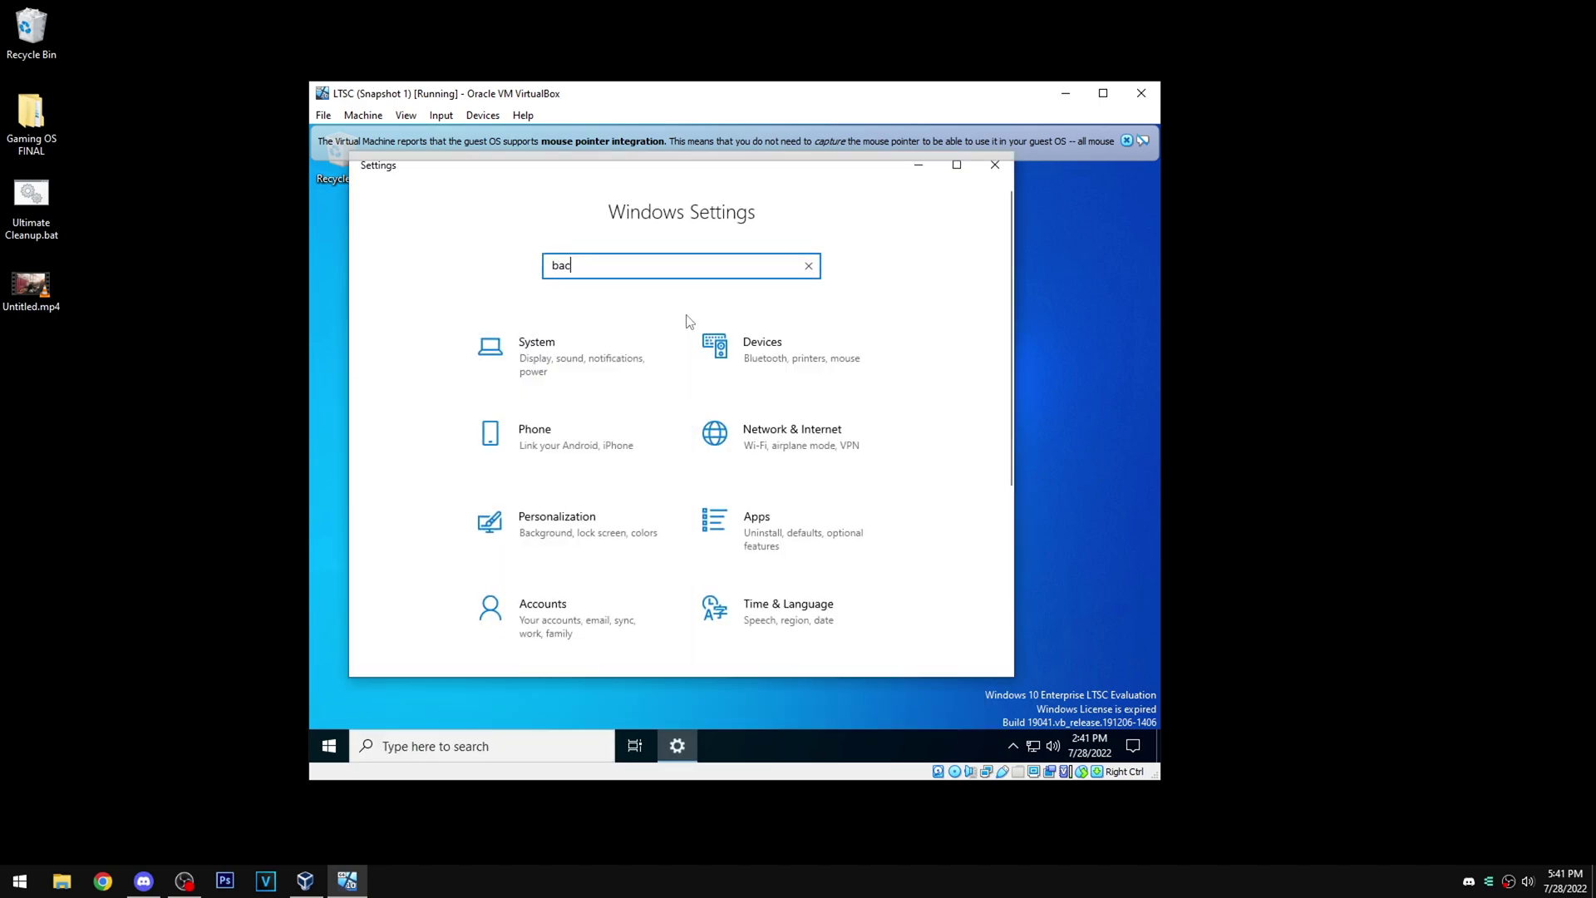
pyautogui.write('g')
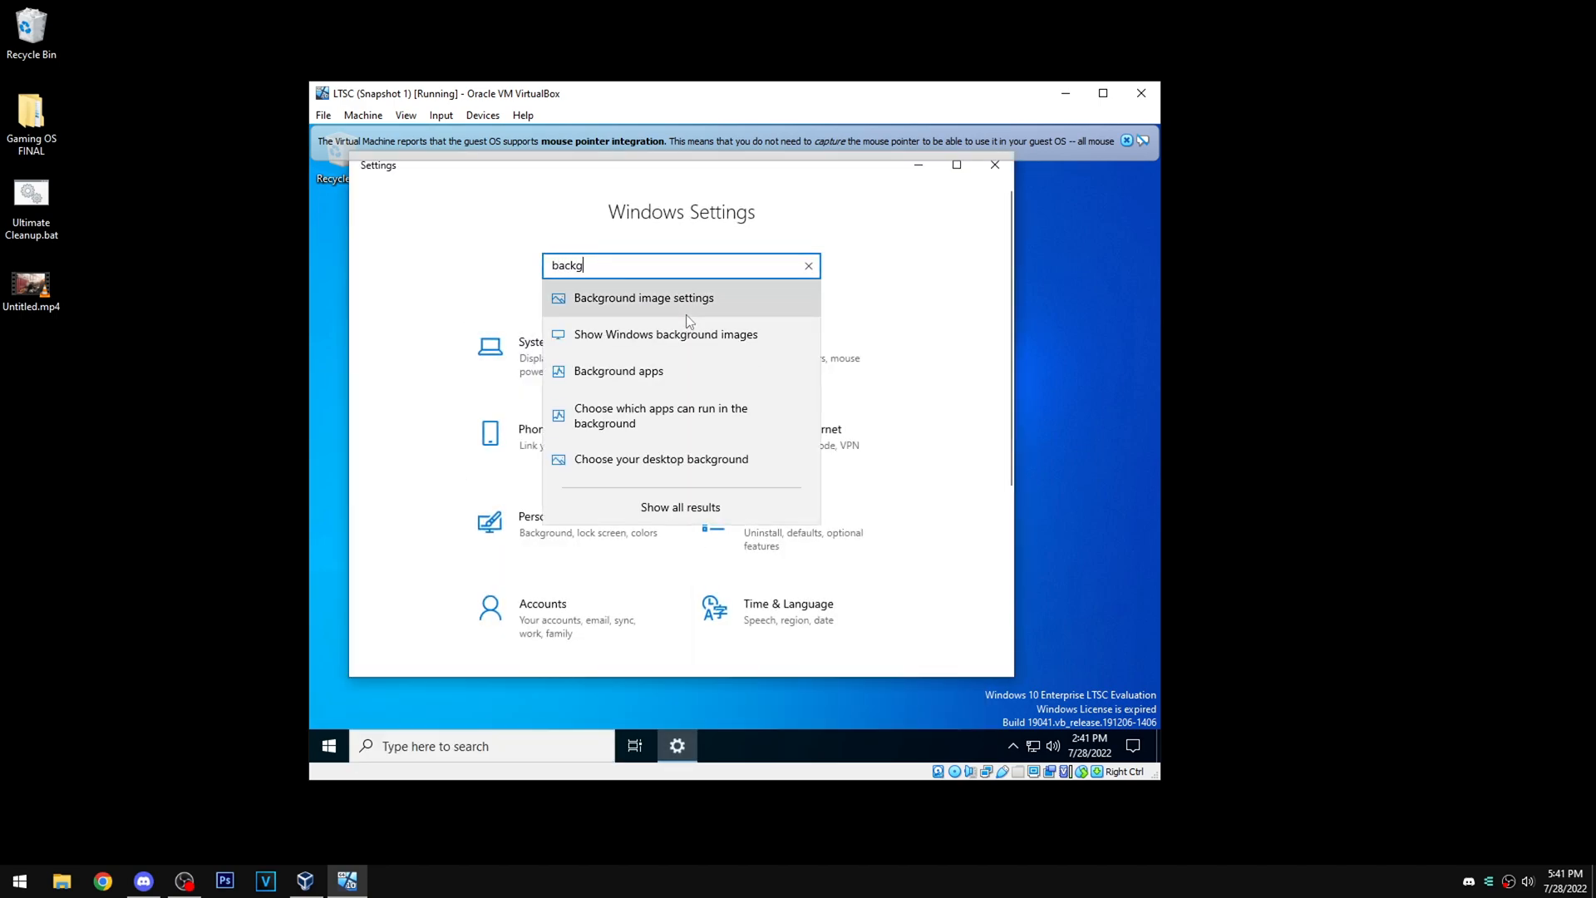
pyautogui.click(617, 370)
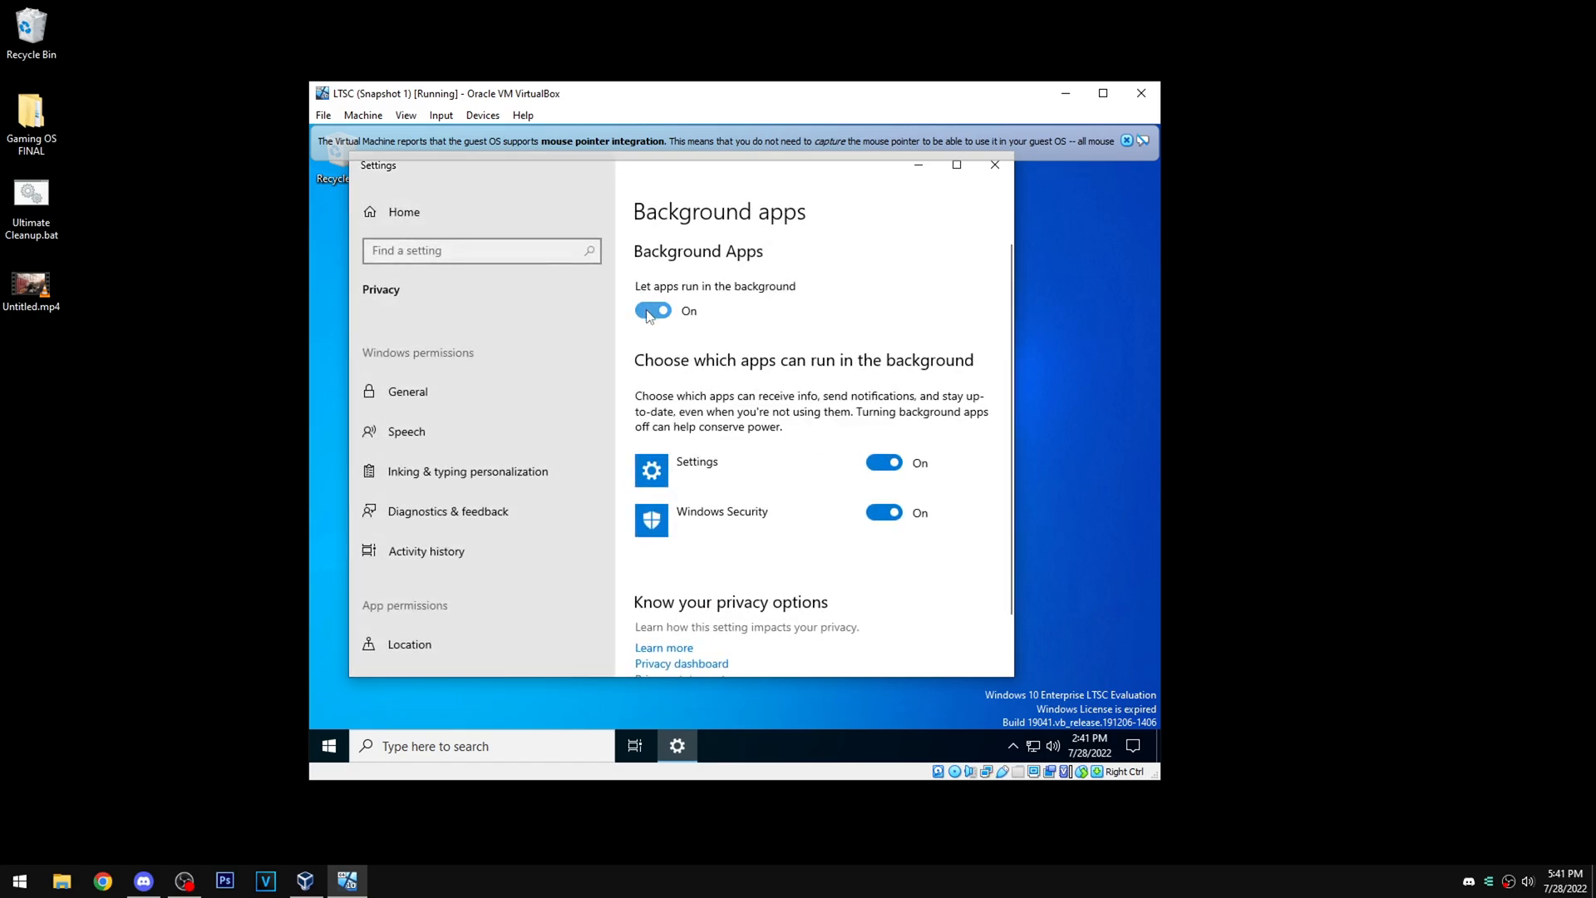
pyautogui.click(652, 312)
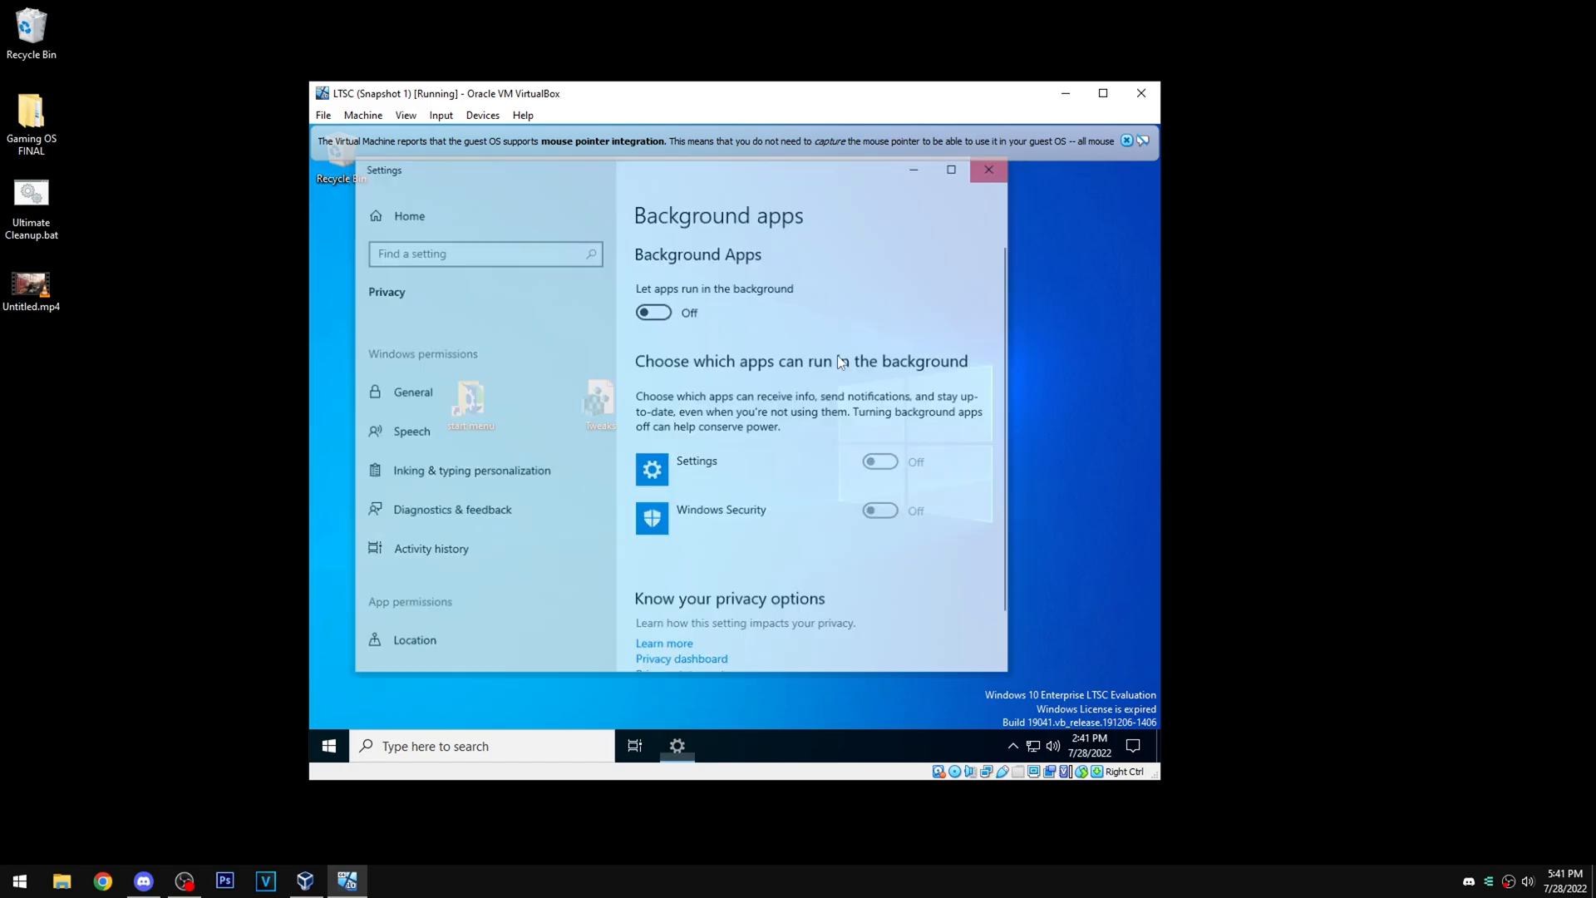
pyautogui.click(327, 744)
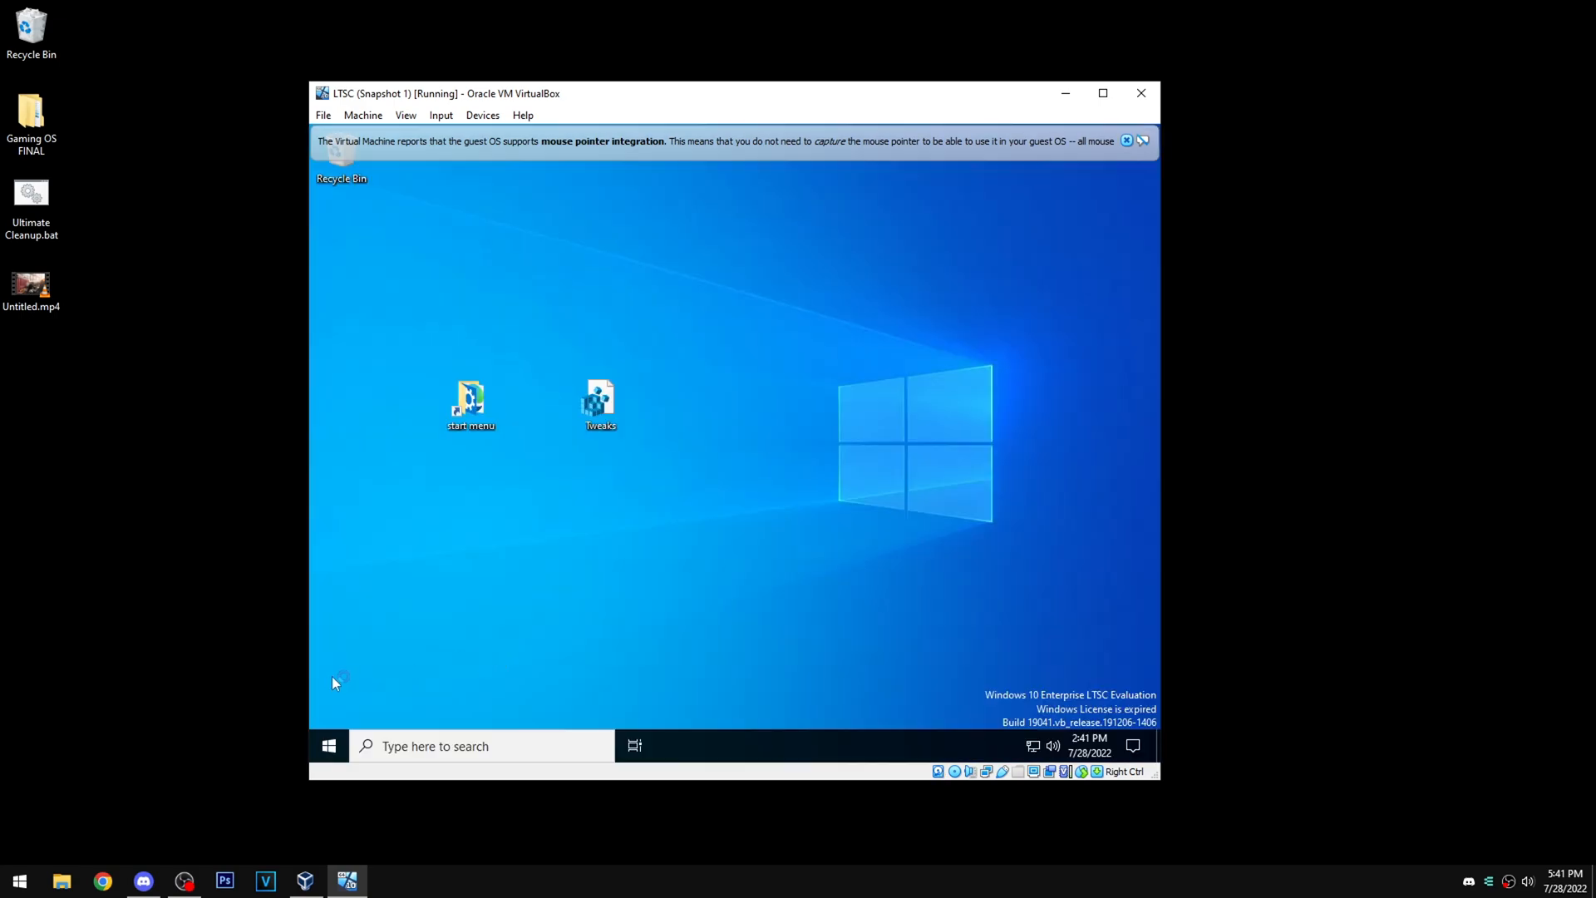
pyautogui.click(438, 745)
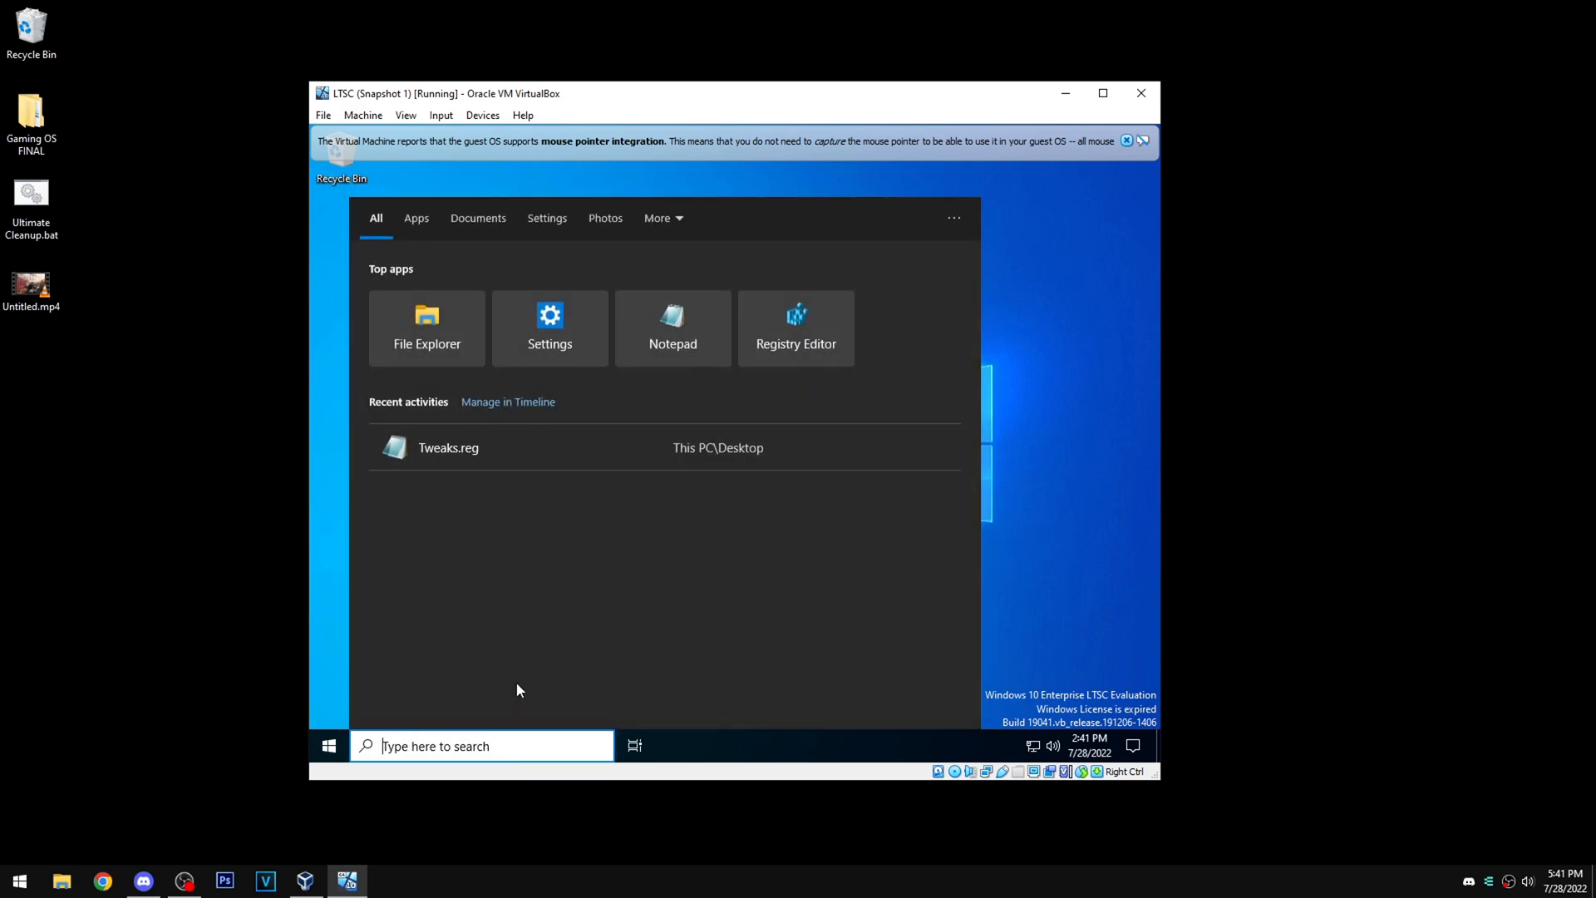
pyautogui.write('test')
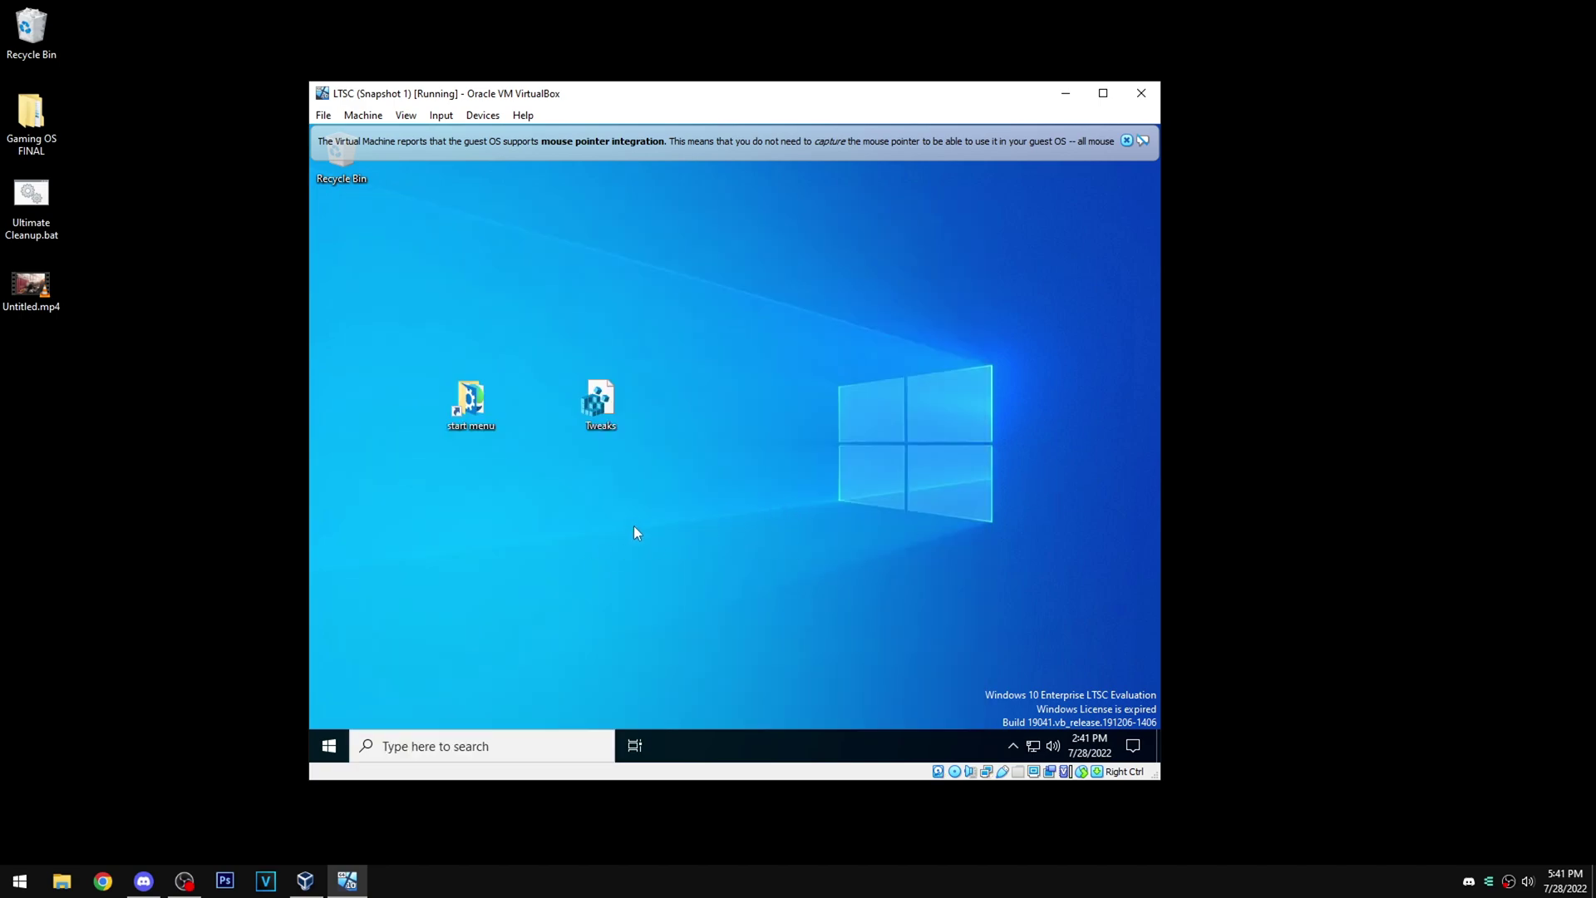
pyautogui.moveTo(493, 407)
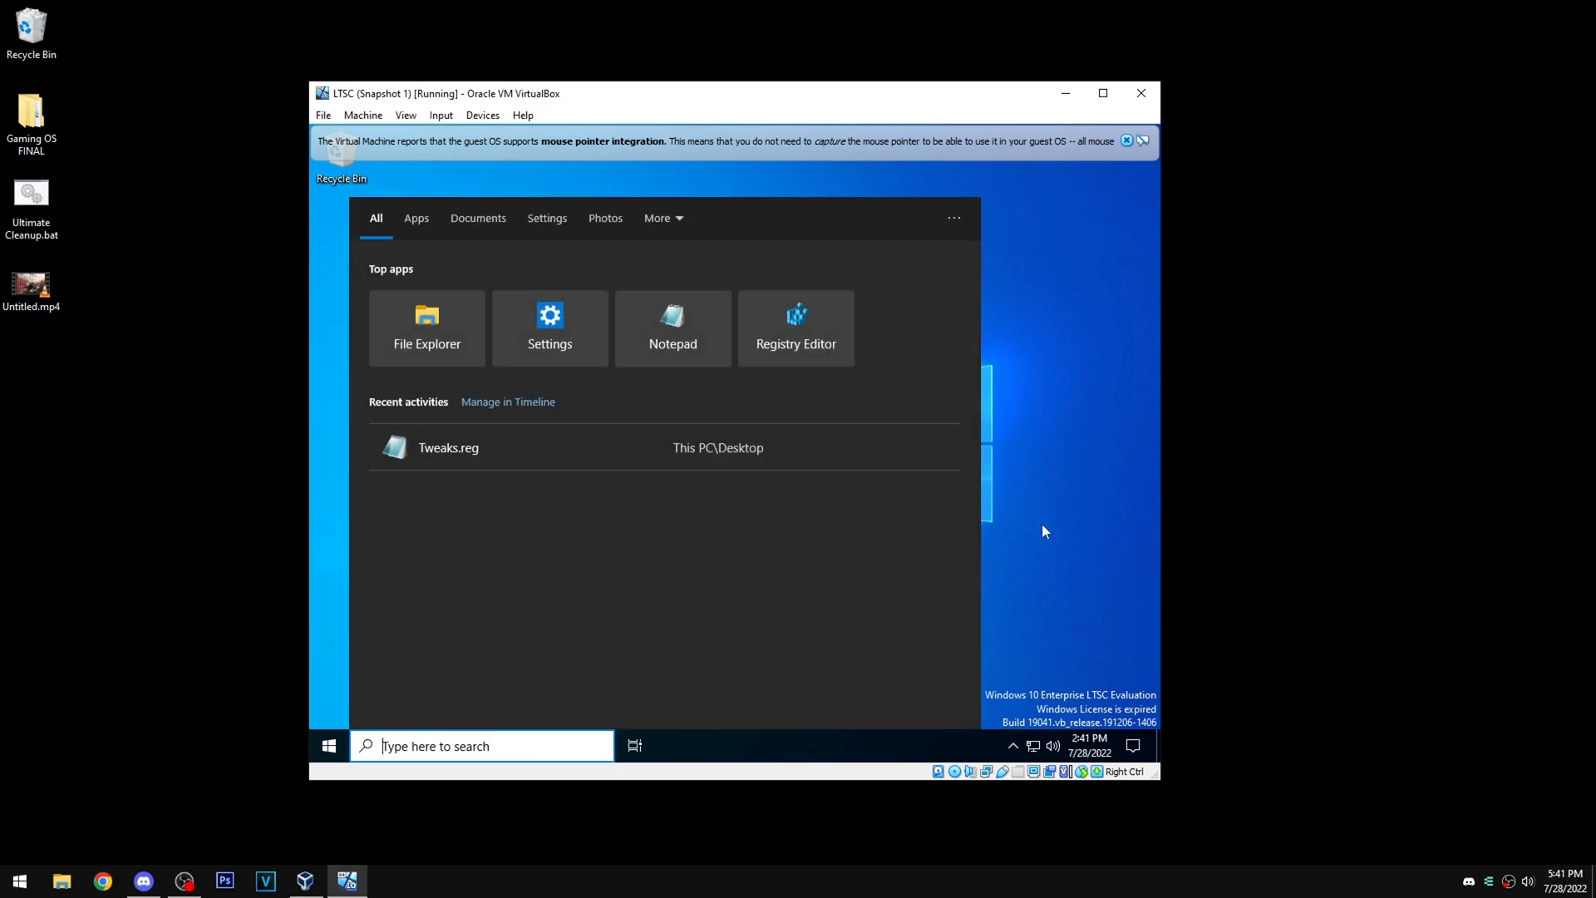
pyautogui.click(739, 629)
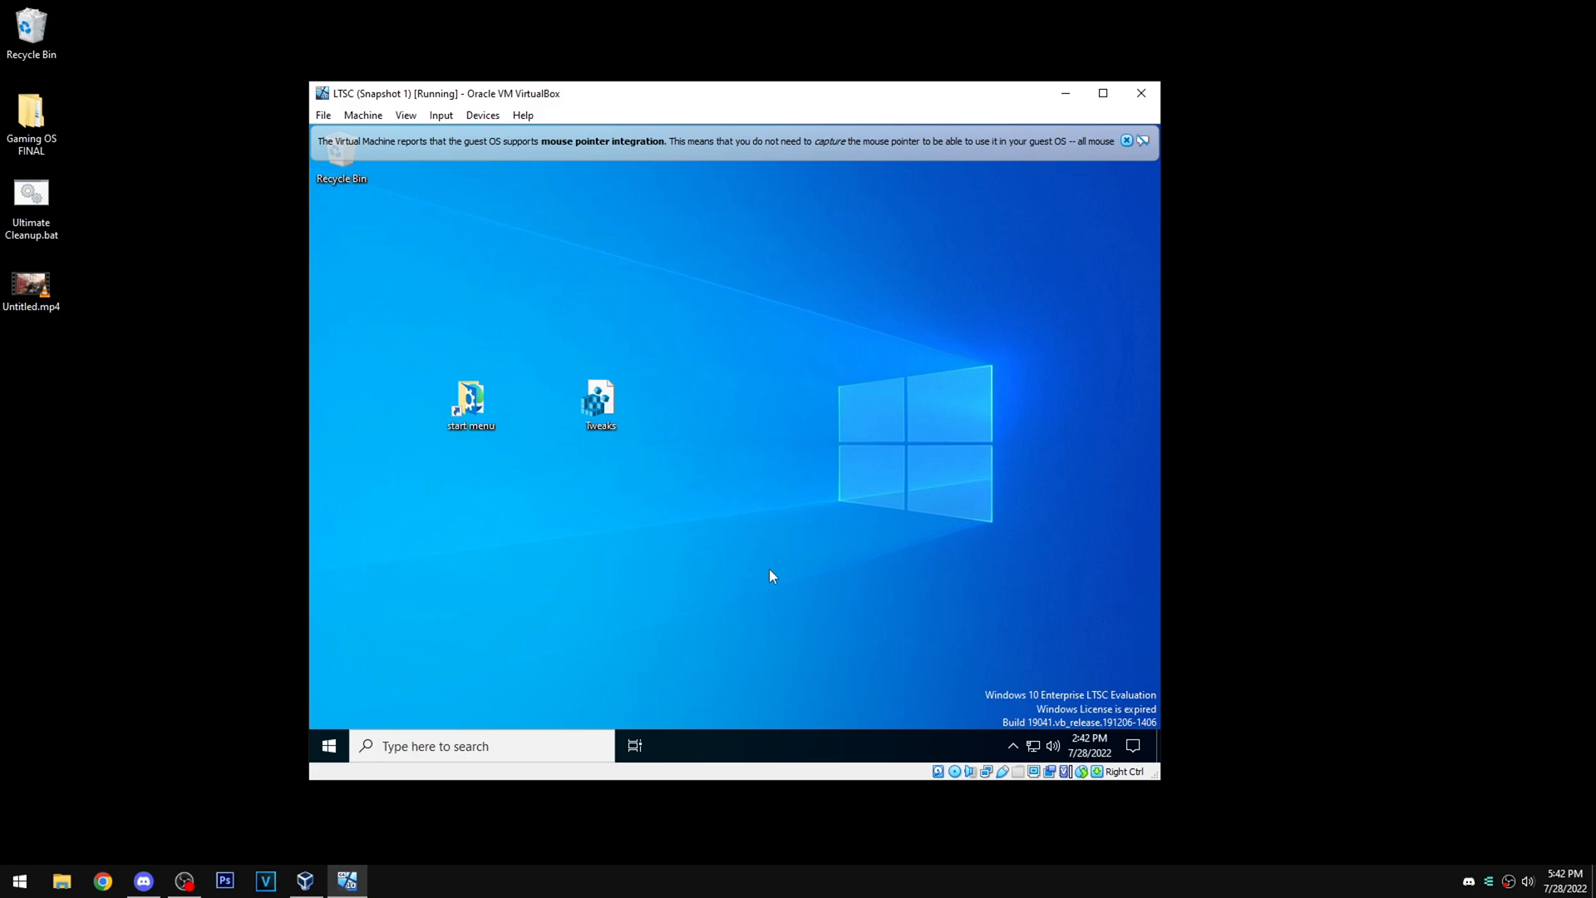
pyautogui.moveTo(670, 500)
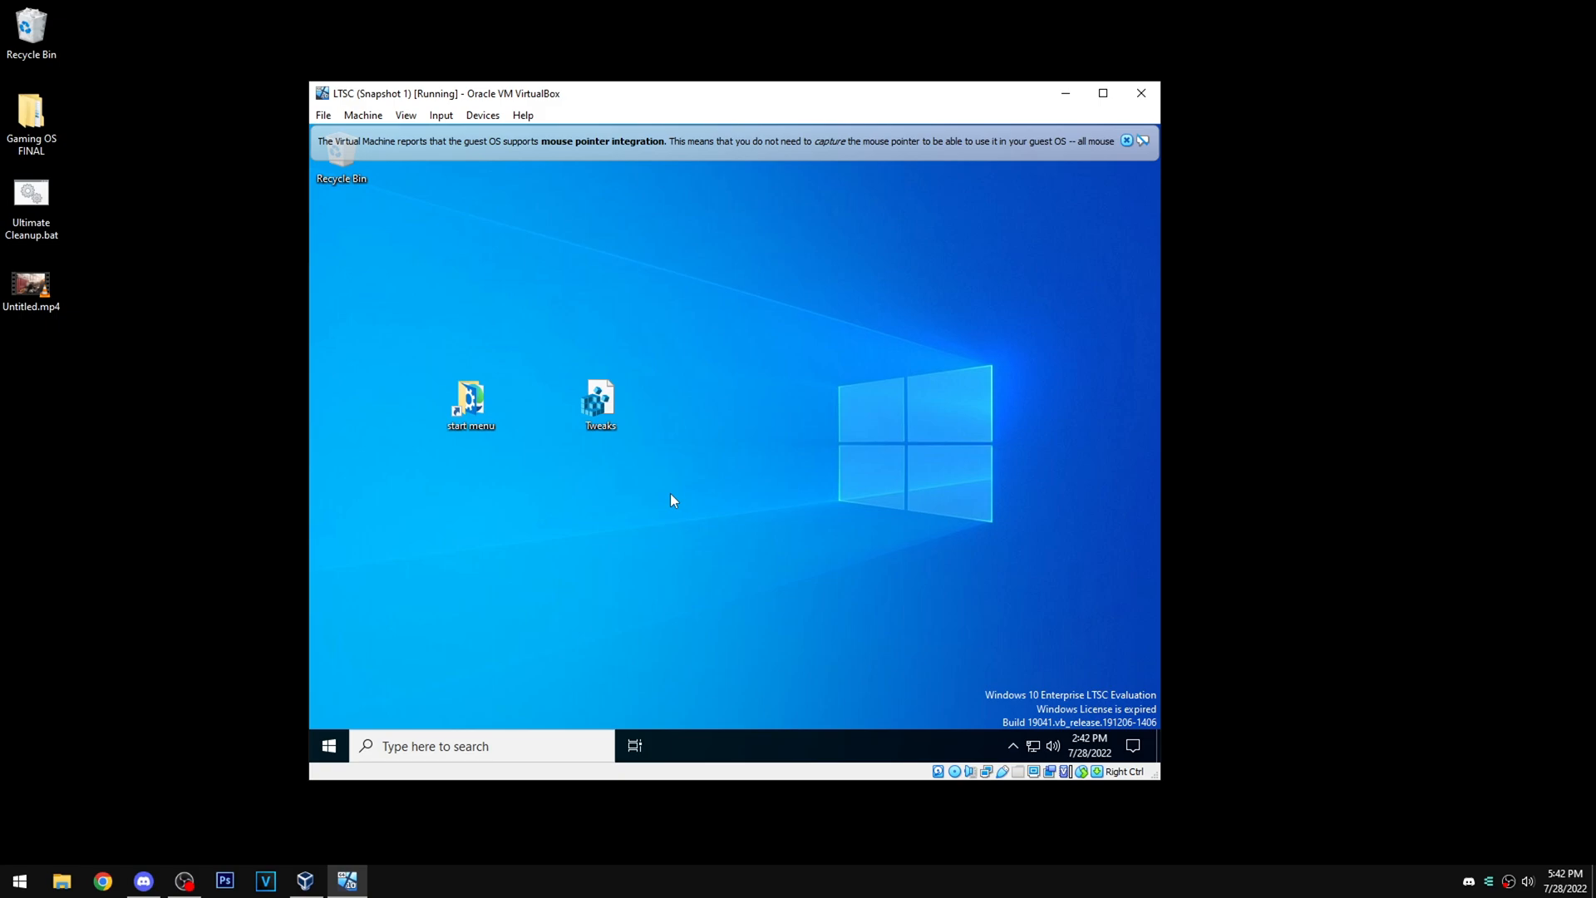
pyautogui.click(599, 402)
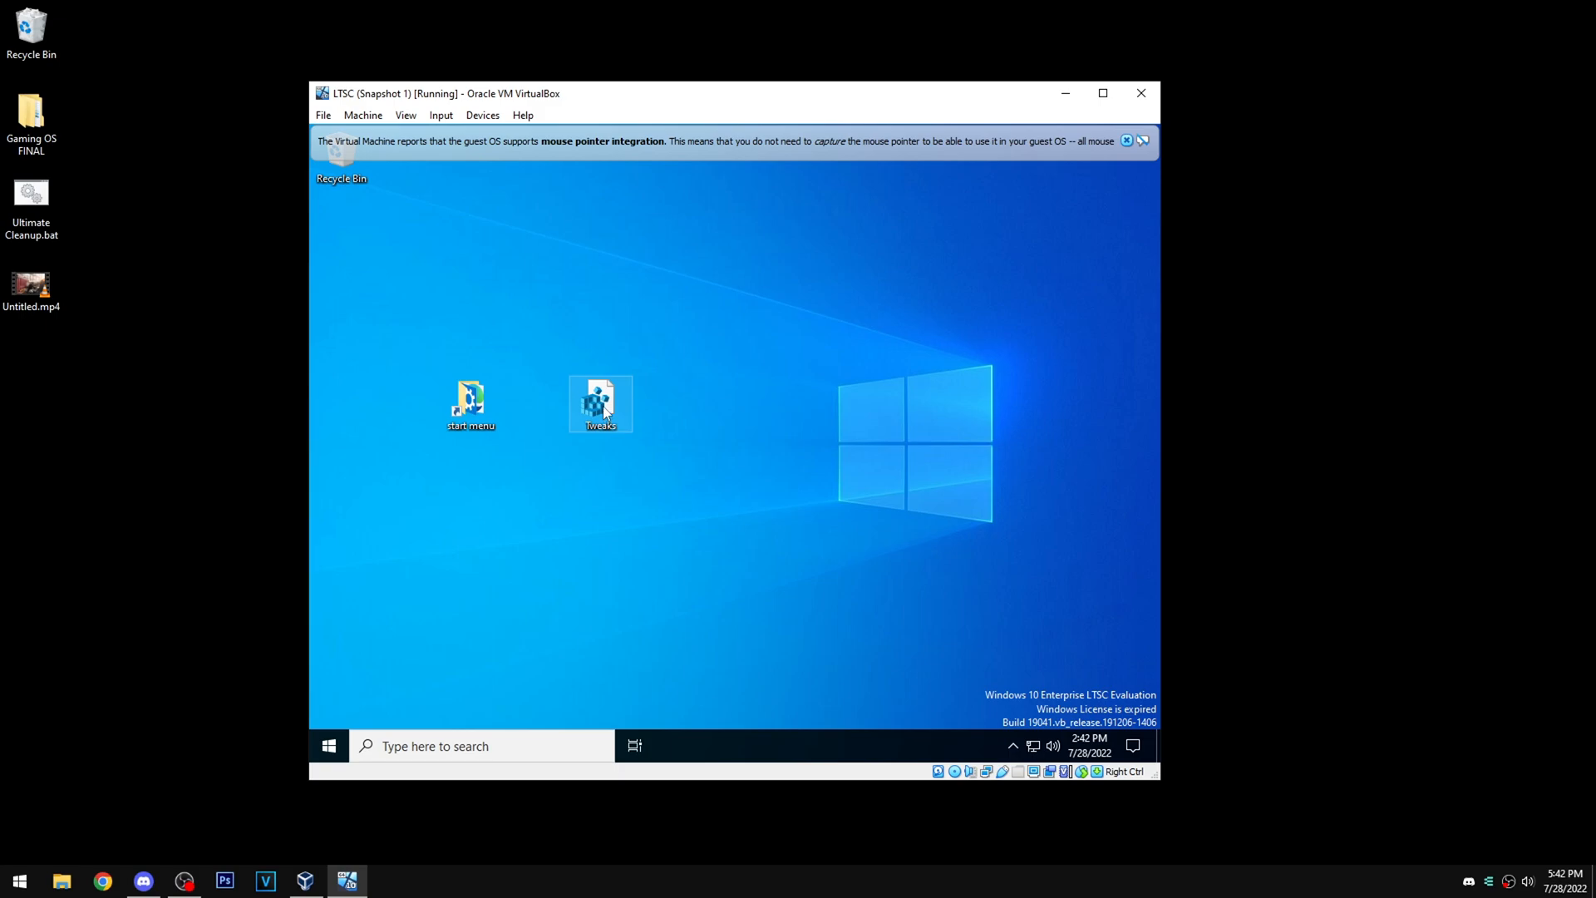
# Open Tweaks.reg in Notepad and place the cursor at the end of the GlobalUserDisabled line.
pyautogui.doubleClick(599, 396)
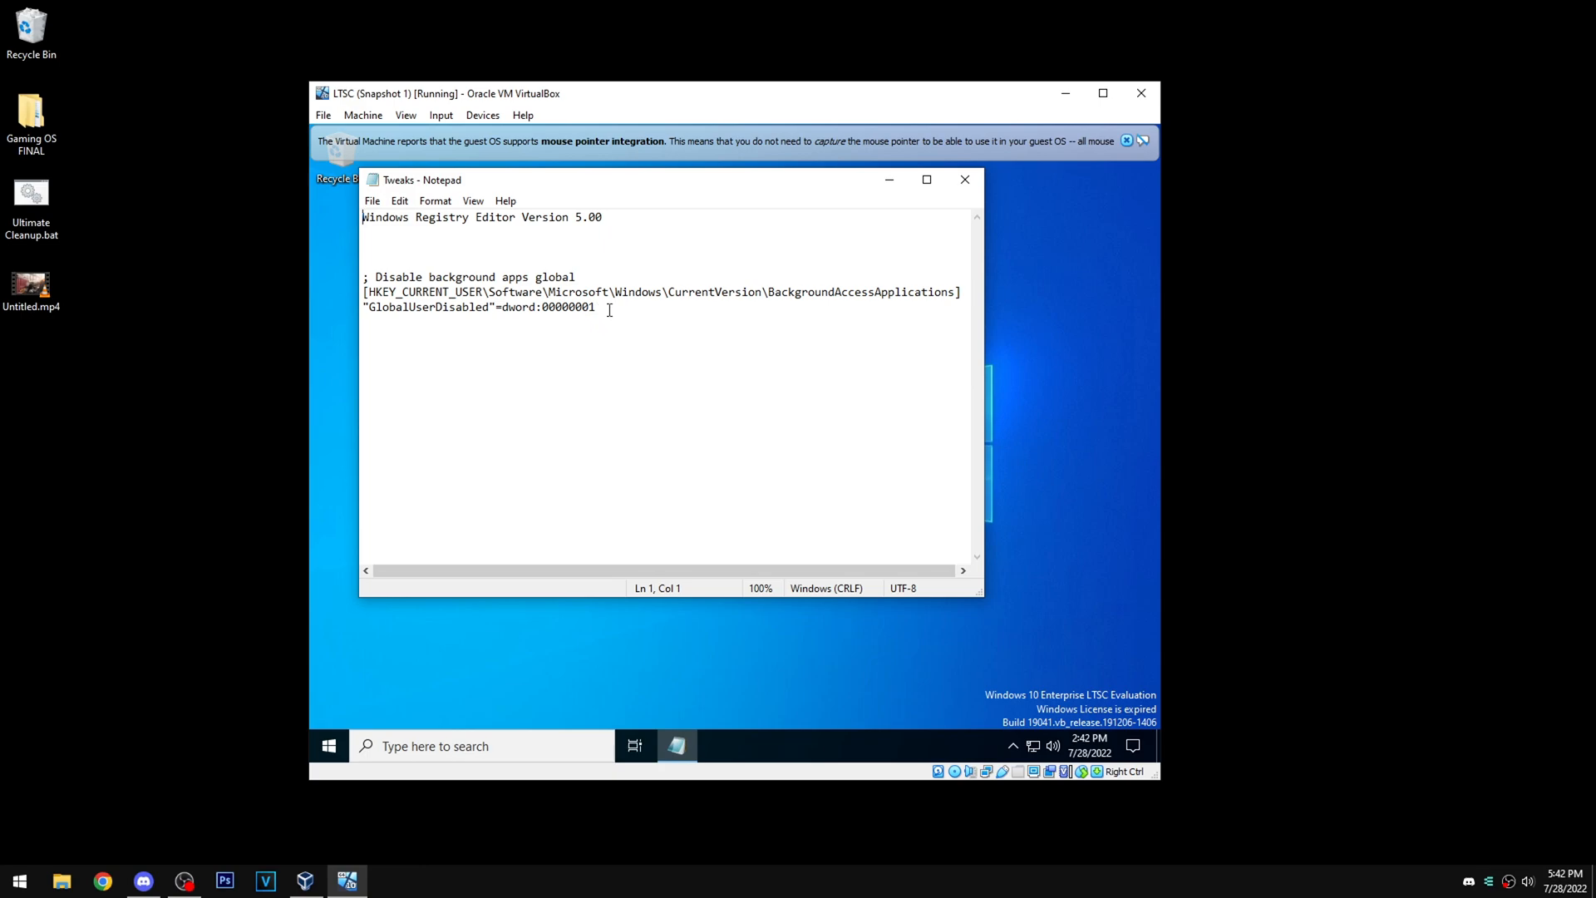
pyautogui.click(598, 307)
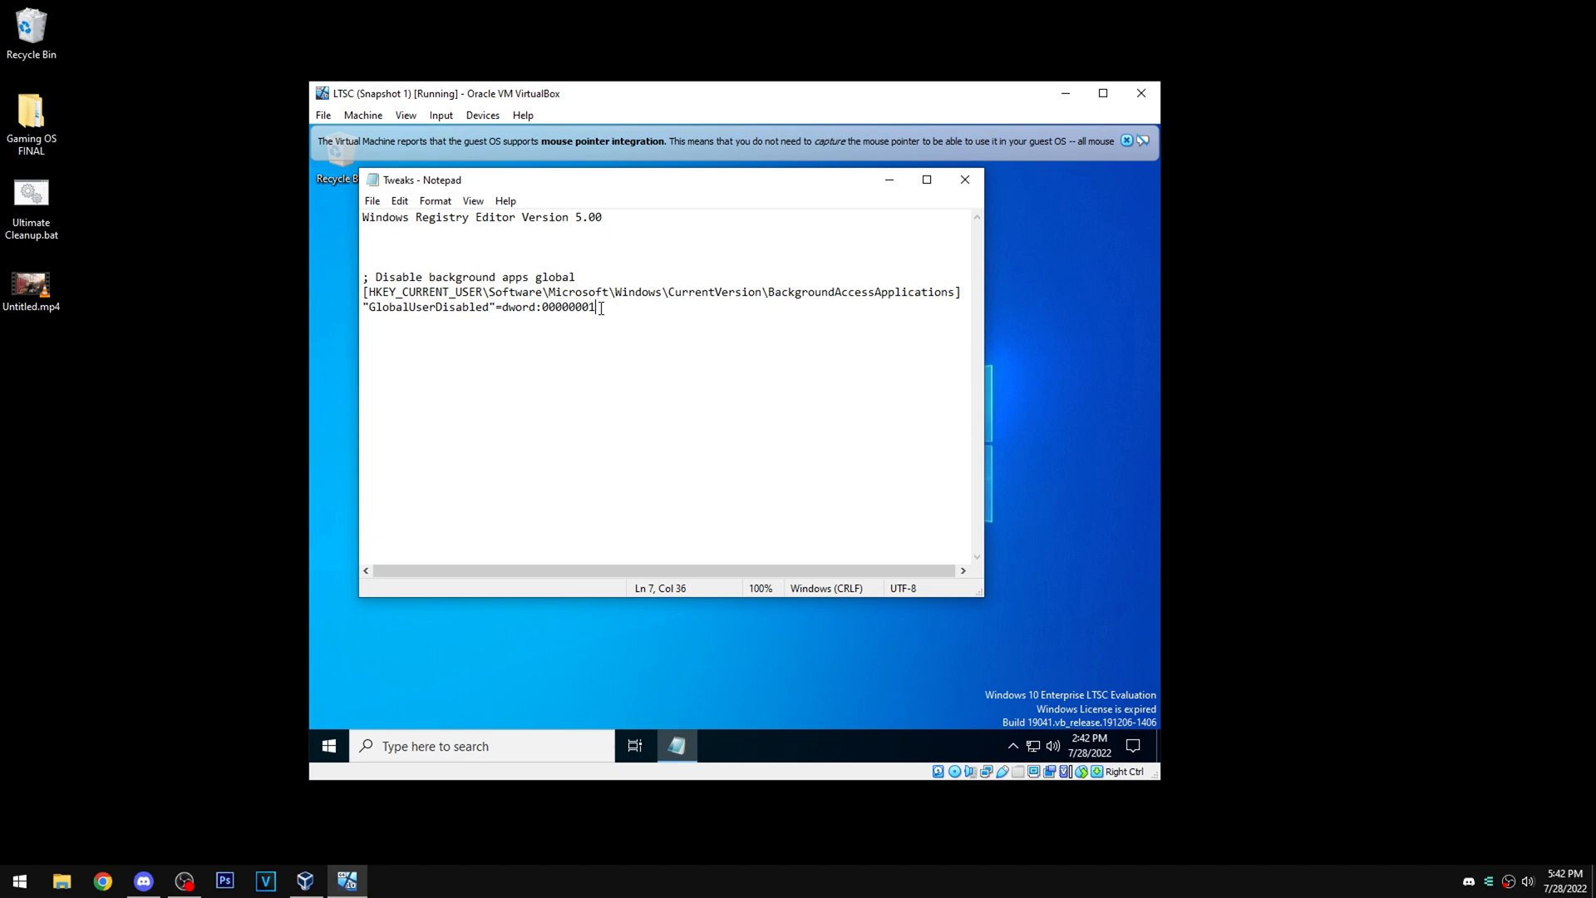
pyautogui.moveTo(621, 321)
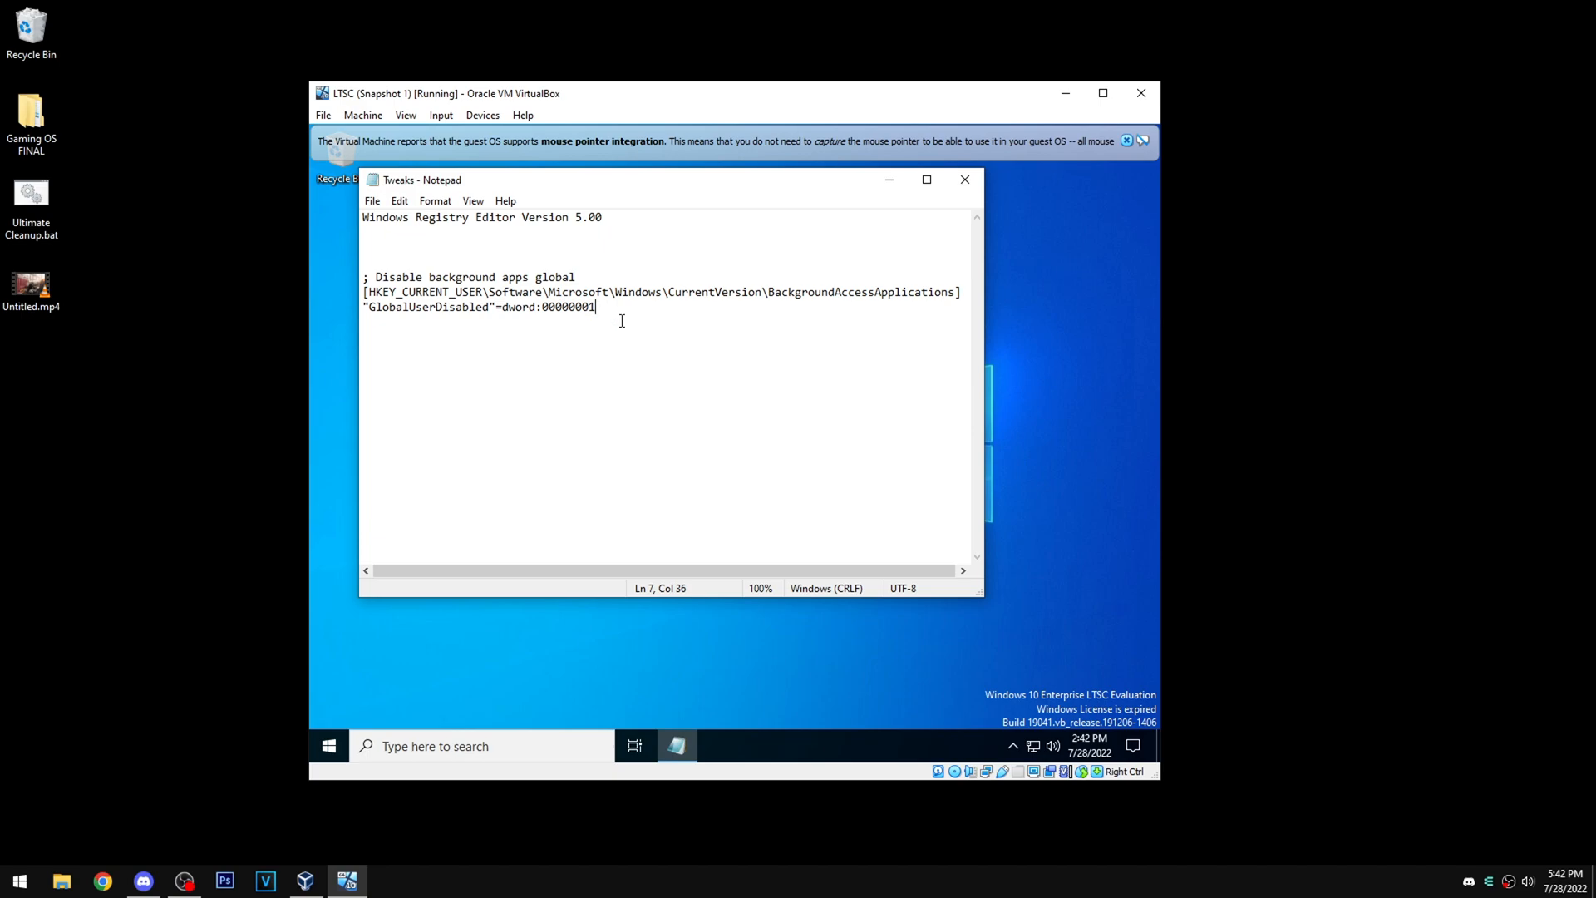
pyautogui.moveTo(482, 745)
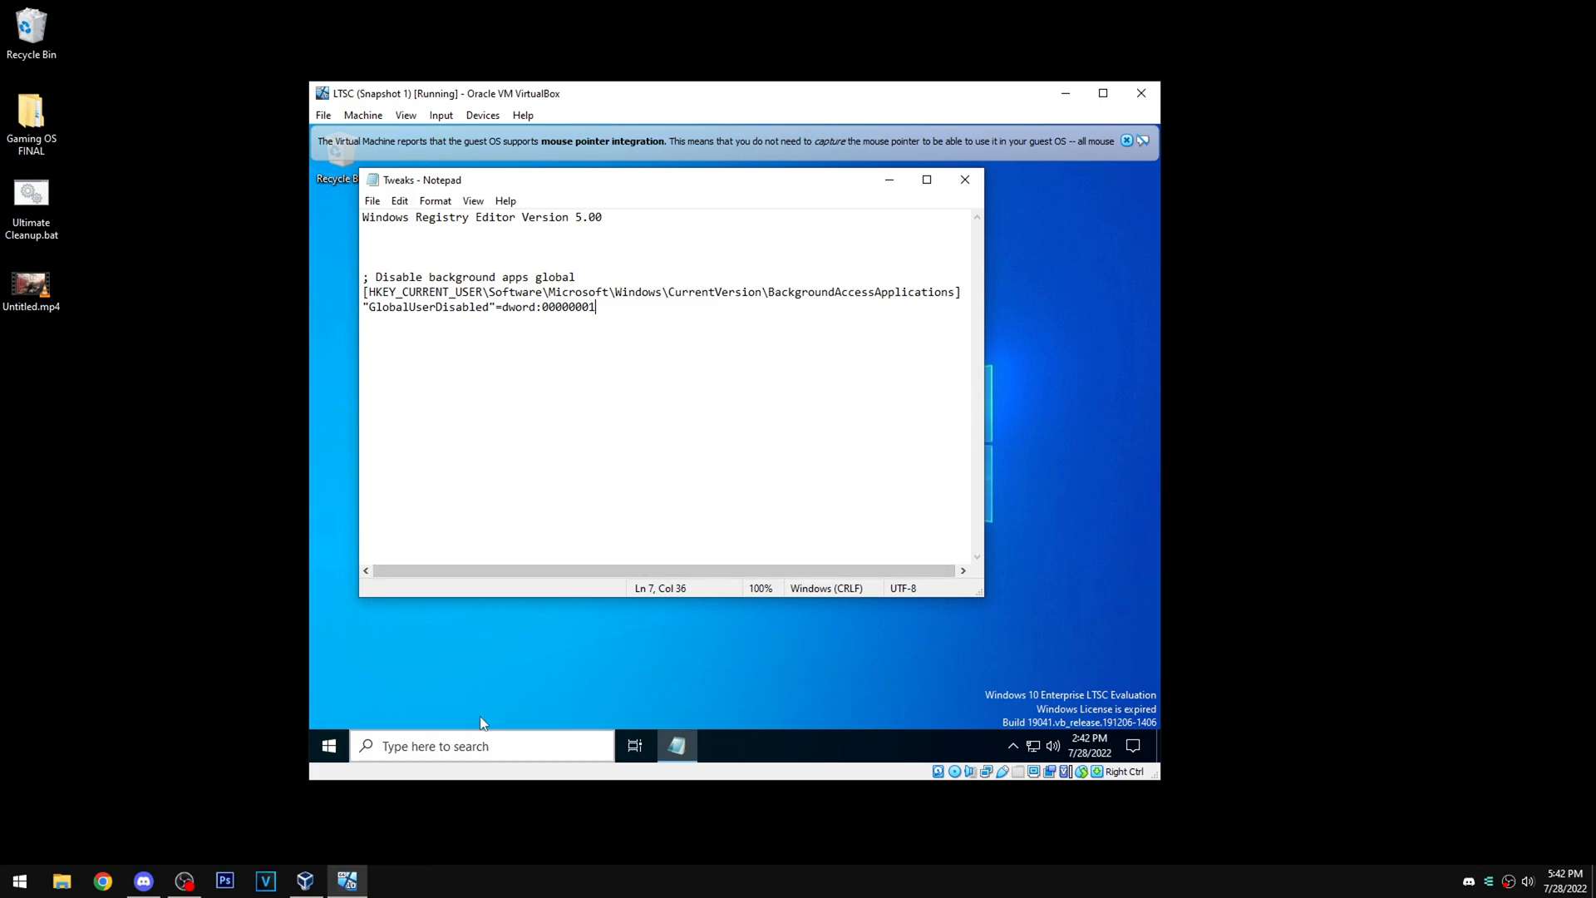
pyautogui.moveTo(584, 462)
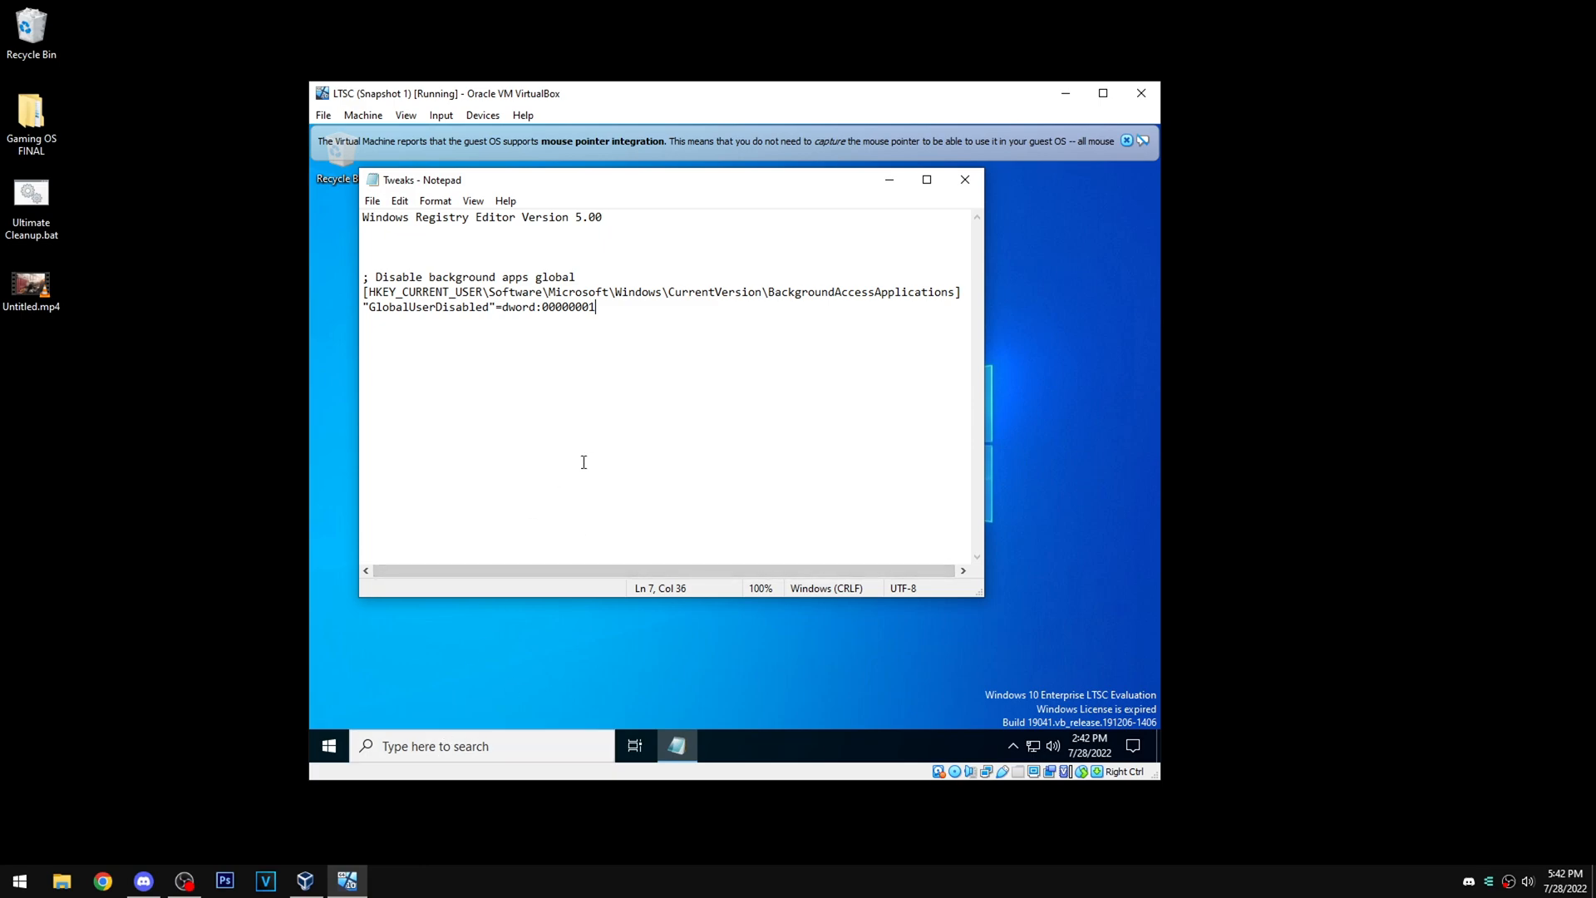
pyautogui.moveTo(657, 340)
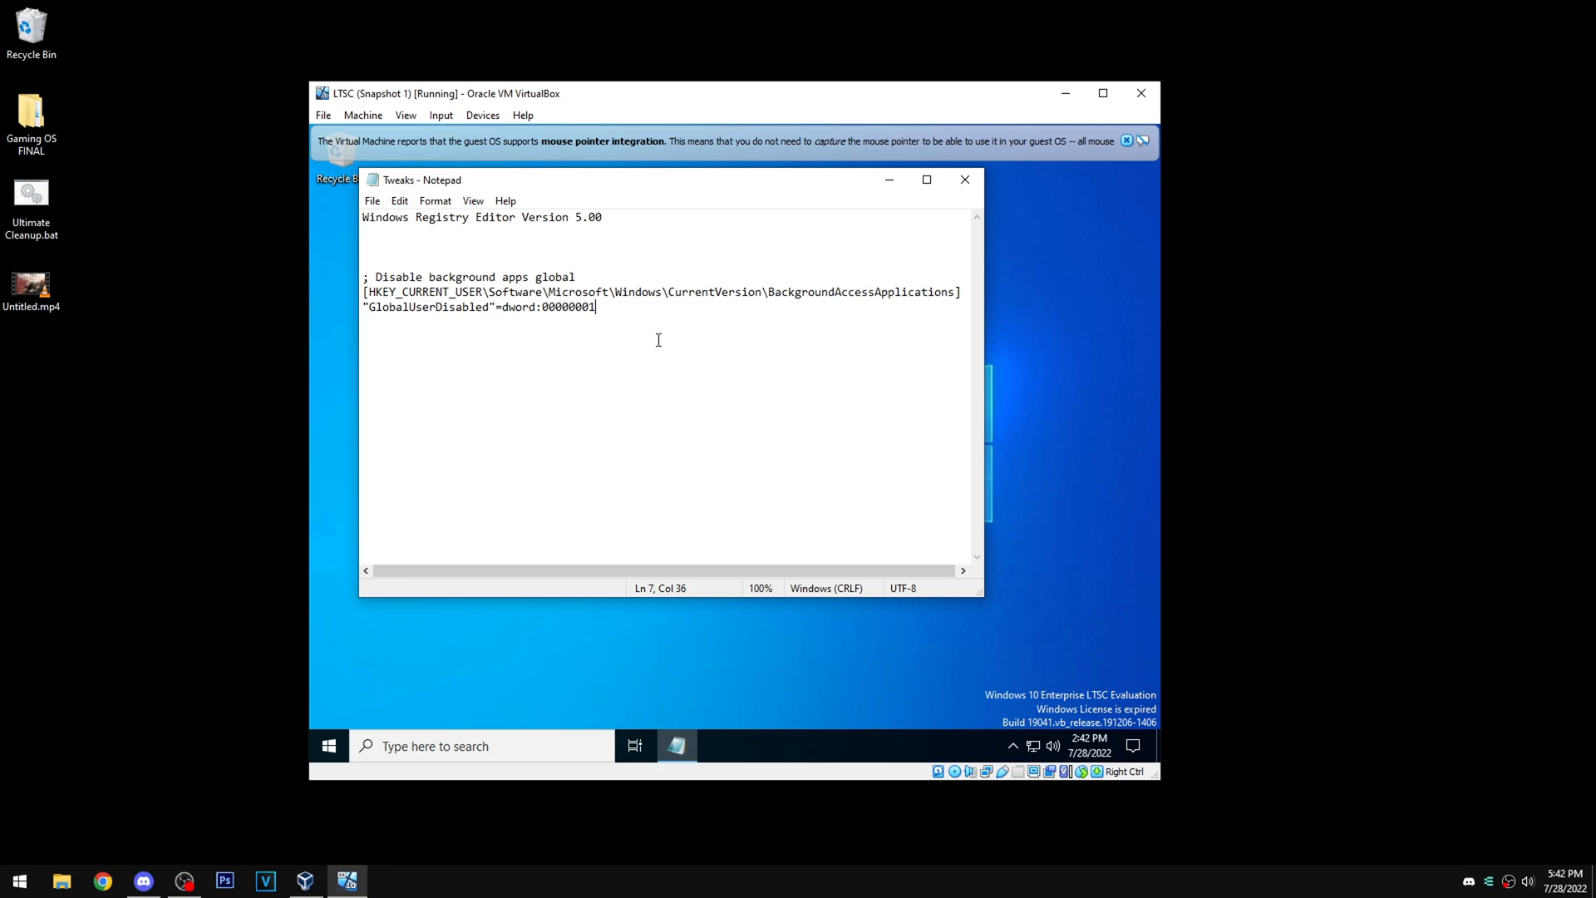
pyautogui.moveTo(640, 316)
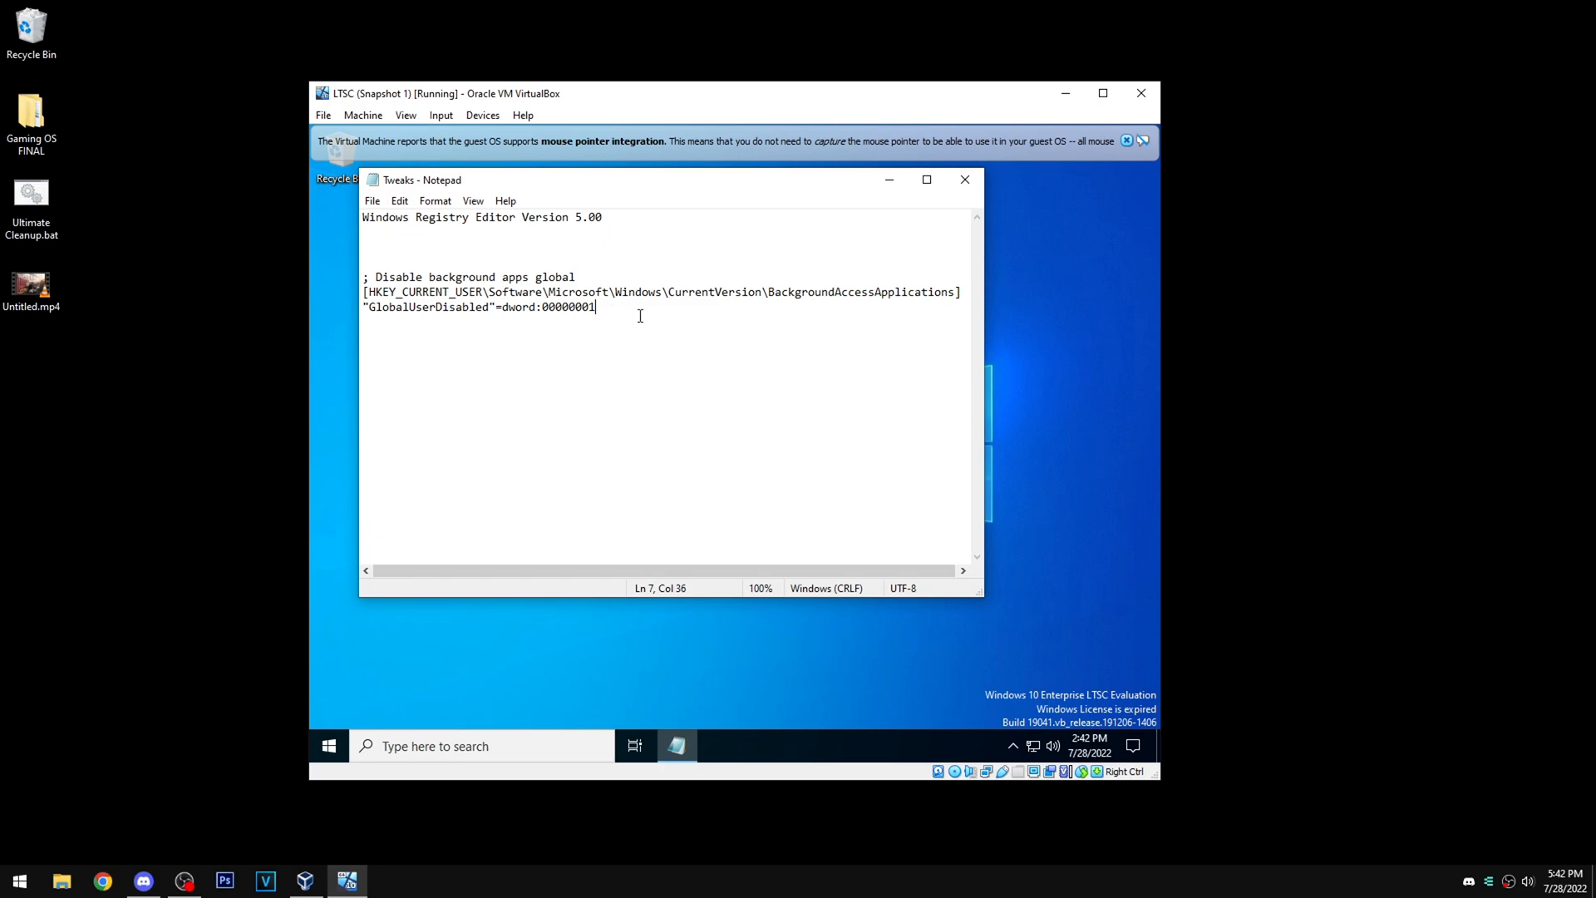
# Close Tweaks.reg in Notepad without saving changes.
pyautogui.click(962, 179)
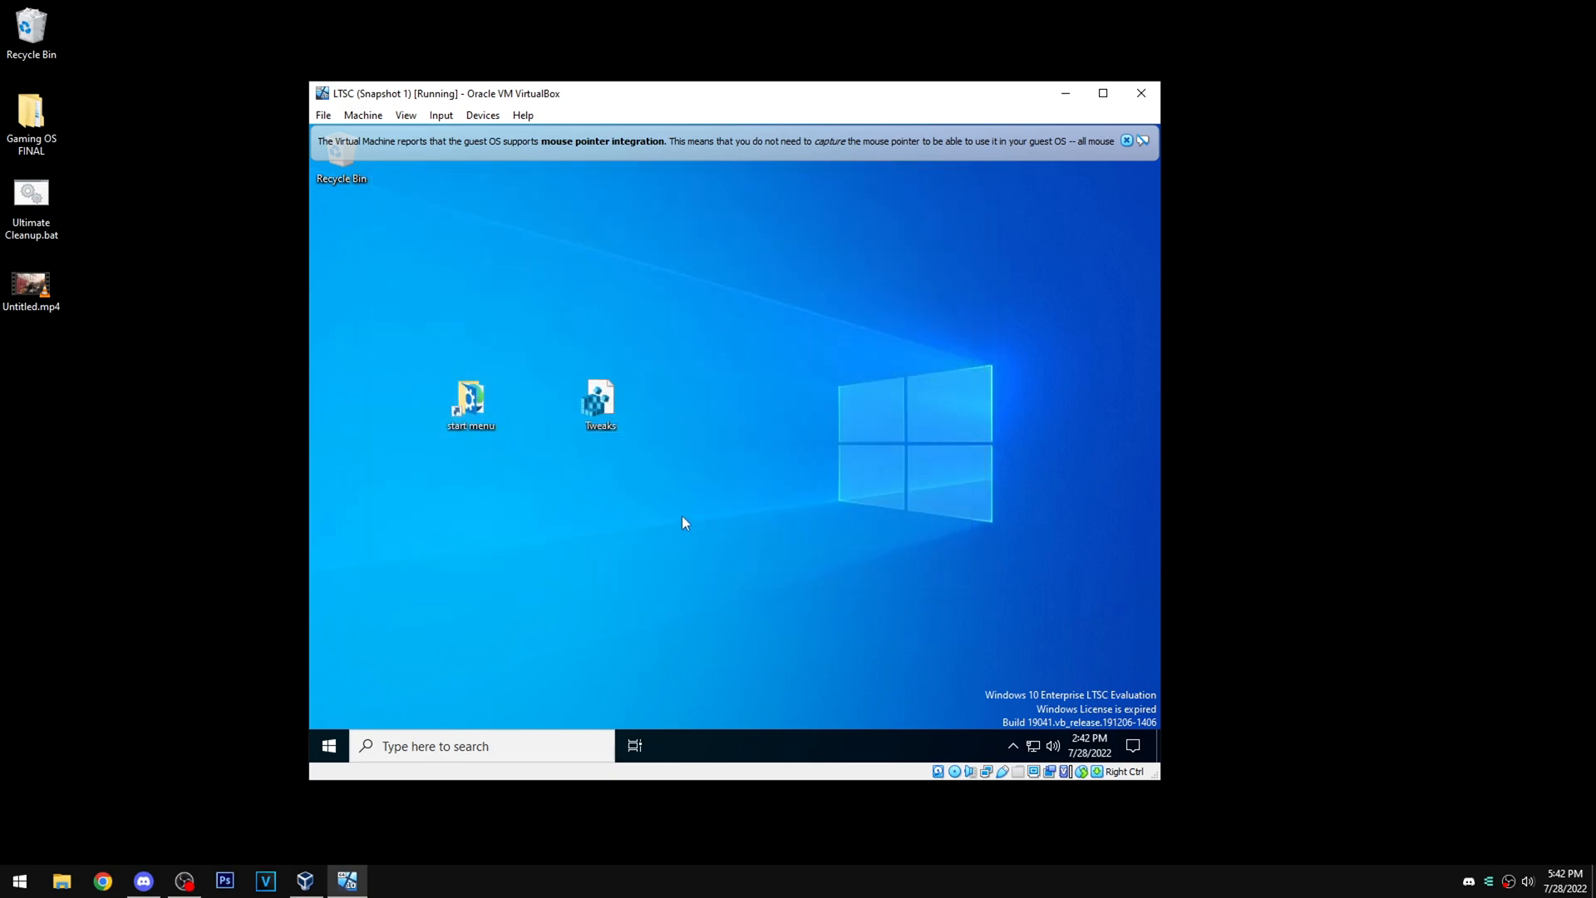
pyautogui.moveTo(405, 570)
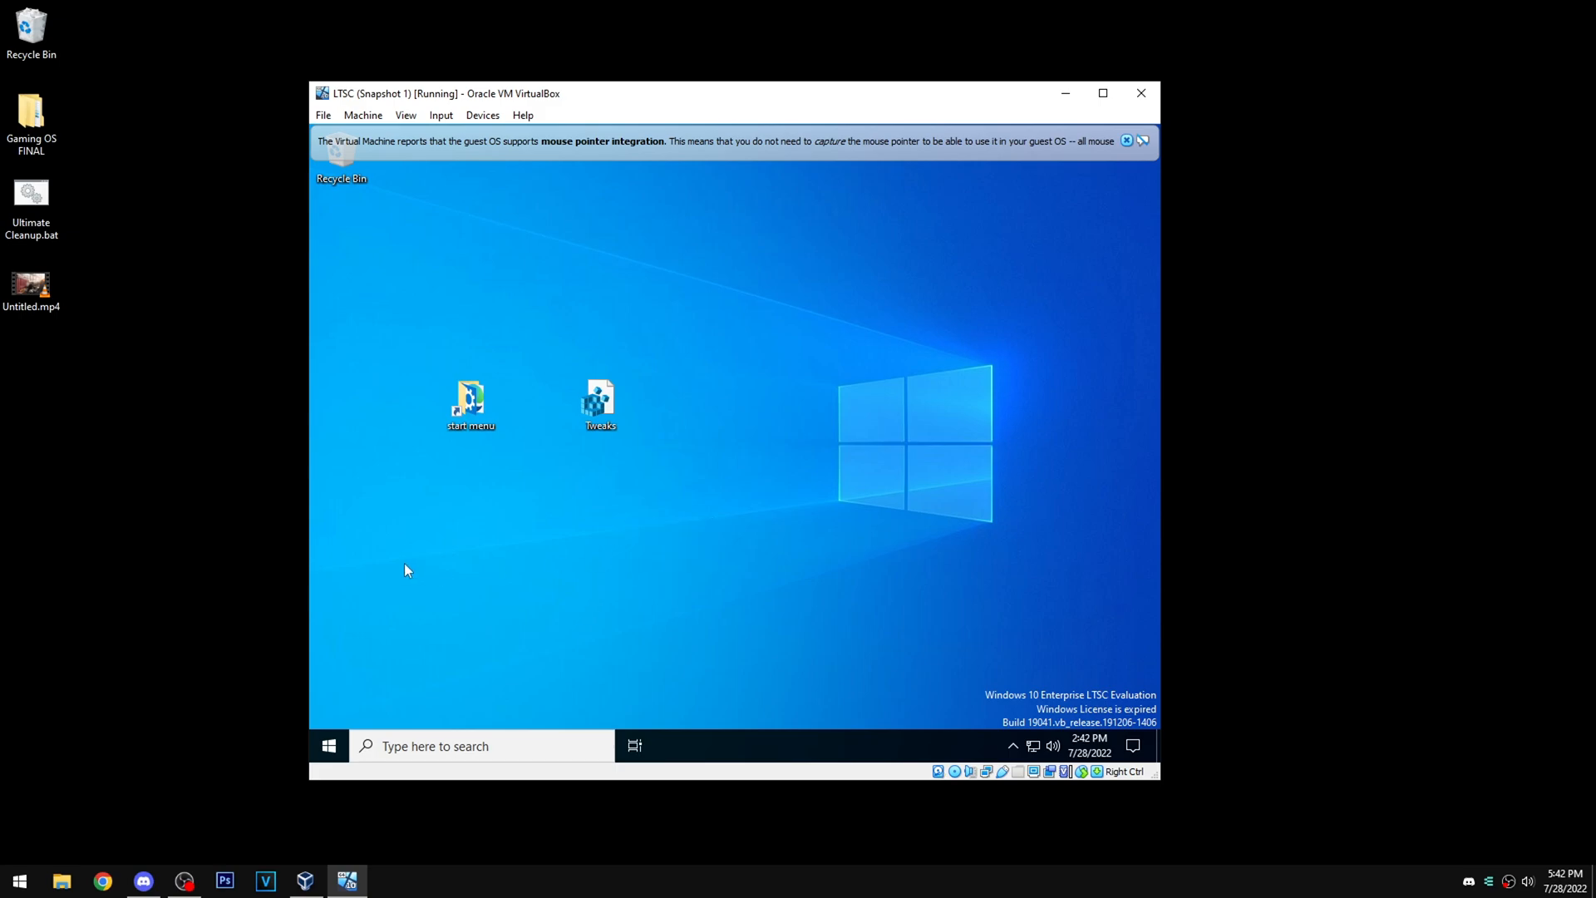